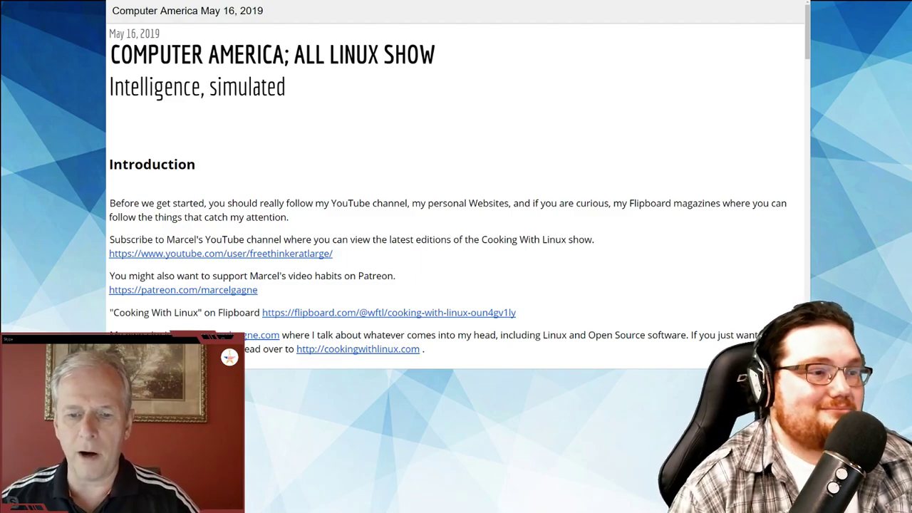
mouse_move(573, 75)
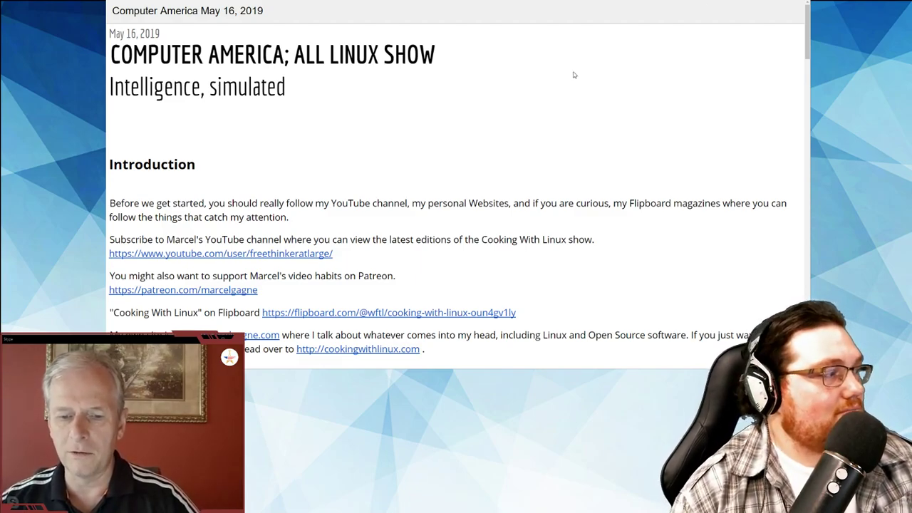
Step: Scroll to Today's Wine and select the bold Casas Del Bosque wine name
scroll(down, 3)
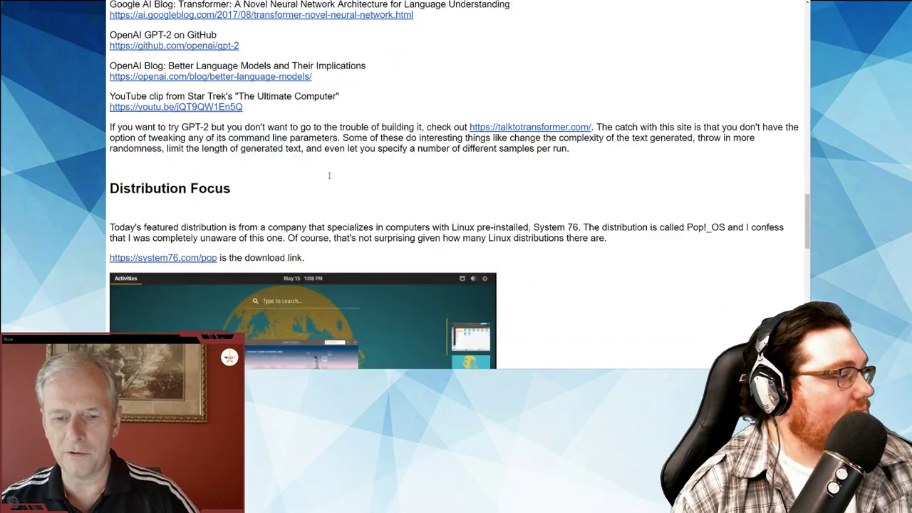
scroll(down, 3)
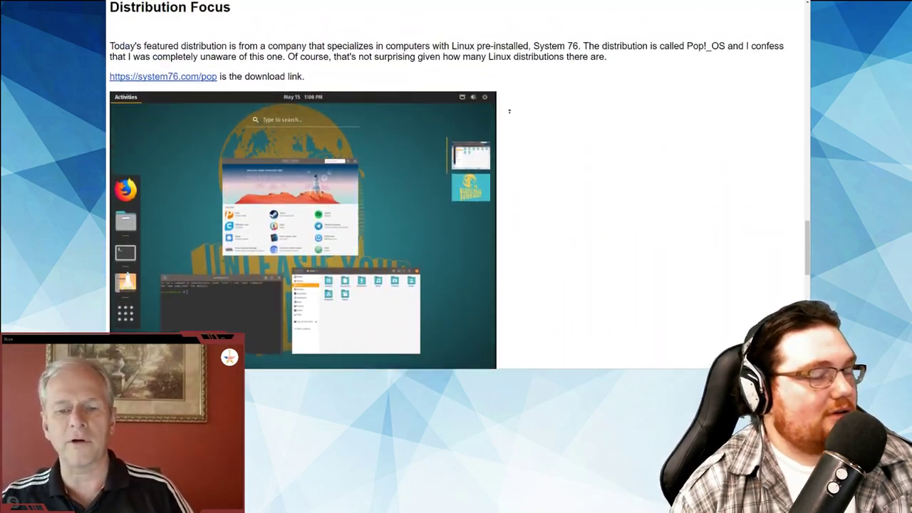
scroll(down, 3)
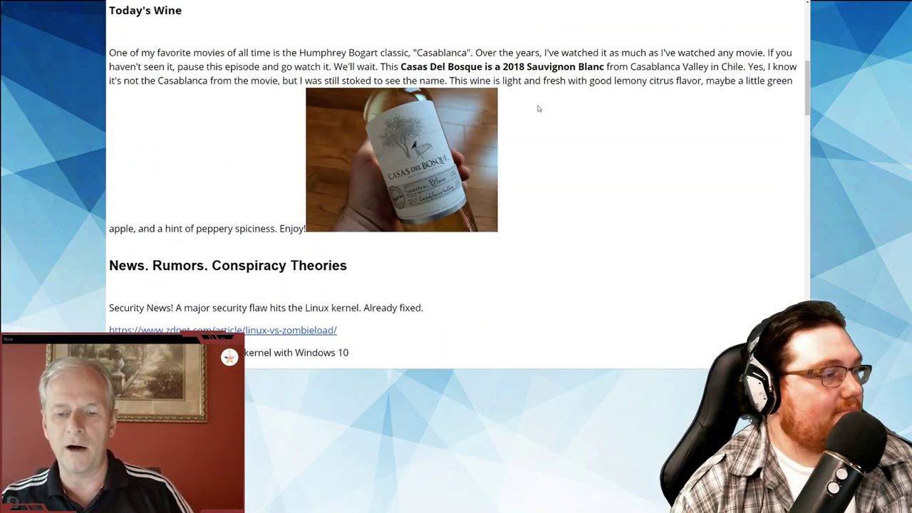
scroll(up, 3)
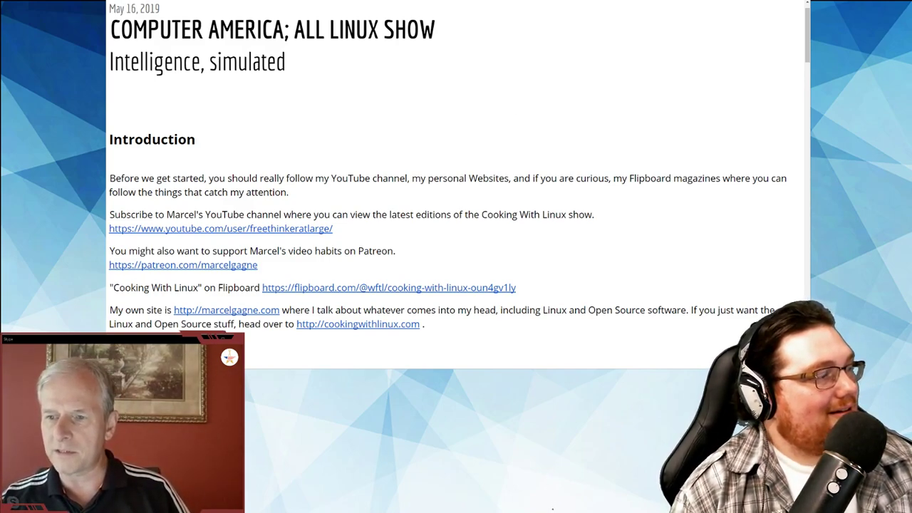
mouse_move(507, 151)
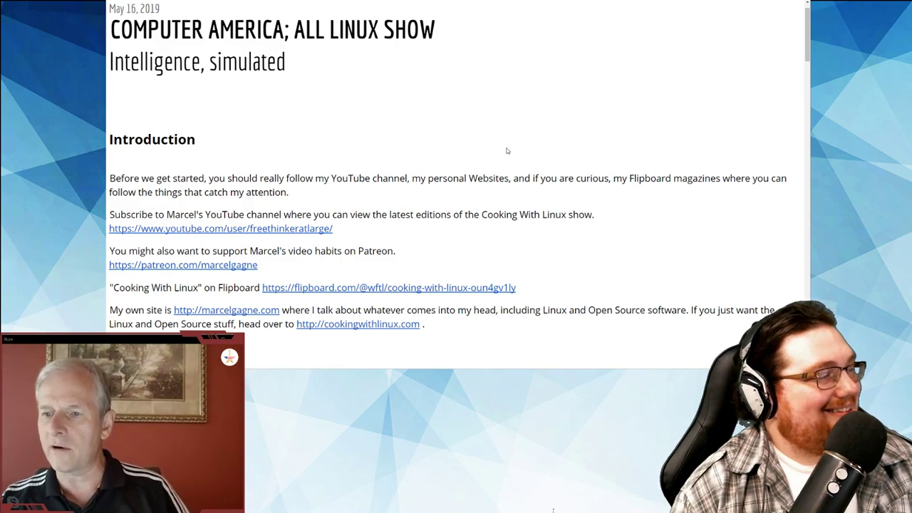
mouse_move(469, 146)
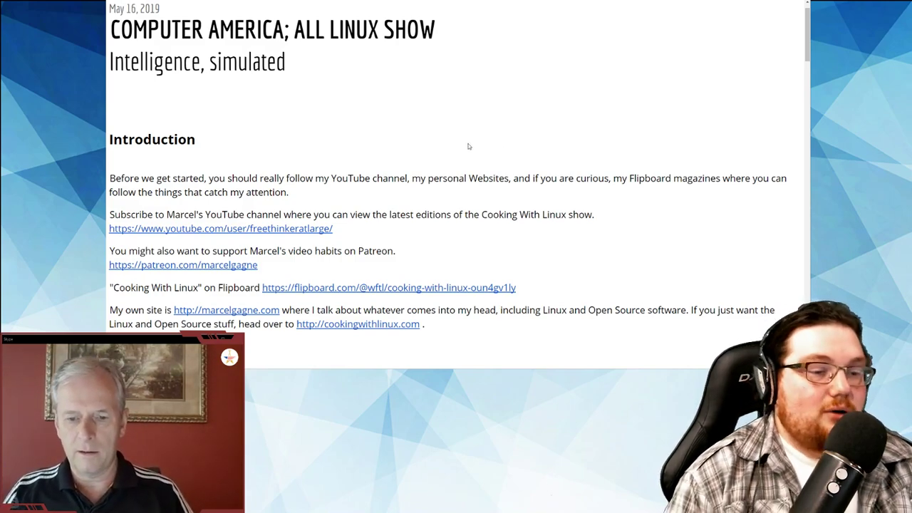
mouse_move(476, 115)
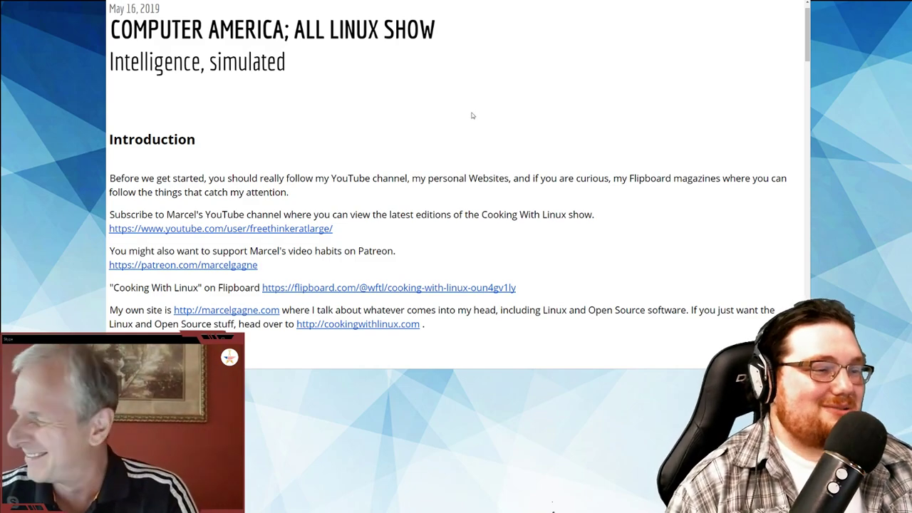
scroll(down, 3)
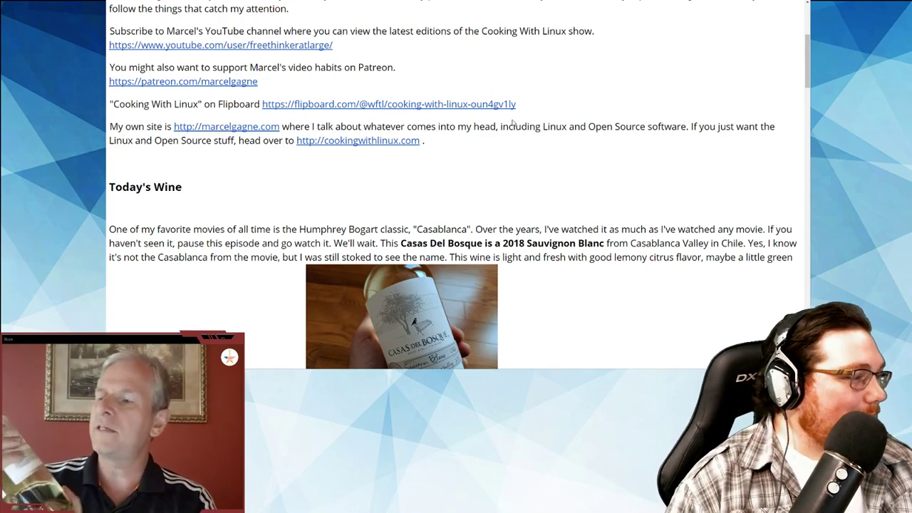
scroll(down, 3)
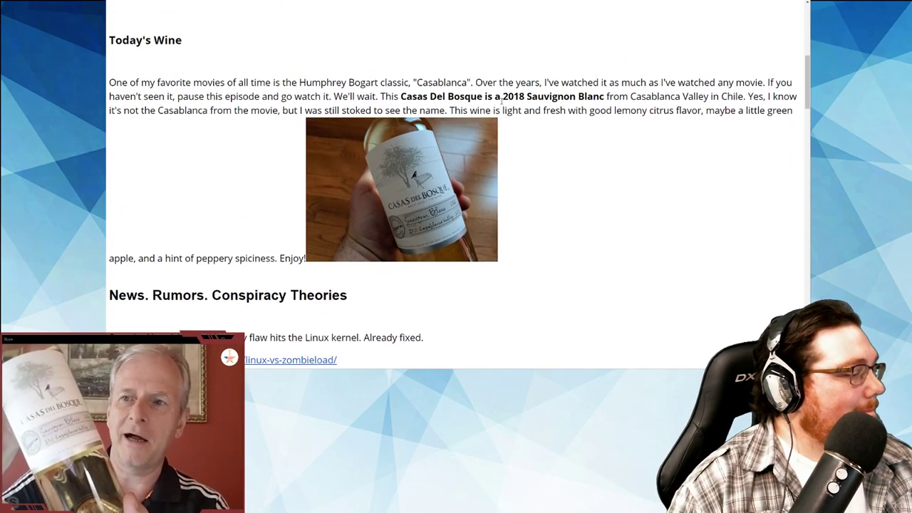
scroll(up, 3)
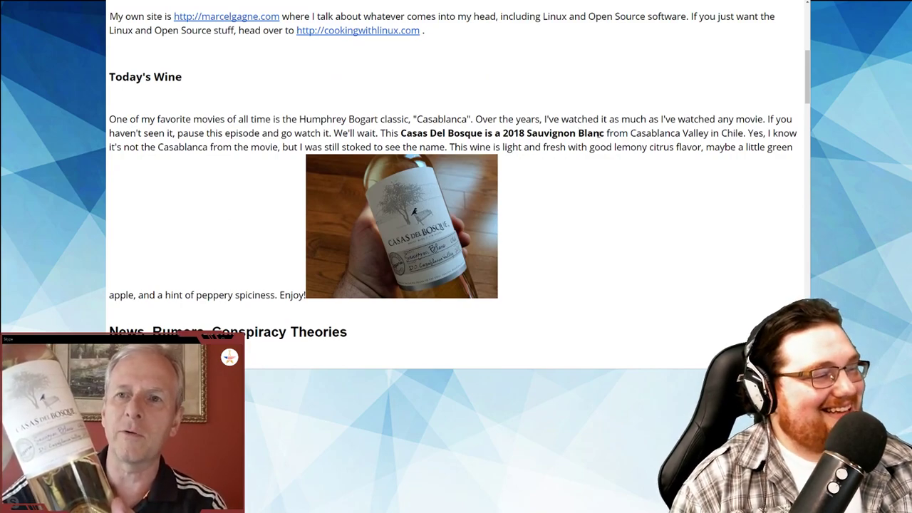
drag(433, 133, 604, 133)
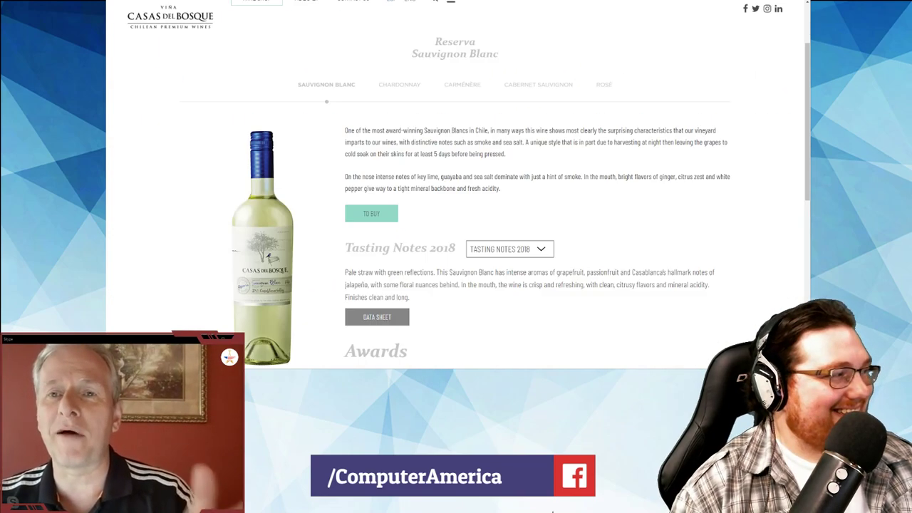
scroll(down, 3)
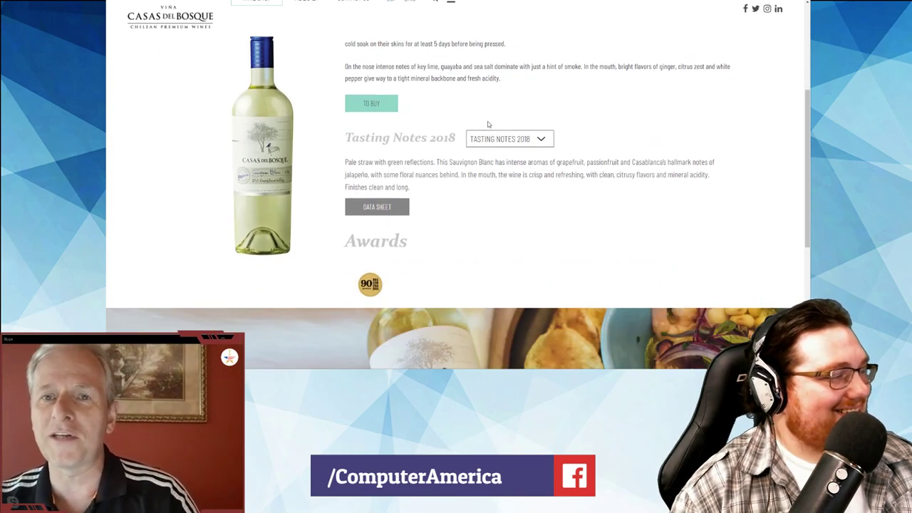
scroll(up, 3)
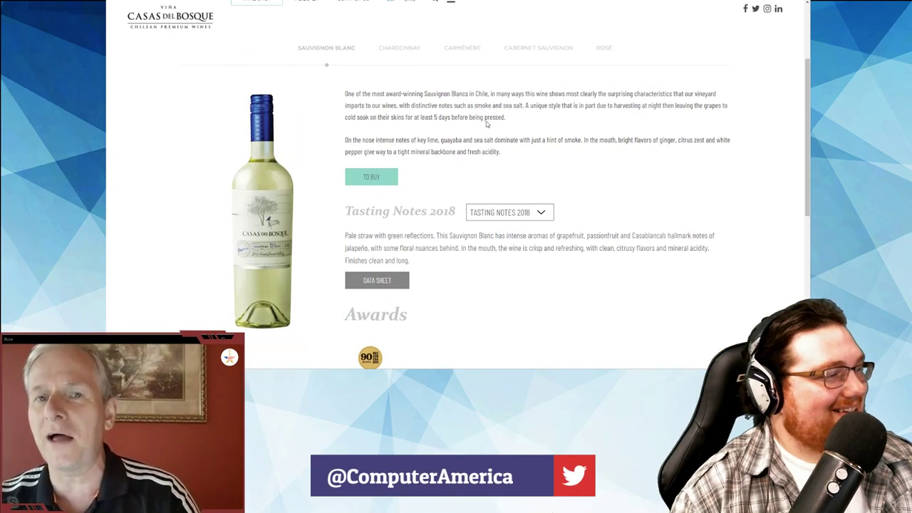
scroll(up, 3)
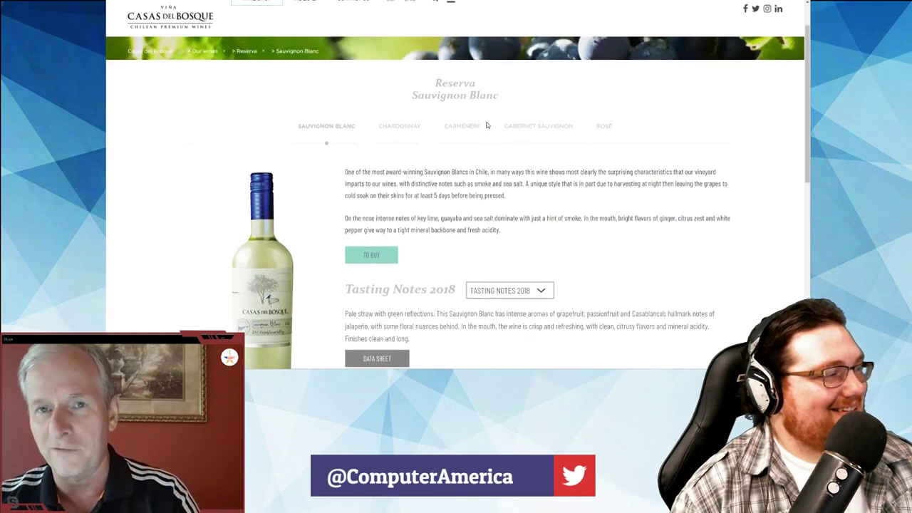
scroll(down, 3)
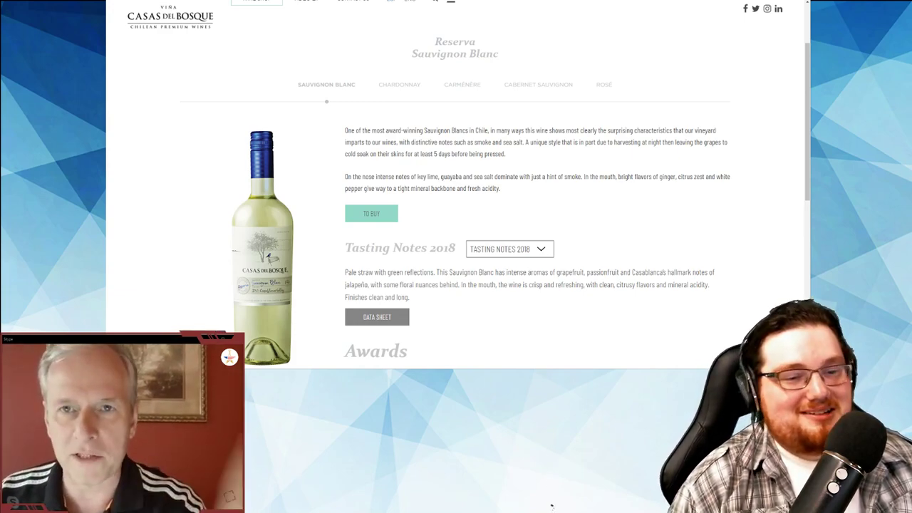
mouse_move(535, 217)
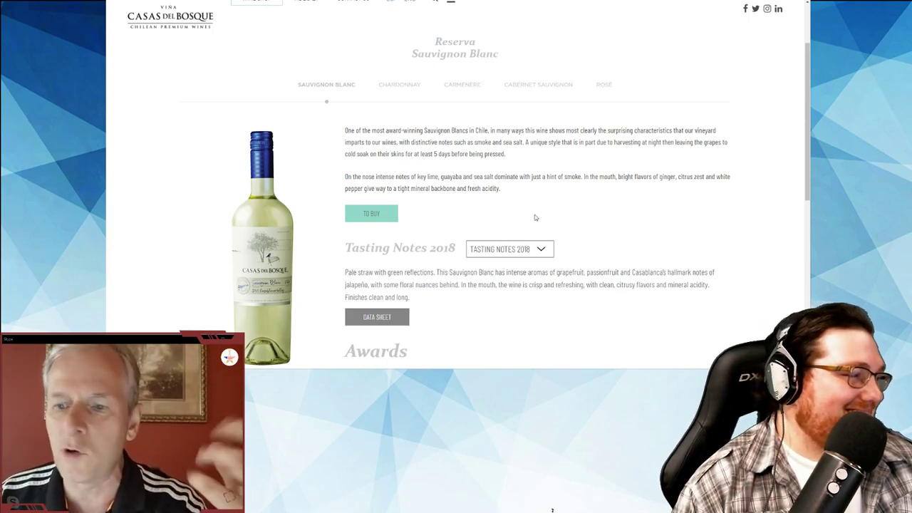
Step: Check the Sauvignon Blanc tasting-note vintages (2006–2018), keeping 2018, then scroll back
scroll(down, 3)
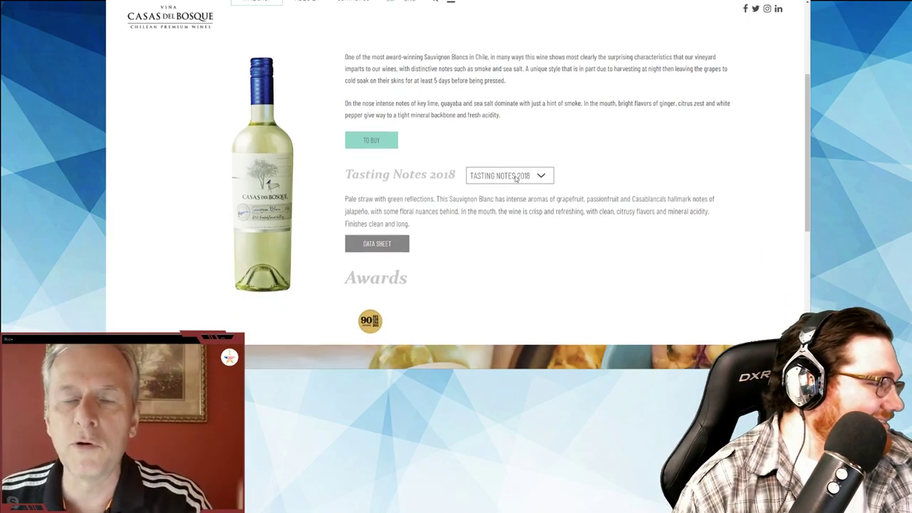
click(508, 175)
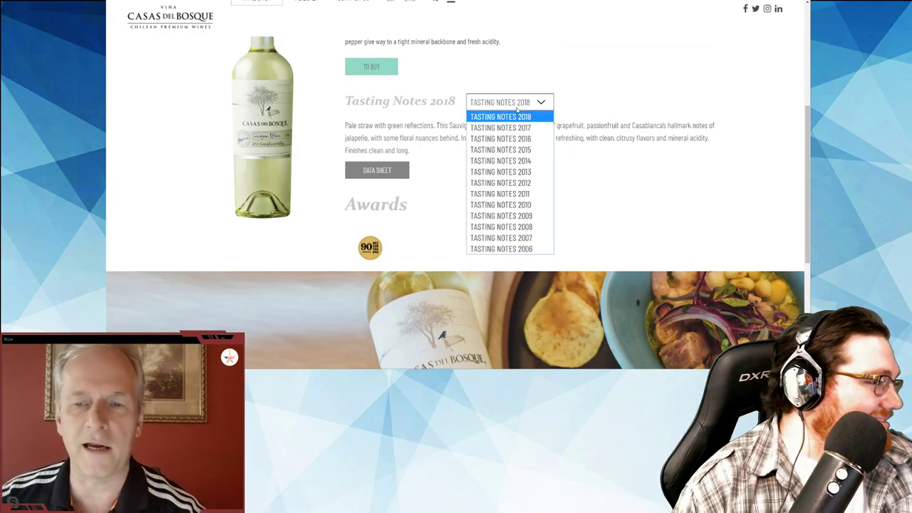
click(501, 116)
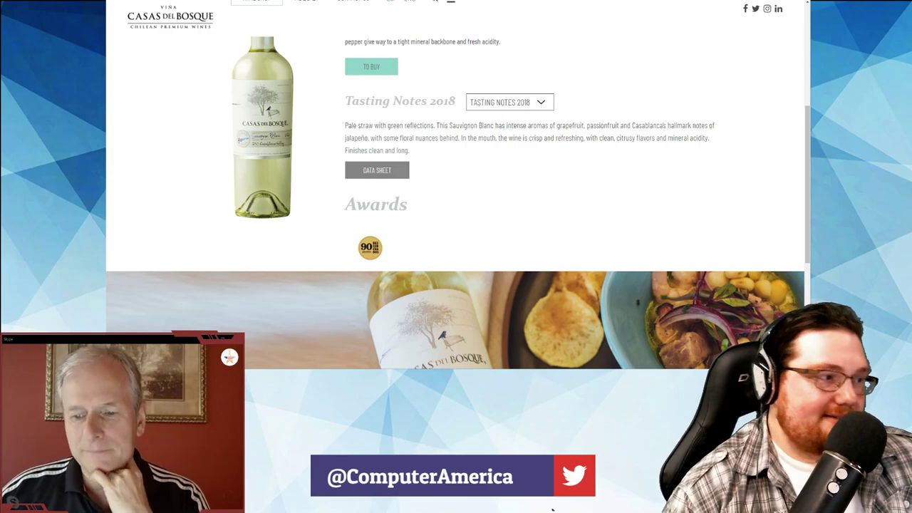
scroll(up, 3)
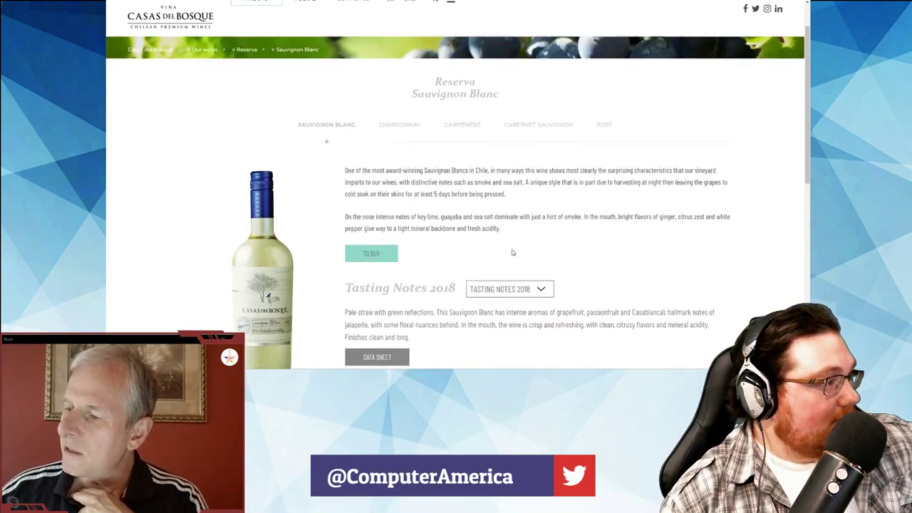
scroll(down, 3)
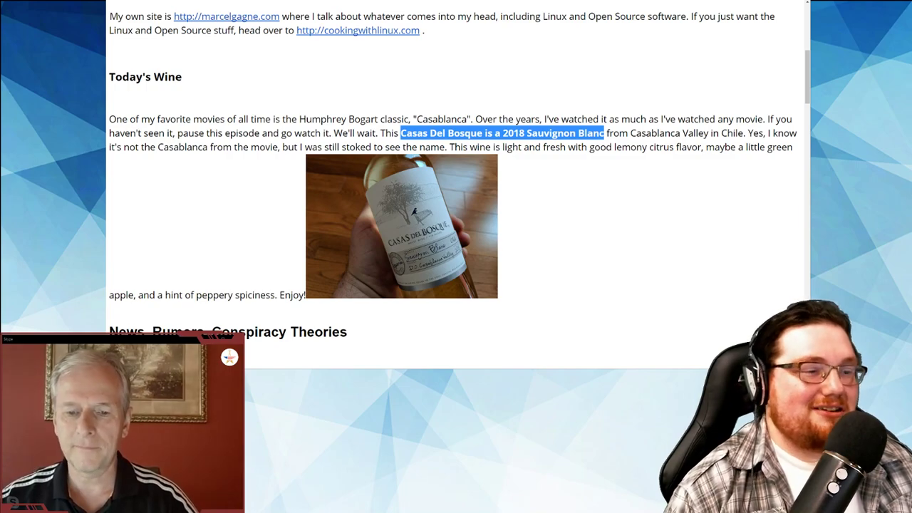
Step: Scroll the show notes down to the Linux and security article links
scroll(down, 3)
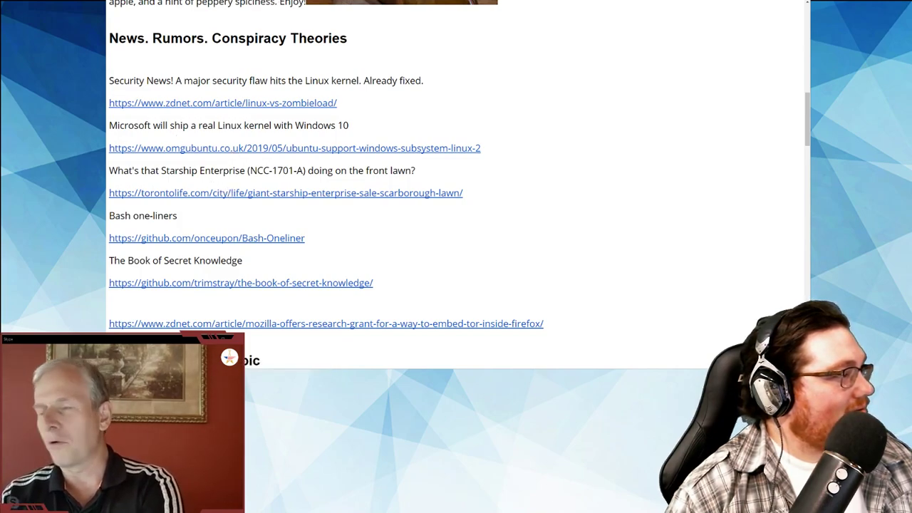
Step: Open the Starship Enterprise lawn sale story through its redirect to Toronto Life
click(285, 192)
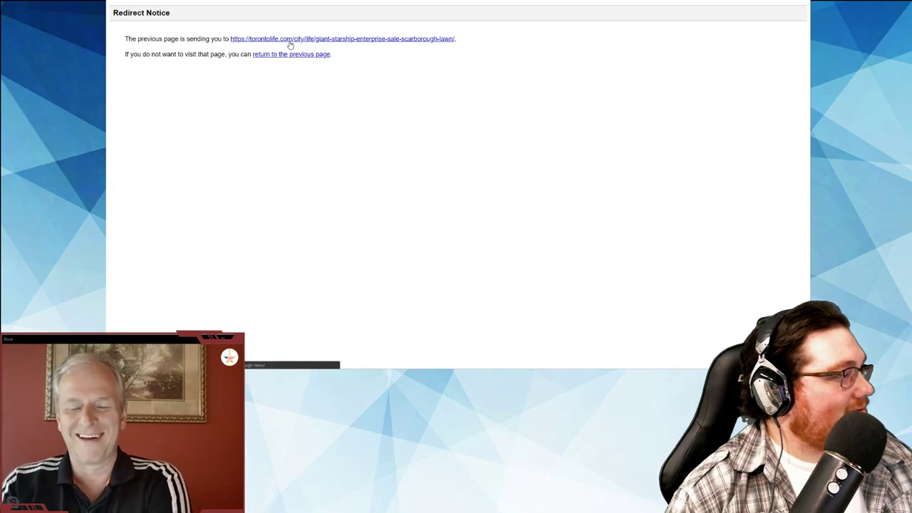
click(342, 38)
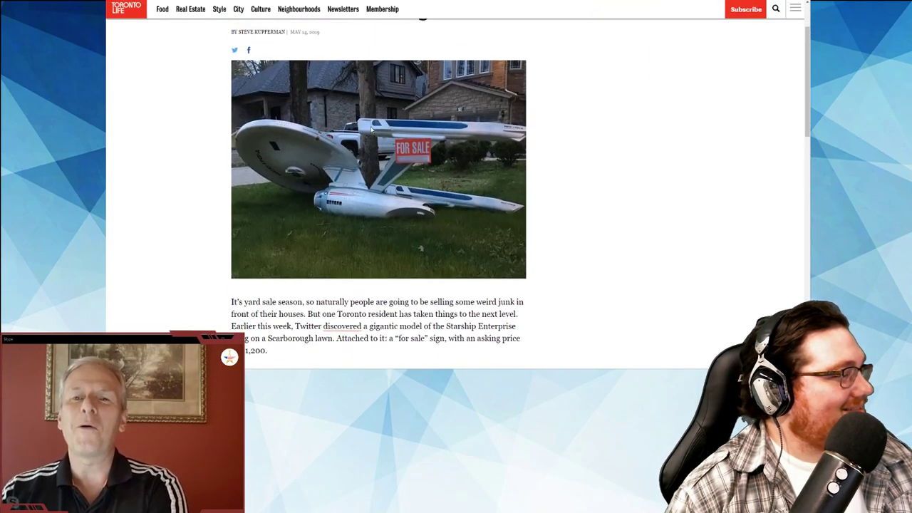
scroll(up, 3)
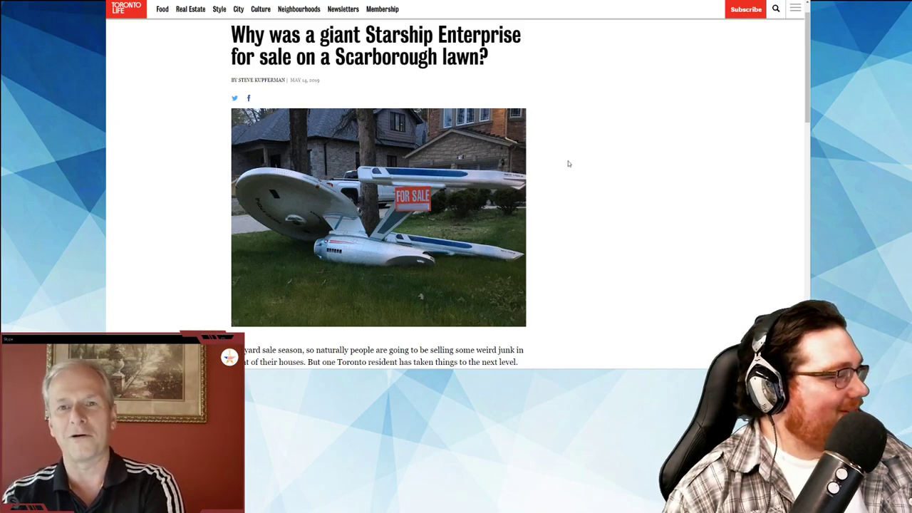
mouse_move(575, 172)
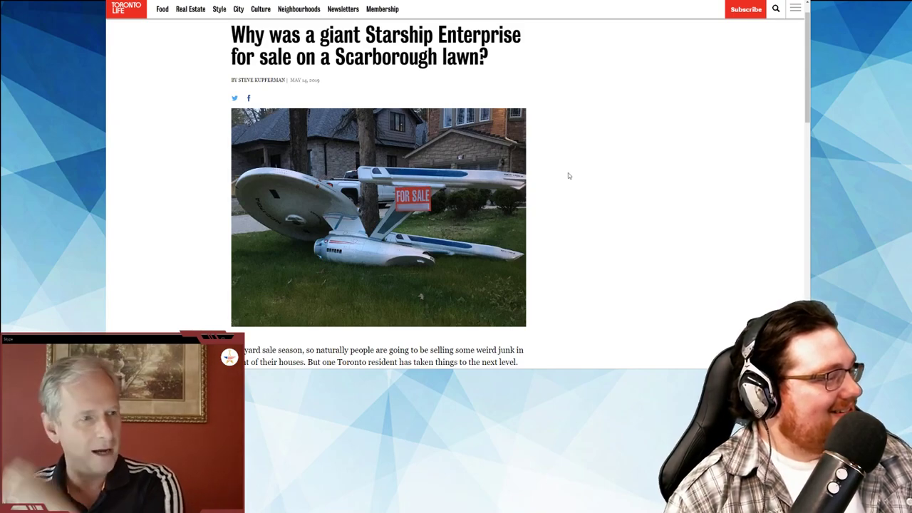
Step: Read through the Scarborough starship-for-sale article down to Bill Doern's embedded tweet
scroll(down, 3)
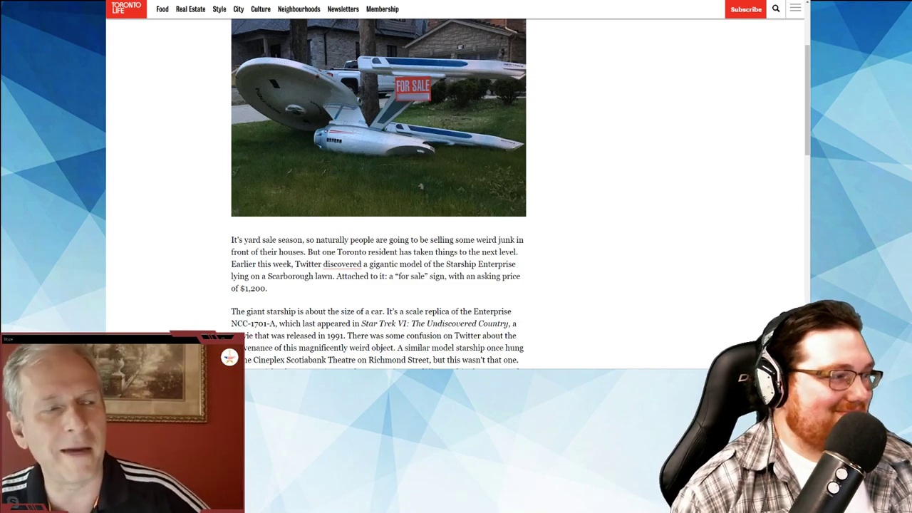
scroll(down, 3)
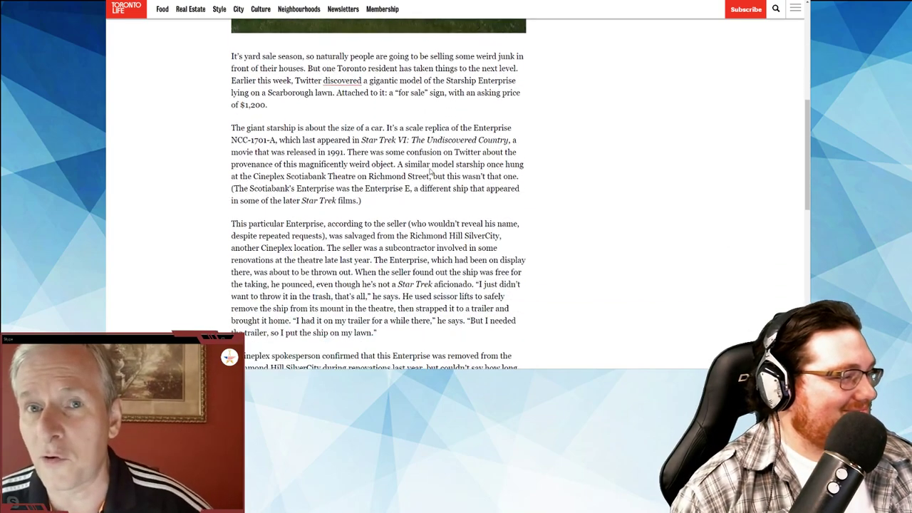
scroll(down, 3)
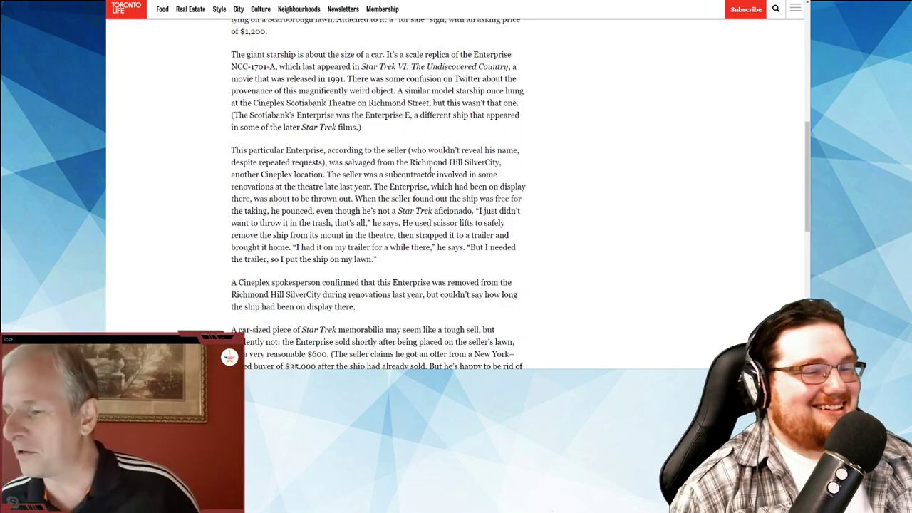
scroll(up, 3)
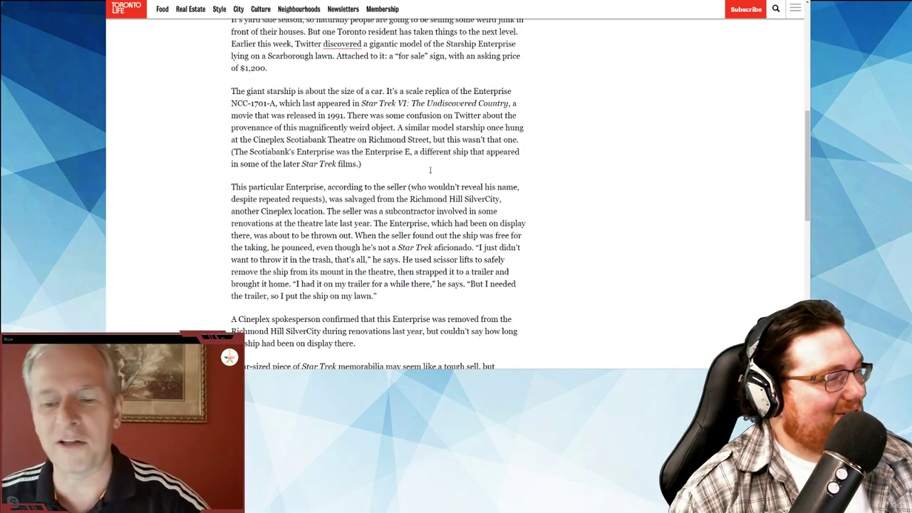
scroll(up, 3)
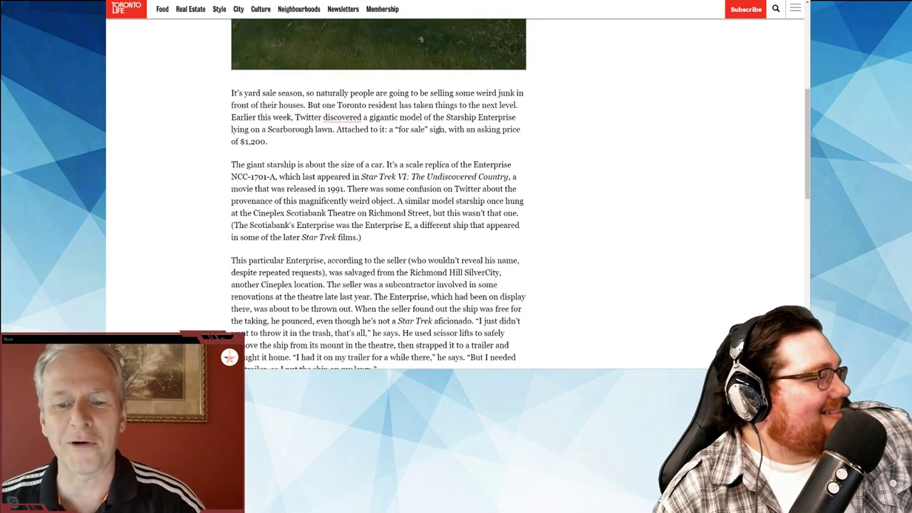
scroll(up, 3)
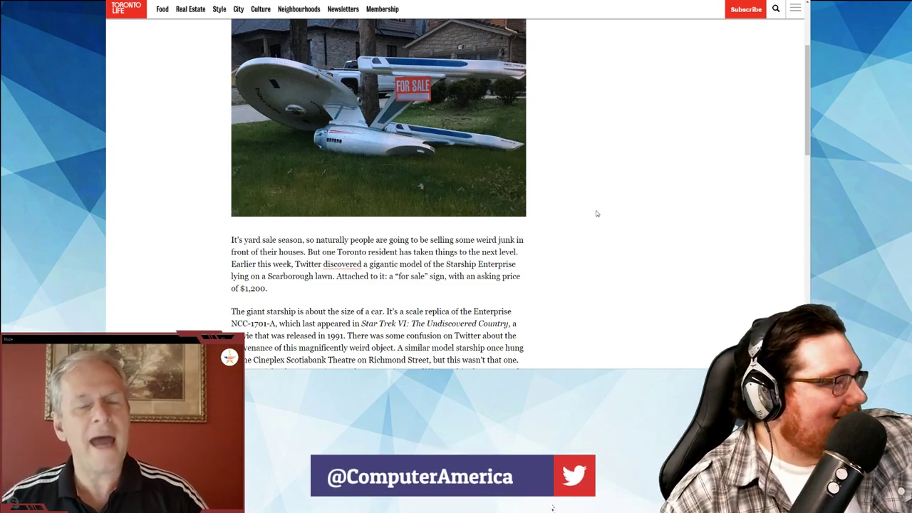
scroll(down, 3)
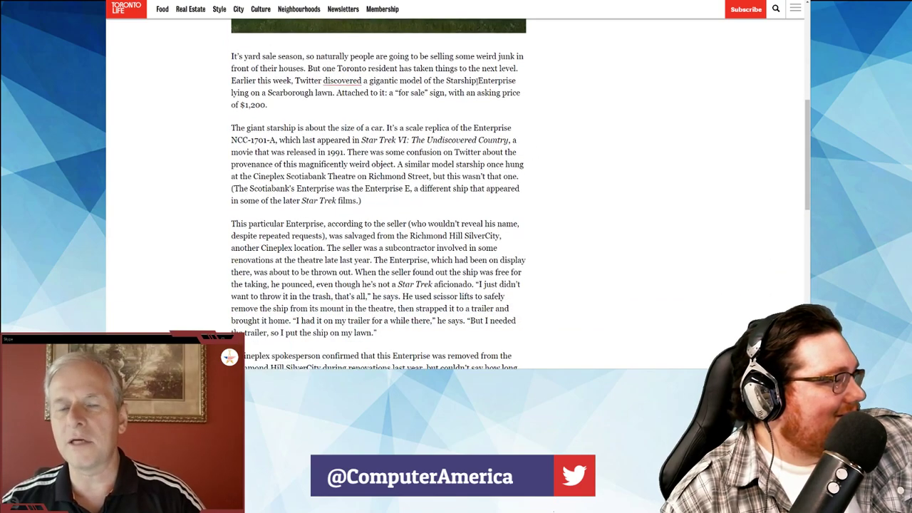
scroll(down, 3)
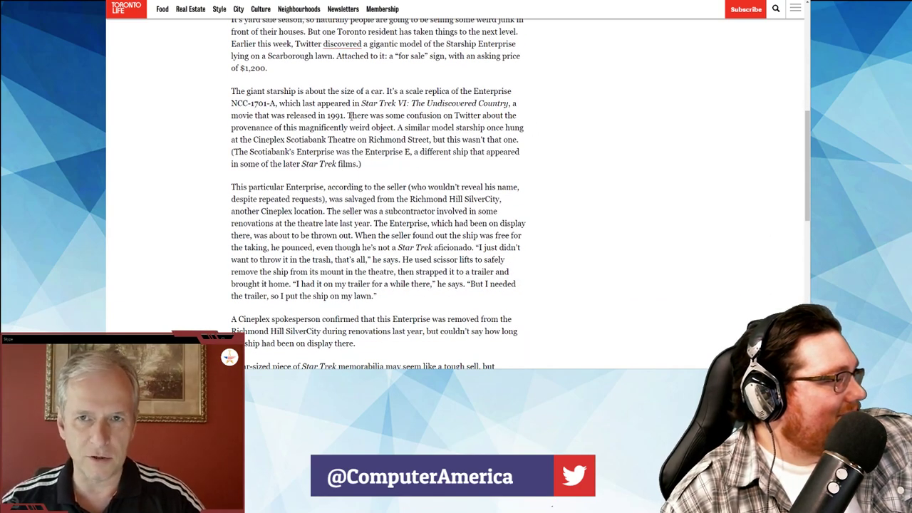
drag(372, 127, 369, 139)
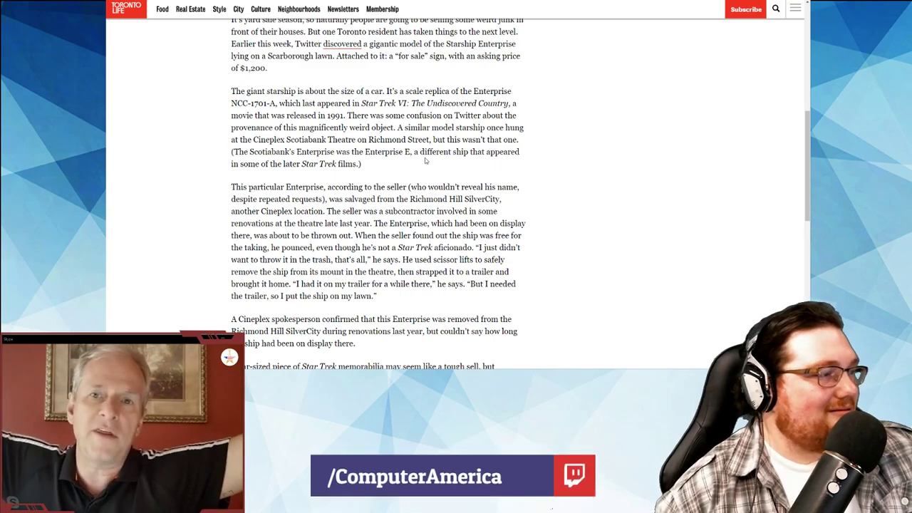
scroll(down, 3)
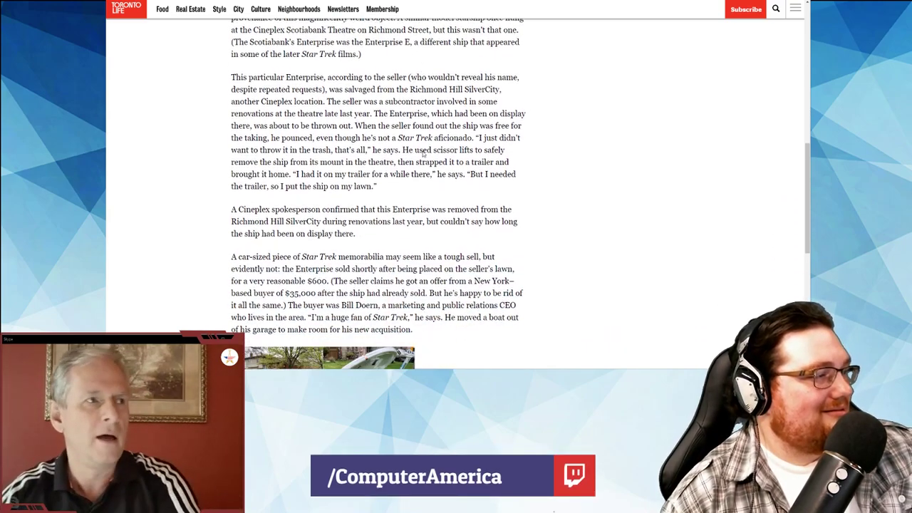
scroll(down, 3)
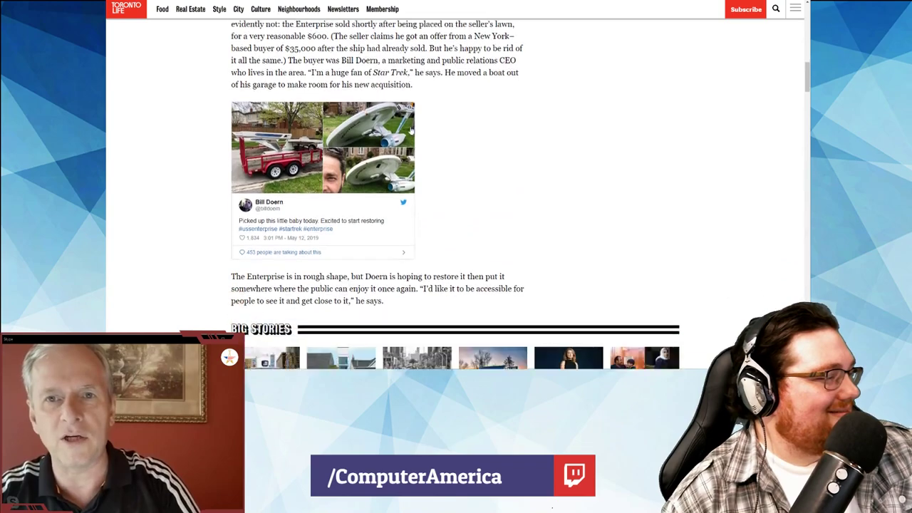
scroll(down, 3)
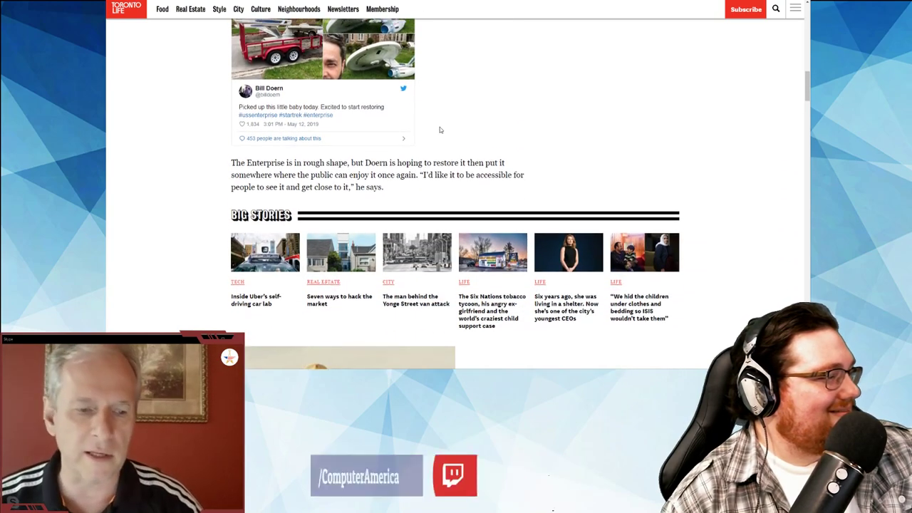
scroll(up, 3)
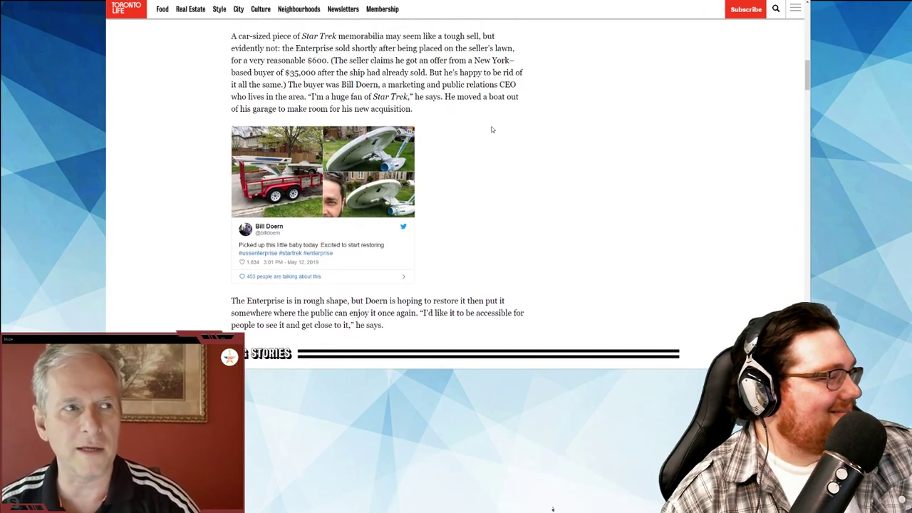
scroll(up, 3)
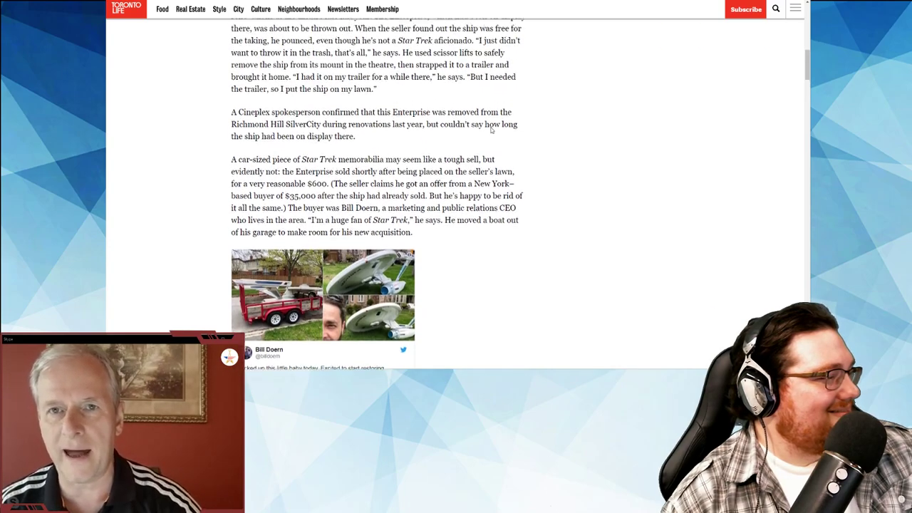
scroll(up, 3)
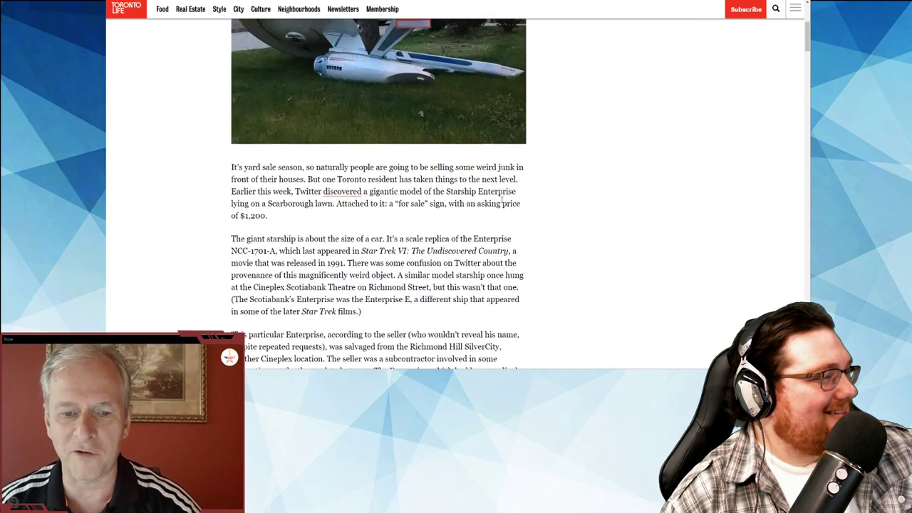
scroll(up, 3)
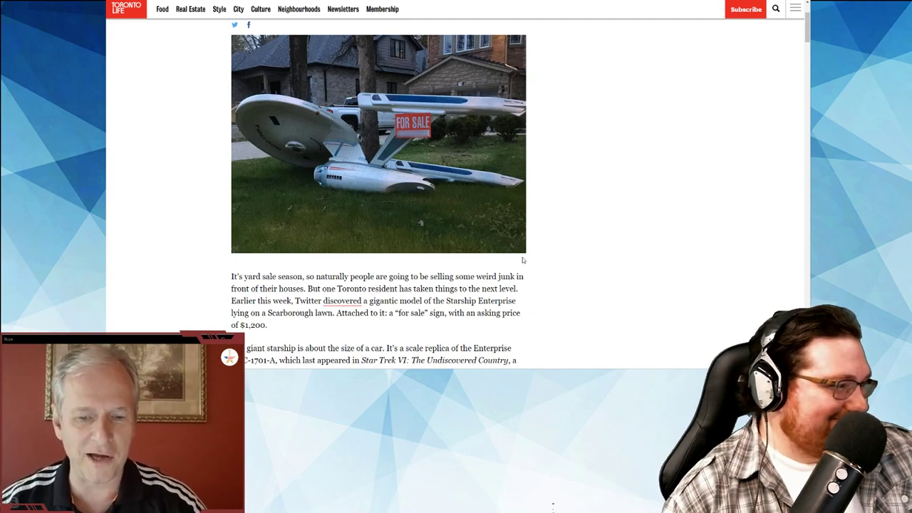
scroll(down, 3)
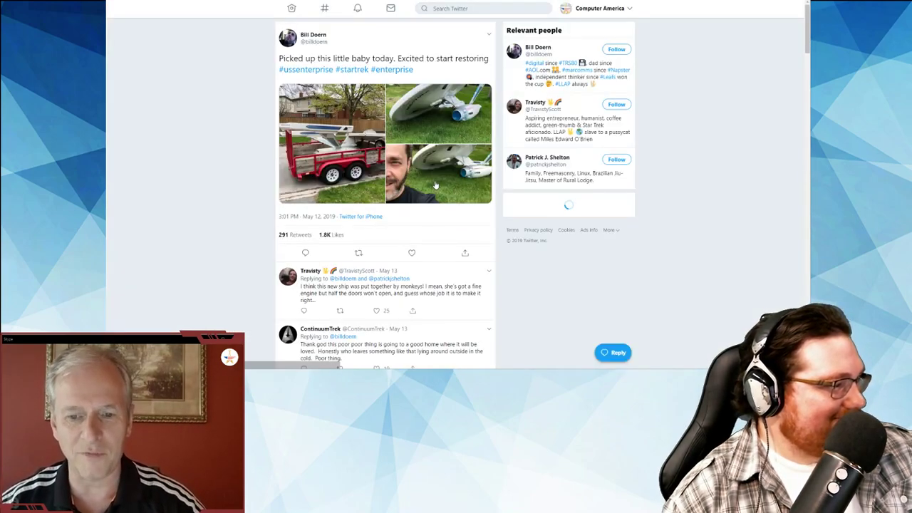
click(331, 143)
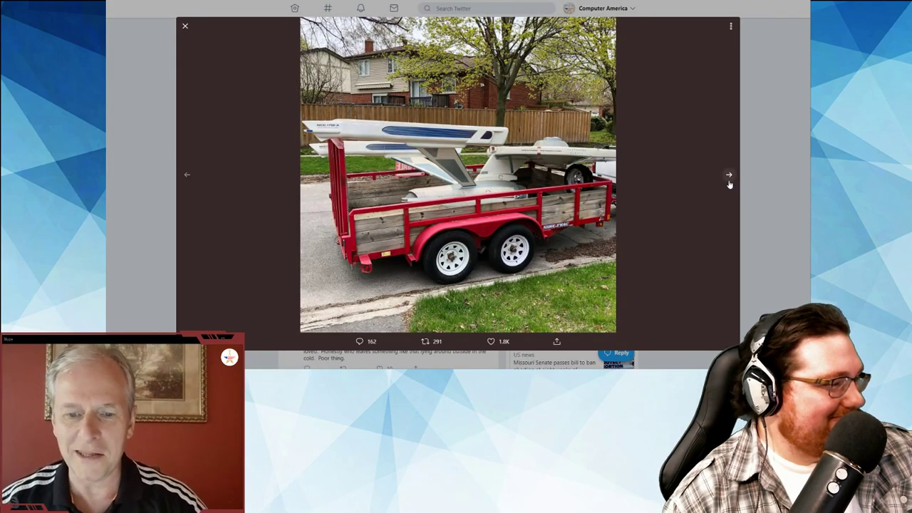
mouse_move(729, 175)
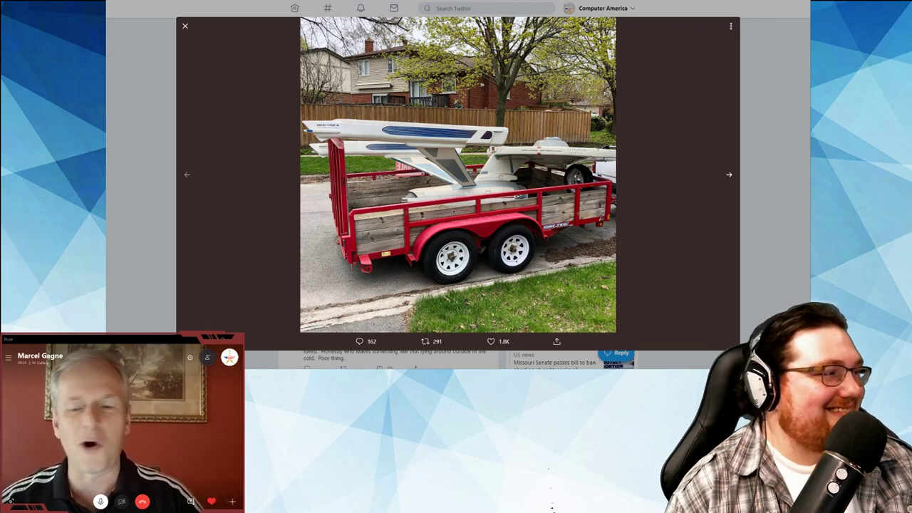
Step: Switch back to the Google Docs show notes on the news article links
click(185, 26)
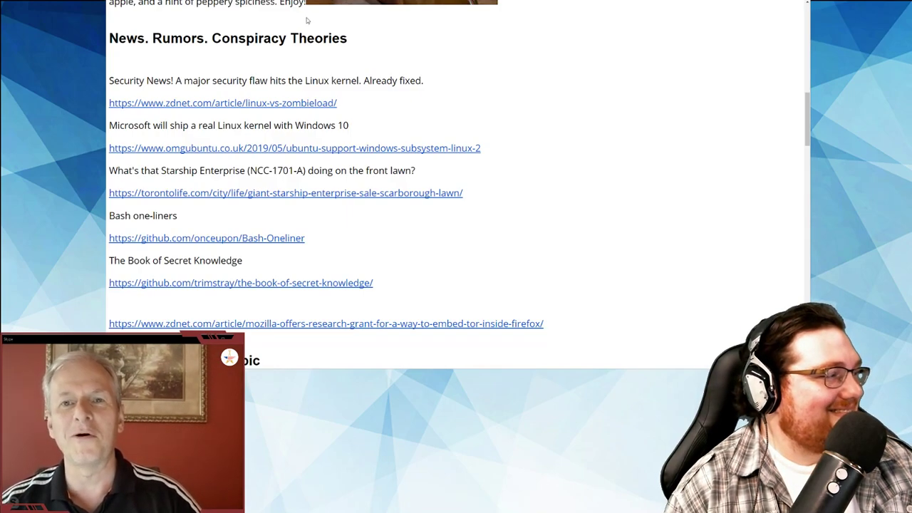
scroll(up, 3)
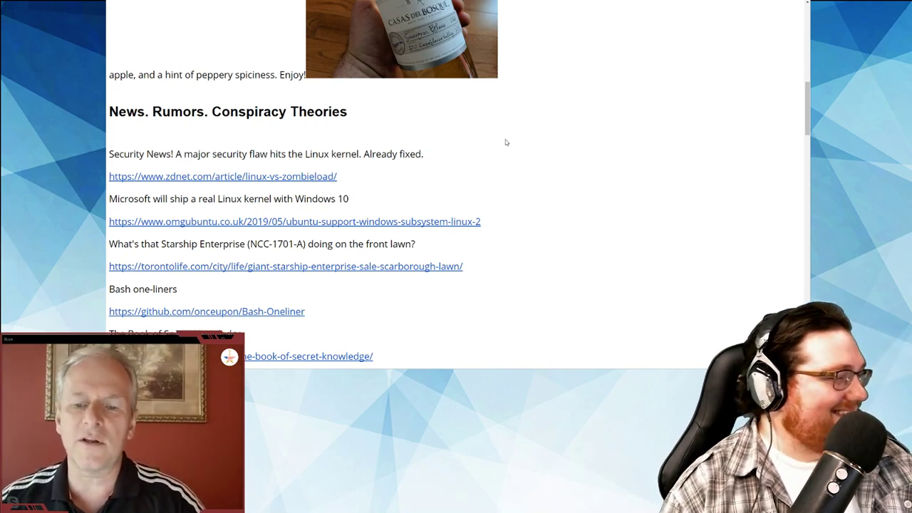
mouse_move(292, 182)
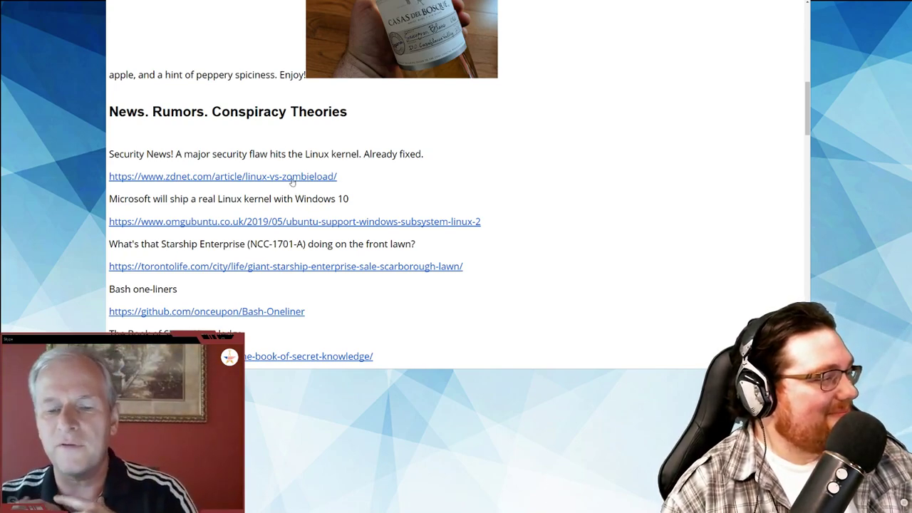
Step: Open ZDNet's 'Linux vs. Zombieload' article through the redirect and scroll through it
click(222, 176)
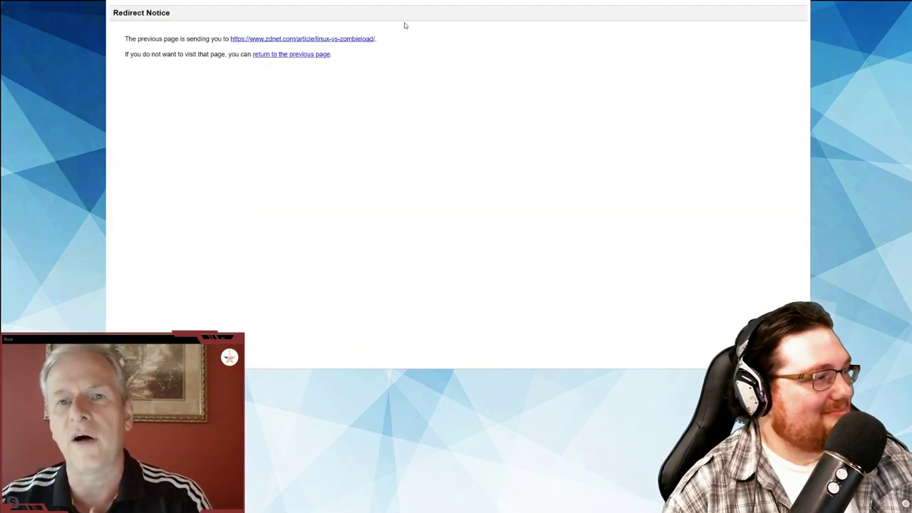
click(303, 38)
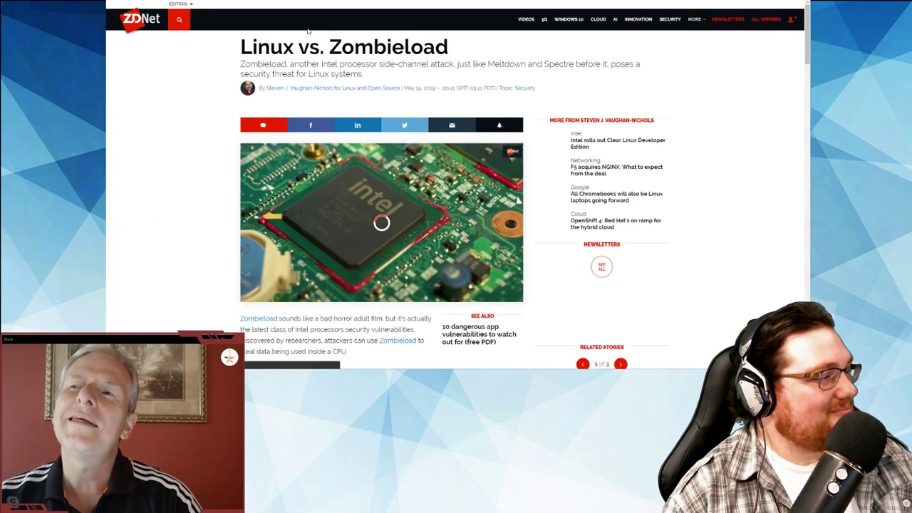
scroll(down, 3)
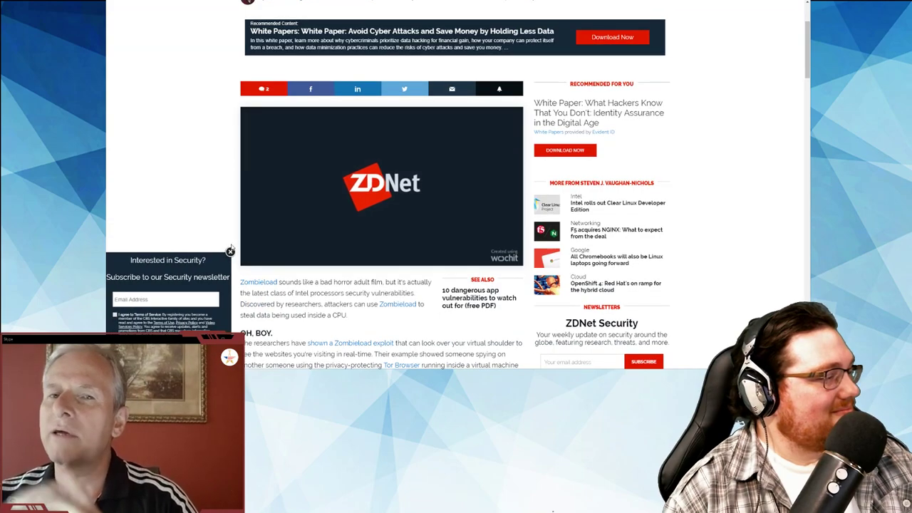
scroll(up, 3)
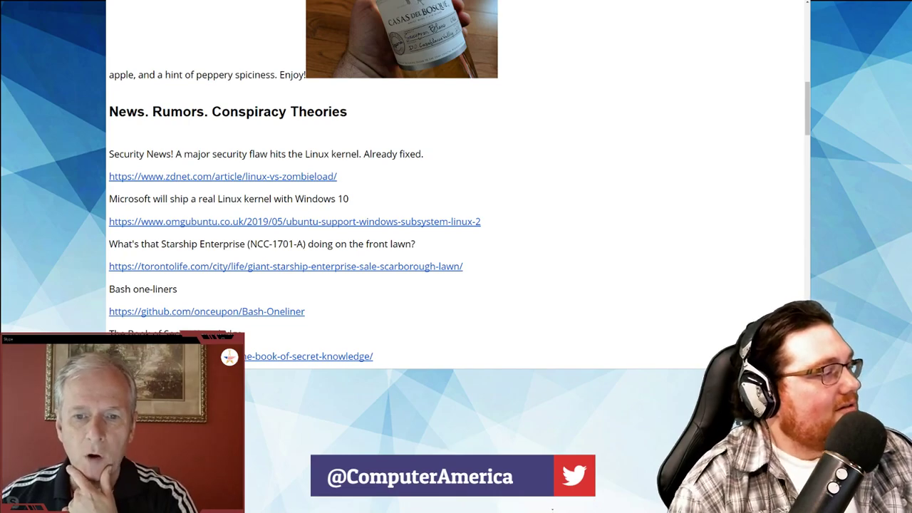
mouse_move(523, 188)
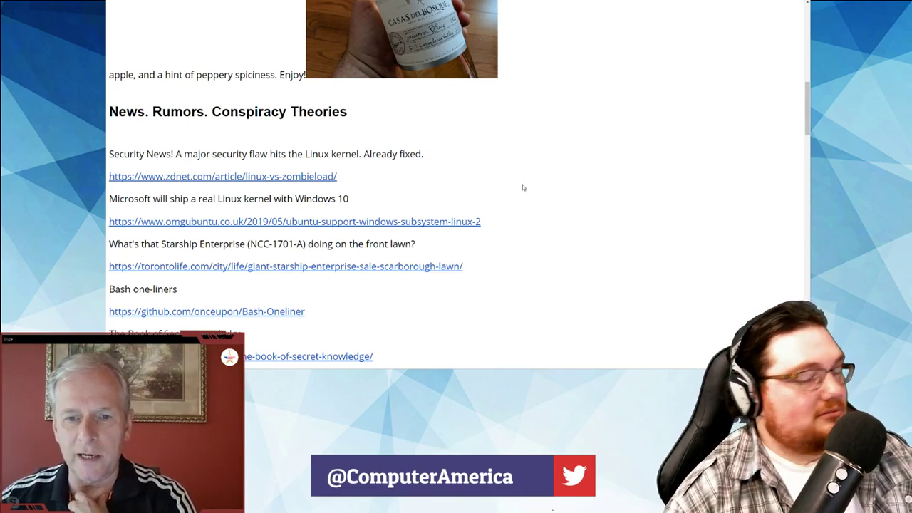
mouse_move(159, 230)
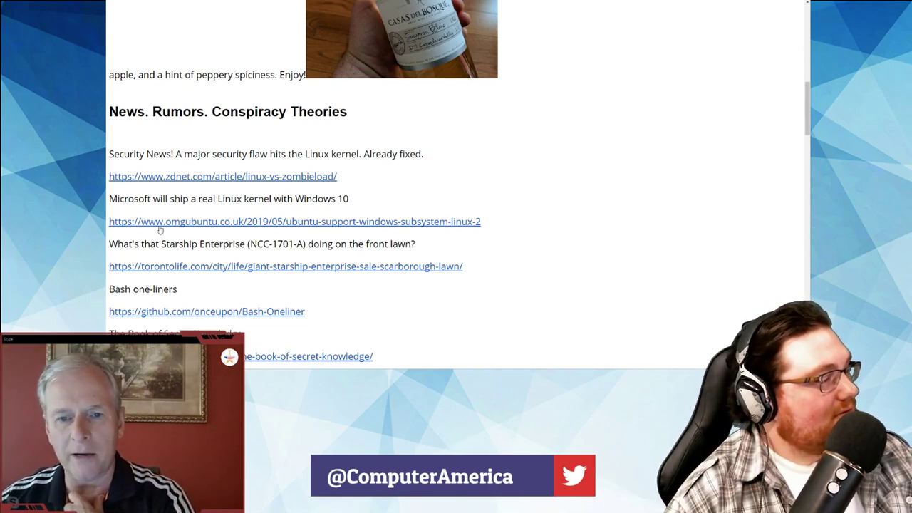
Step: Open the omgubuntu.co.uk Linux kernel in Windows 10 story via its redirect
click(295, 222)
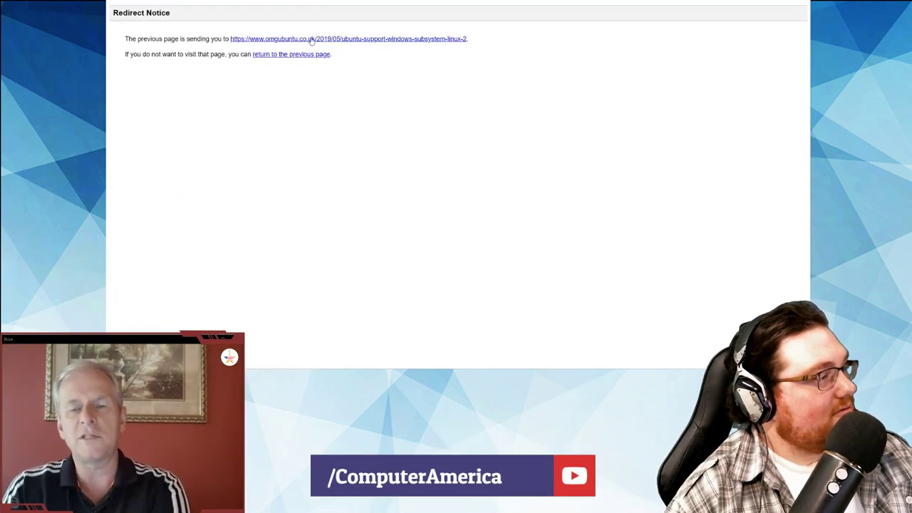
click(348, 38)
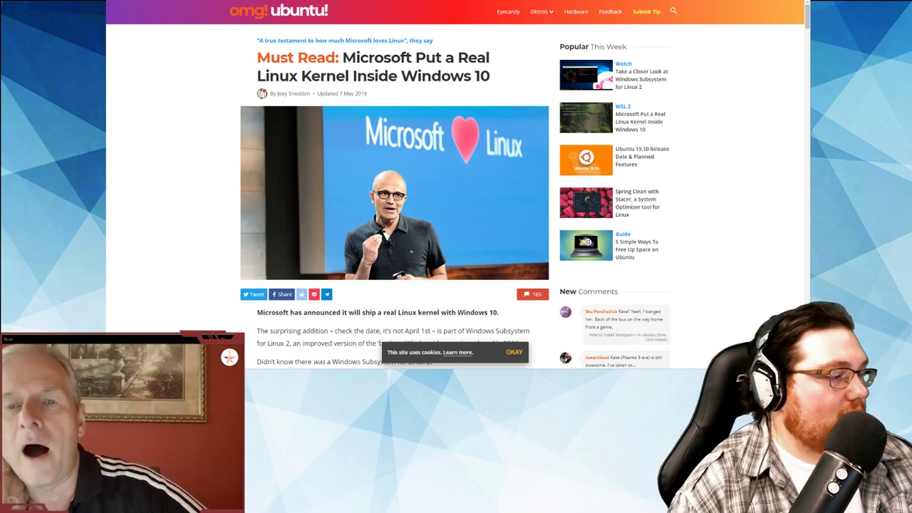
Step: Read the WSL 2 article down to the embedded Windows Terminal video
scroll(down, 3)
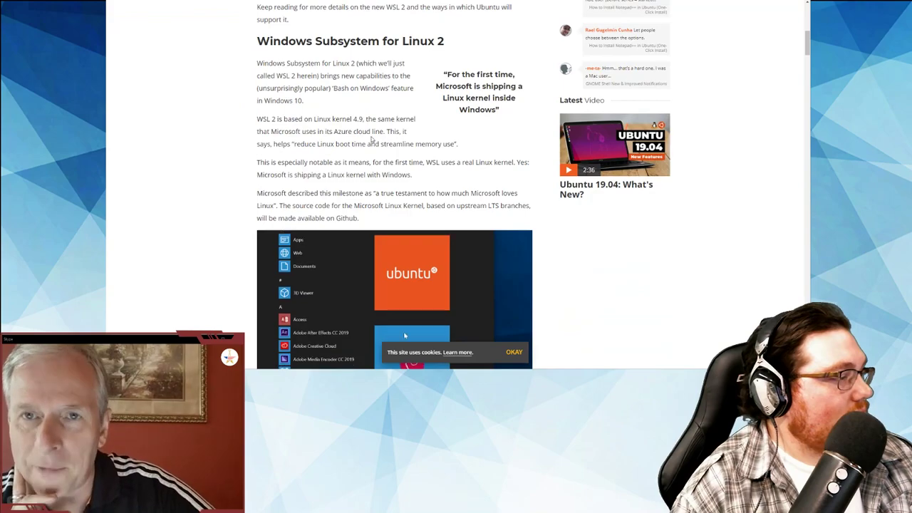
scroll(down, 3)
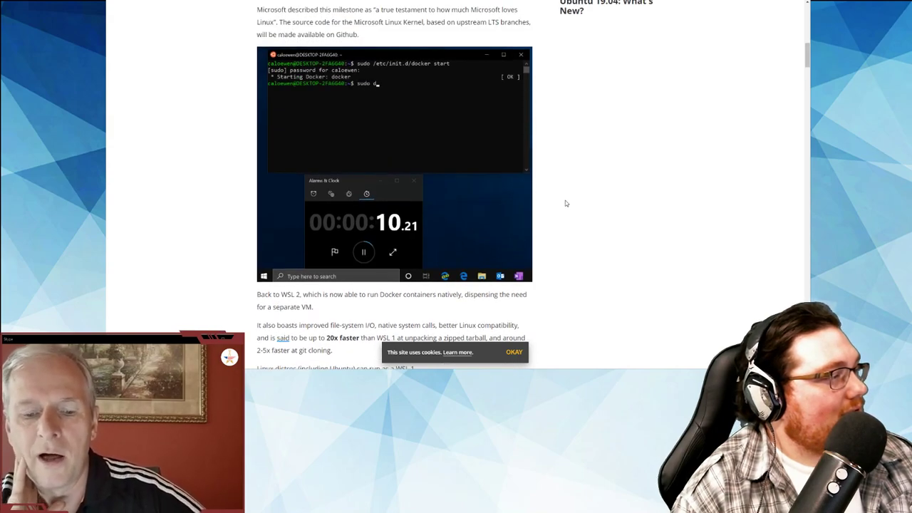
scroll(down, 3)
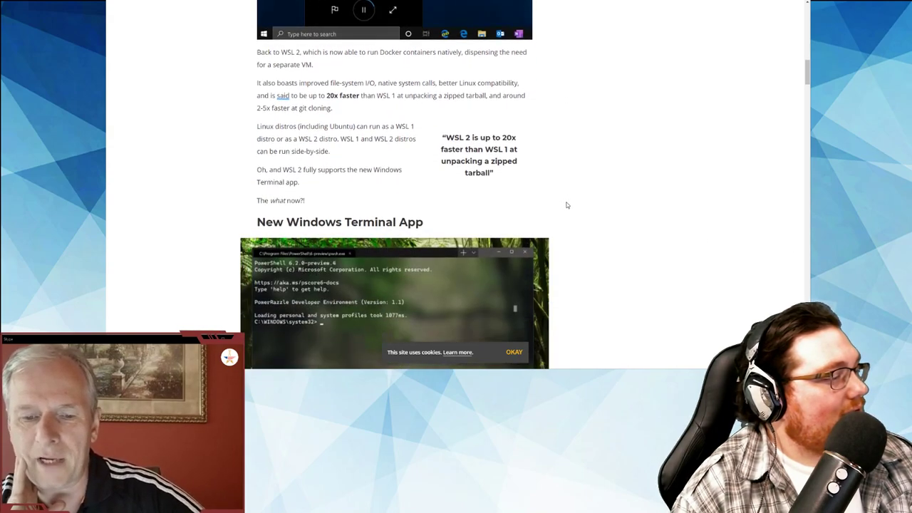
scroll(down, 3)
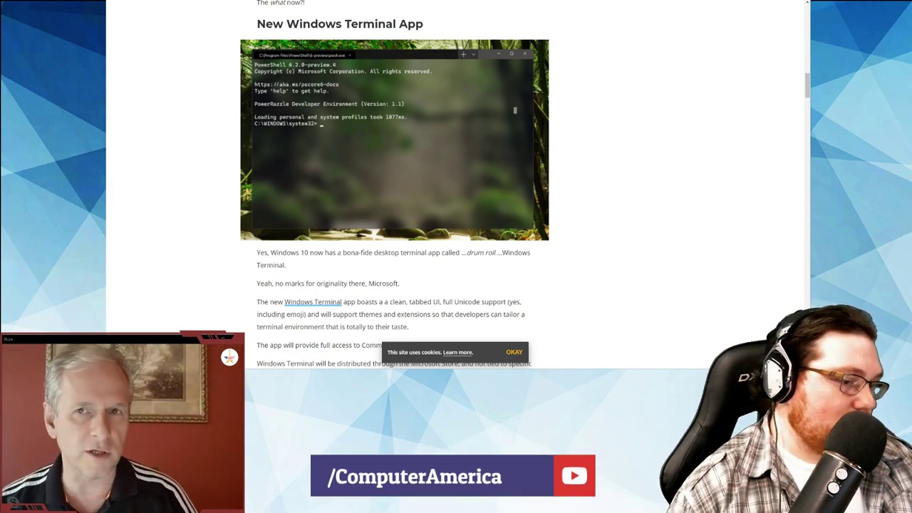
scroll(down, 3)
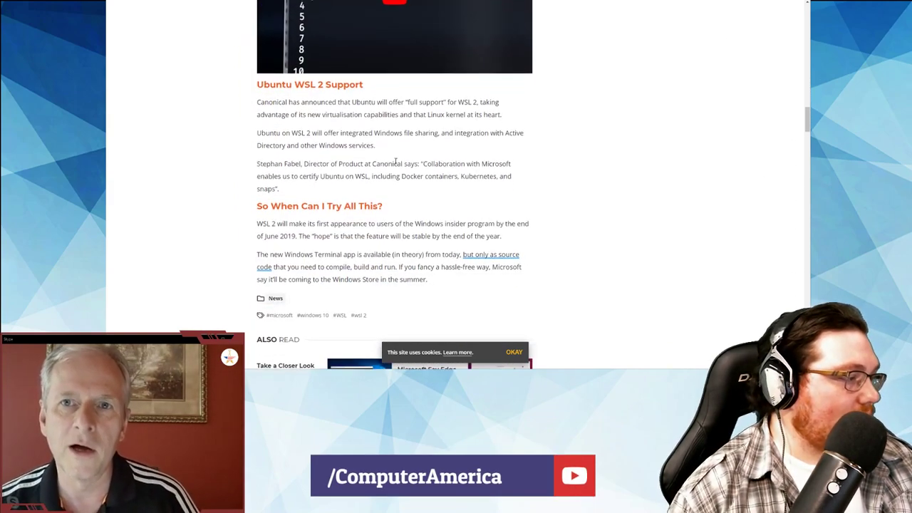
scroll(up, 3)
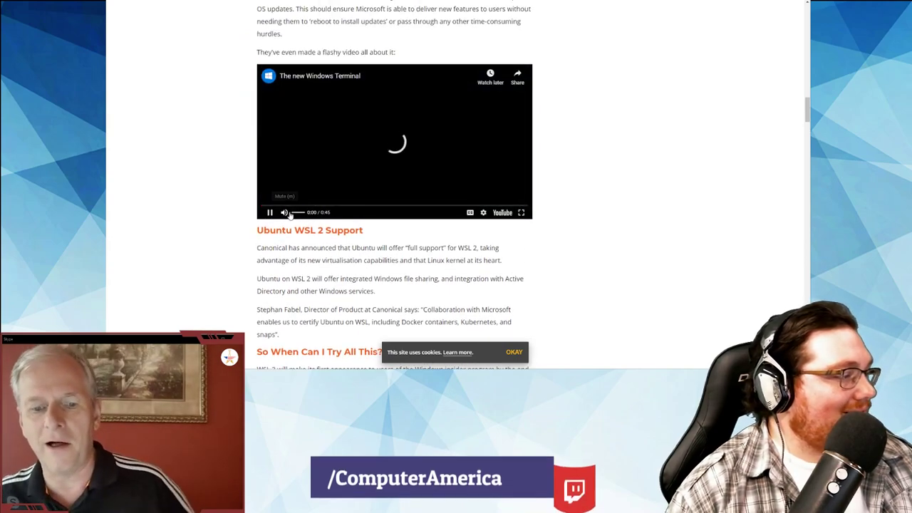
Step: Watch 'The new Windows Terminal' video full screen to its end, then exit
click(521, 212)
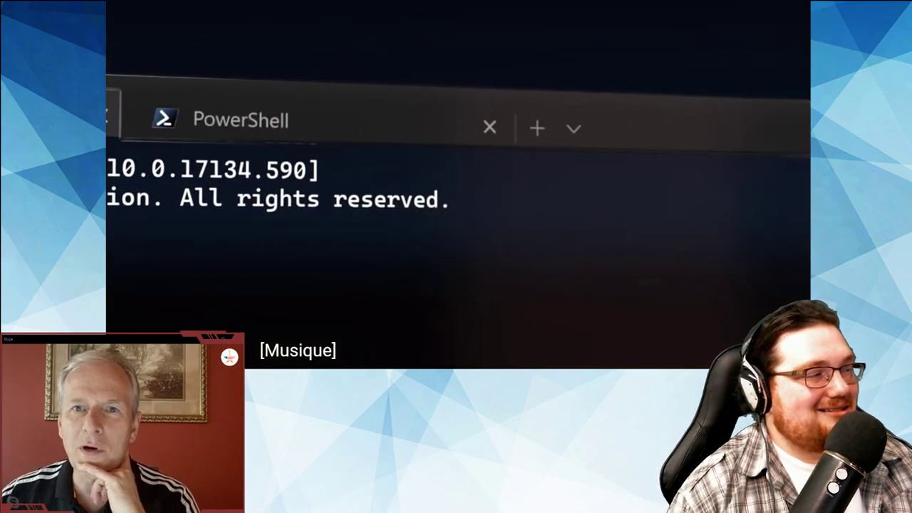
click(573, 129)
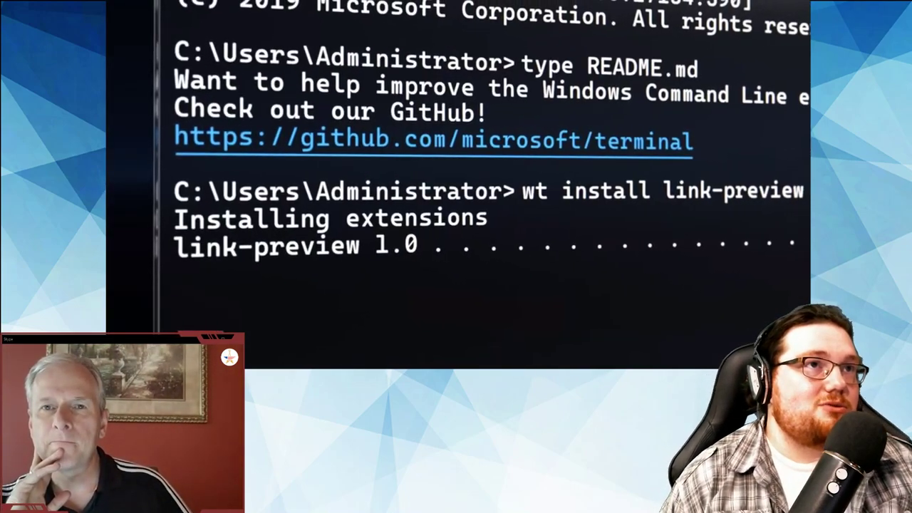
click(433, 139)
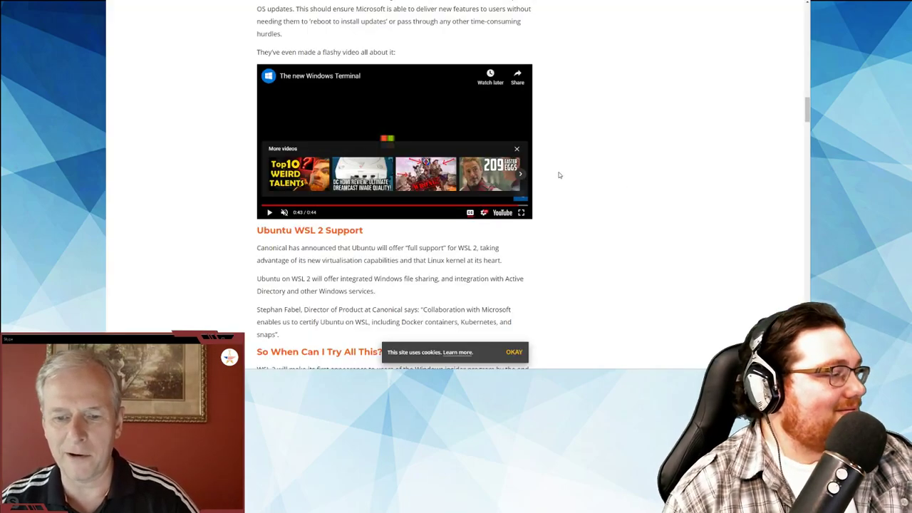
Step: Scroll the show notes down to the News, Rumors, Conspiracy Theories links
scroll(down, 3)
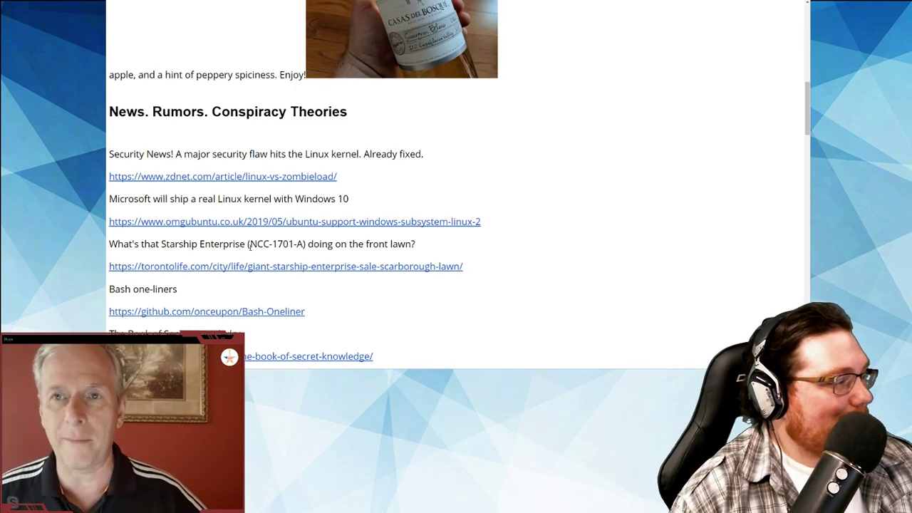
click(207, 312)
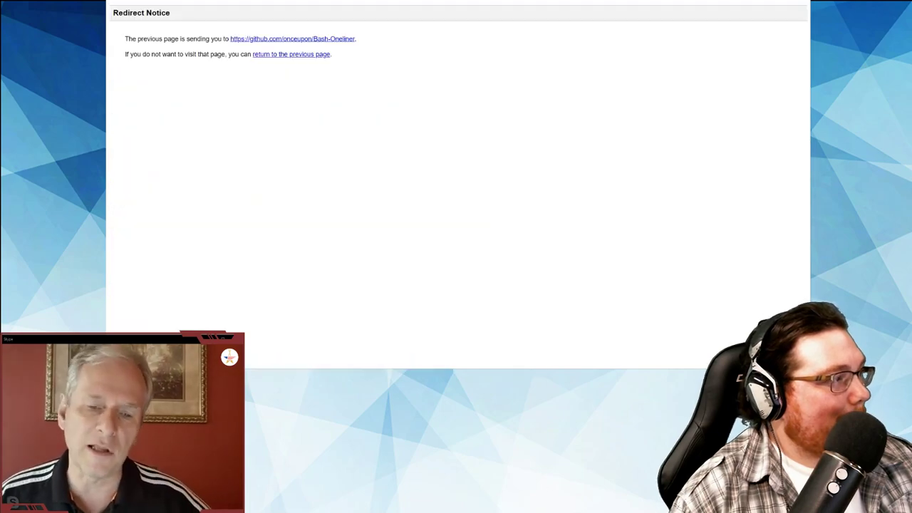
click(292, 39)
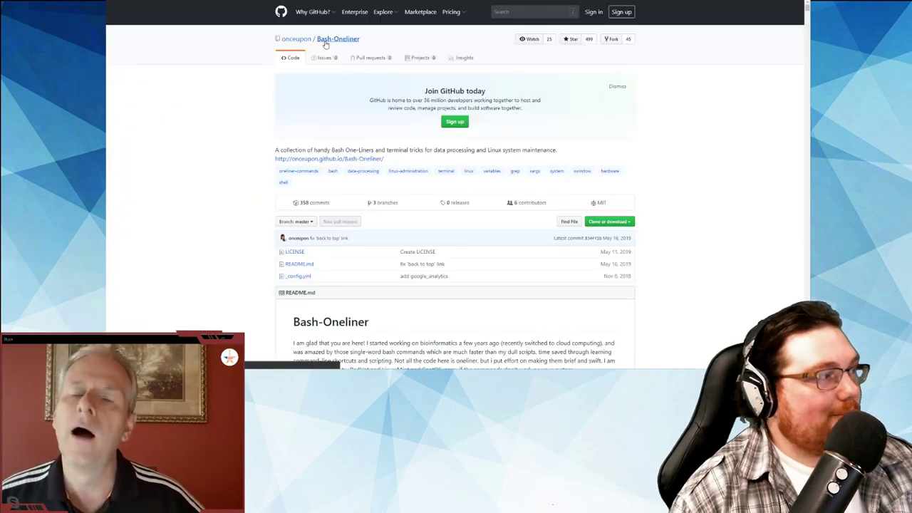
scroll(down, 3)
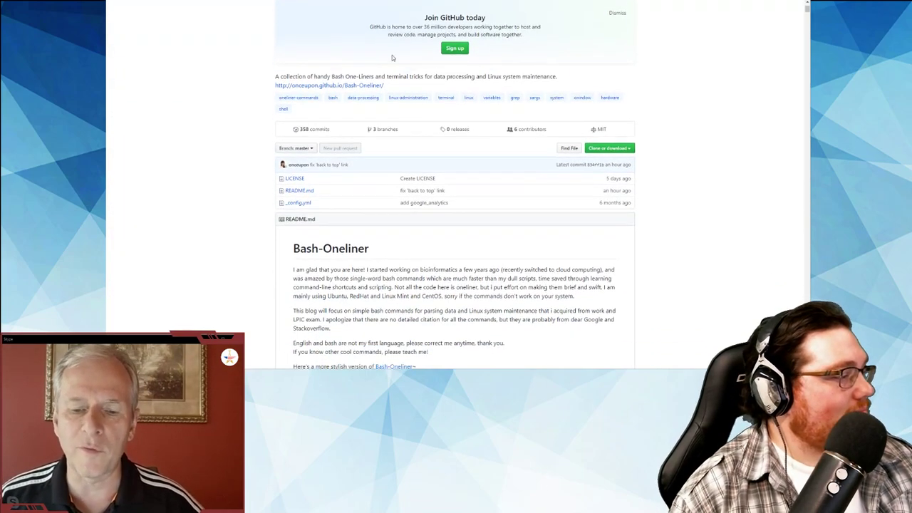
scroll(down, 3)
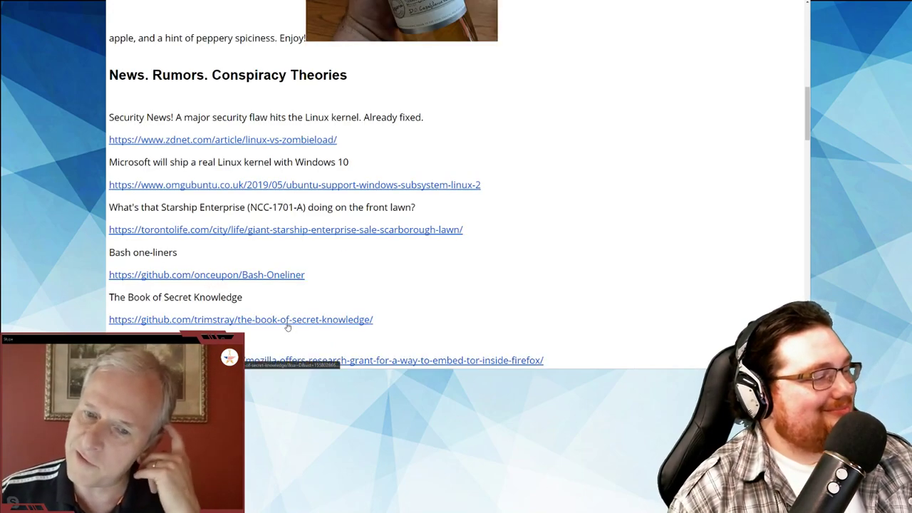
Step: Open The Book of Secret Knowledge GitHub link and begin scrolling the one-liners page
click(241, 320)
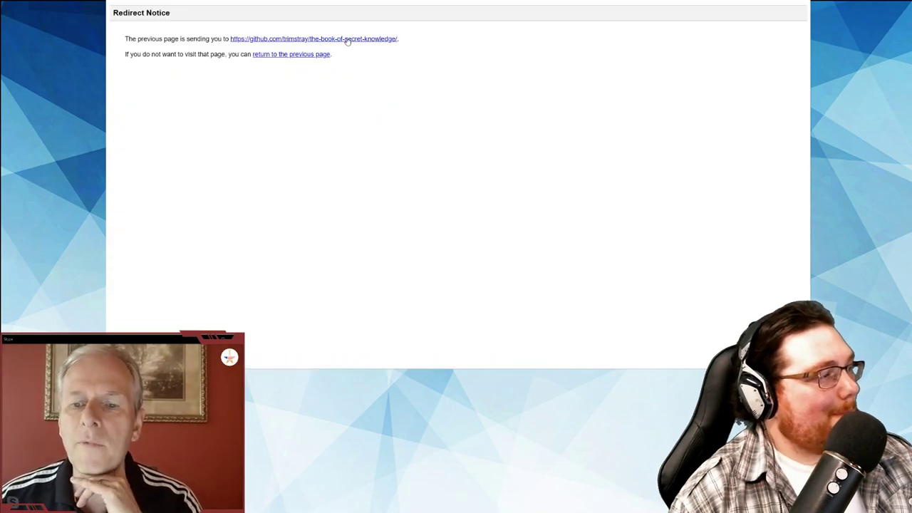
click(313, 39)
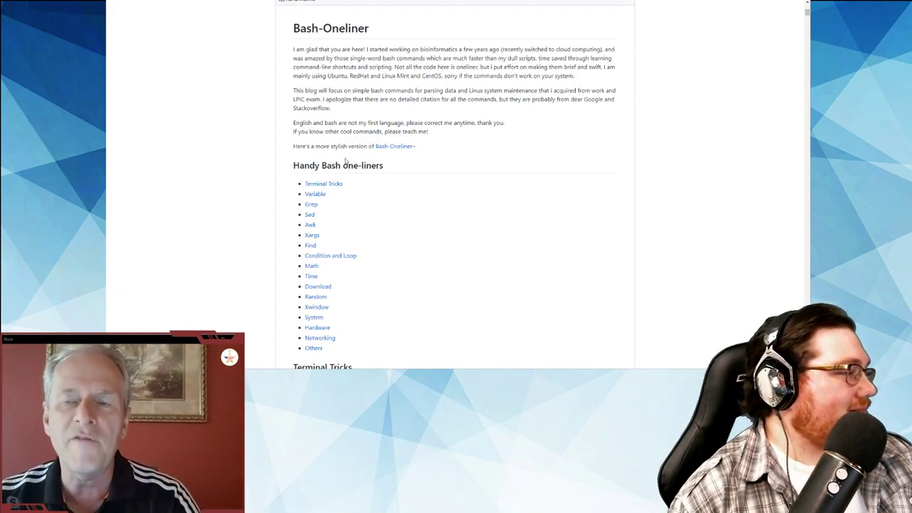
scroll(down, 3)
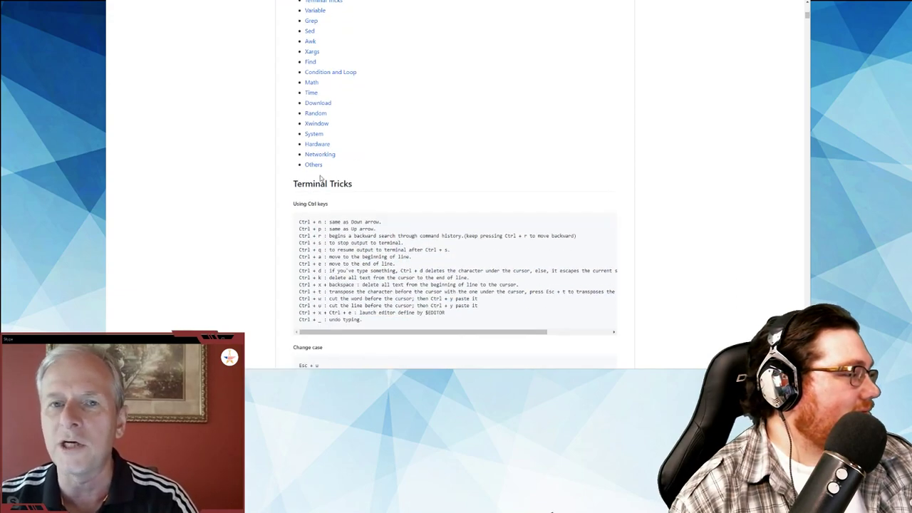
scroll(down, 3)
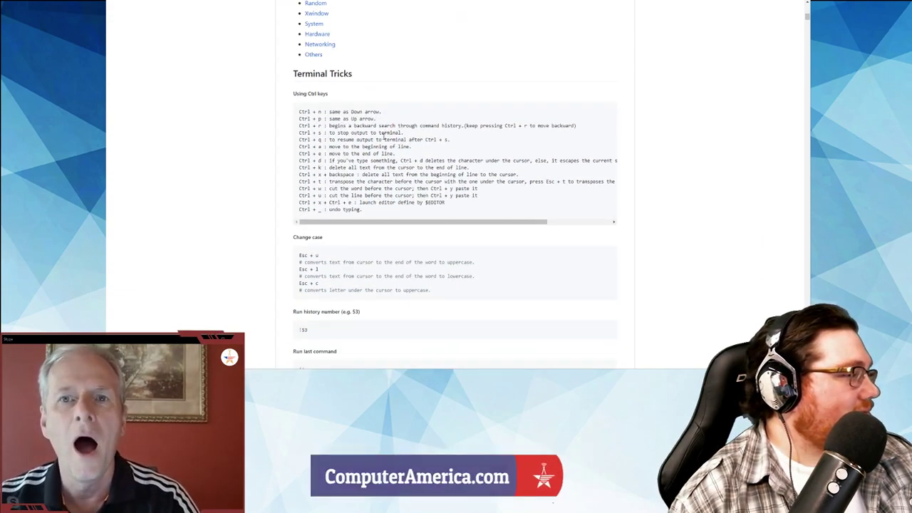
scroll(down, 3)
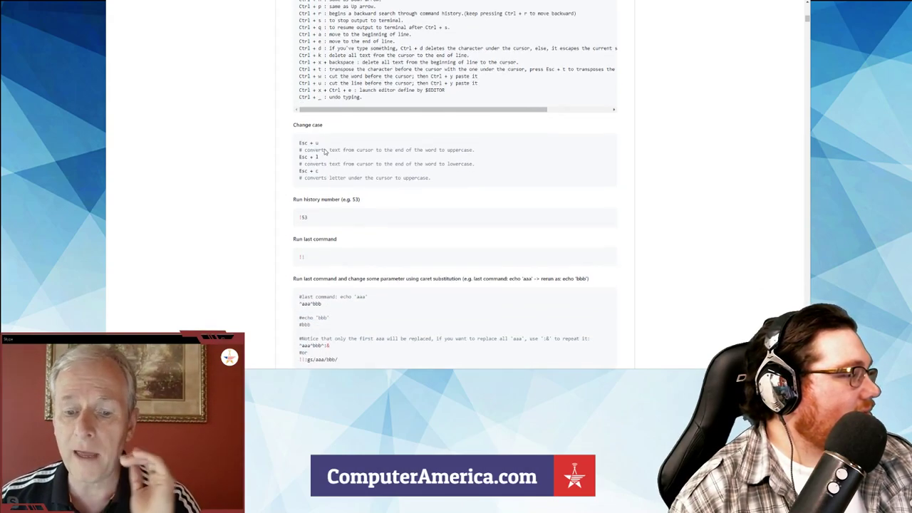
scroll(down, 3)
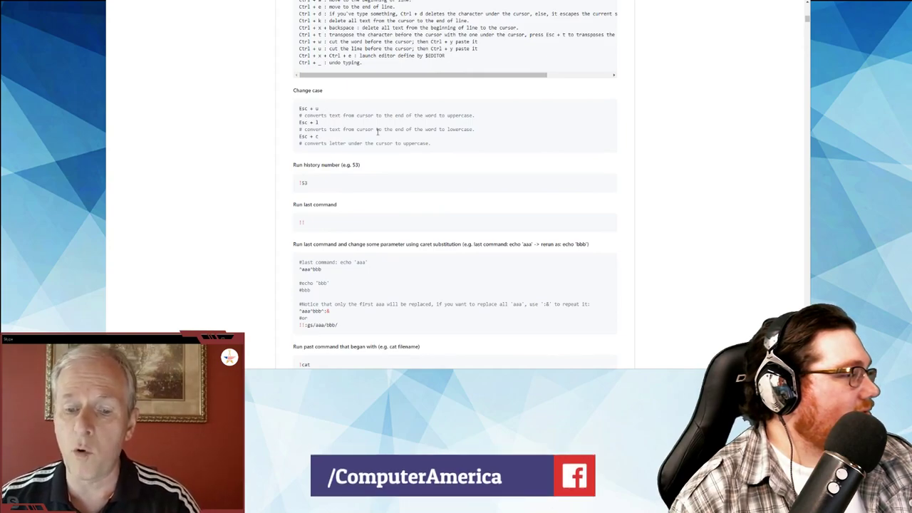
mouse_move(347, 125)
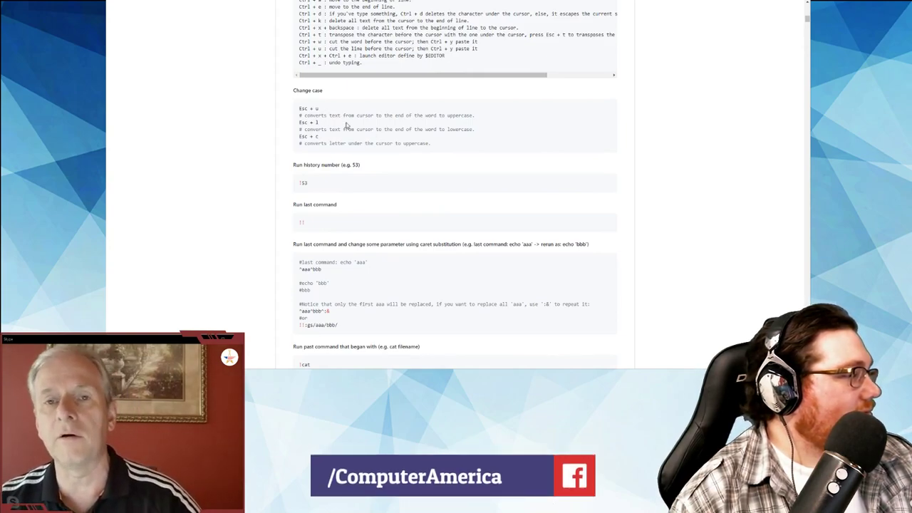
mouse_move(335, 164)
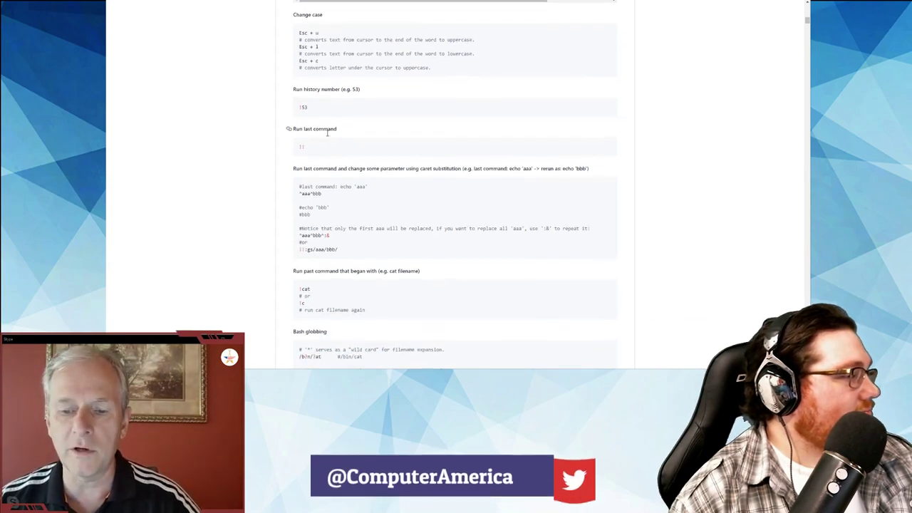
Step: Scroll through the Grep one-liners to the recursive directory search and OR/AND examples
scroll(down, 3)
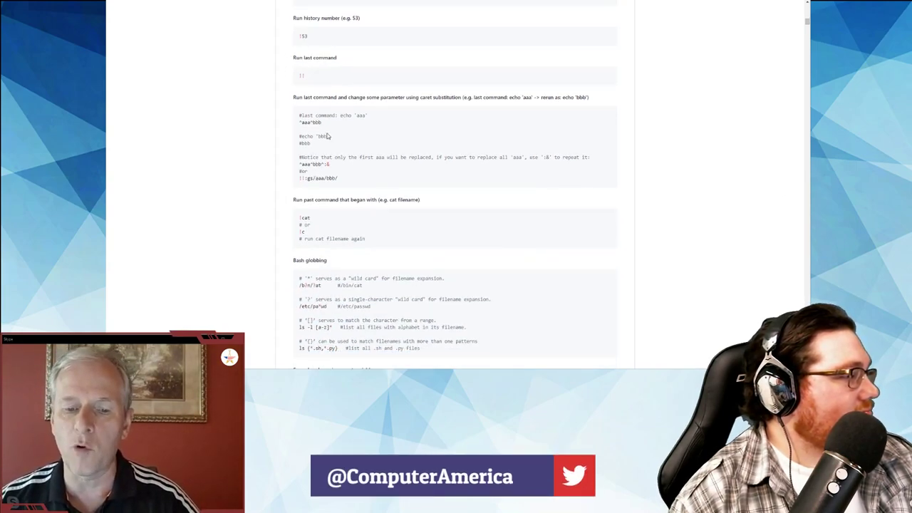
scroll(down, 3)
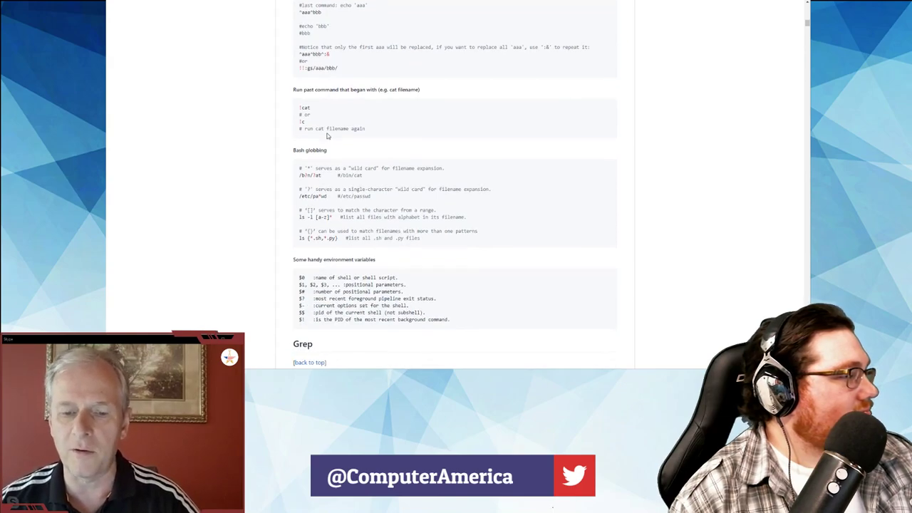
scroll(down, 3)
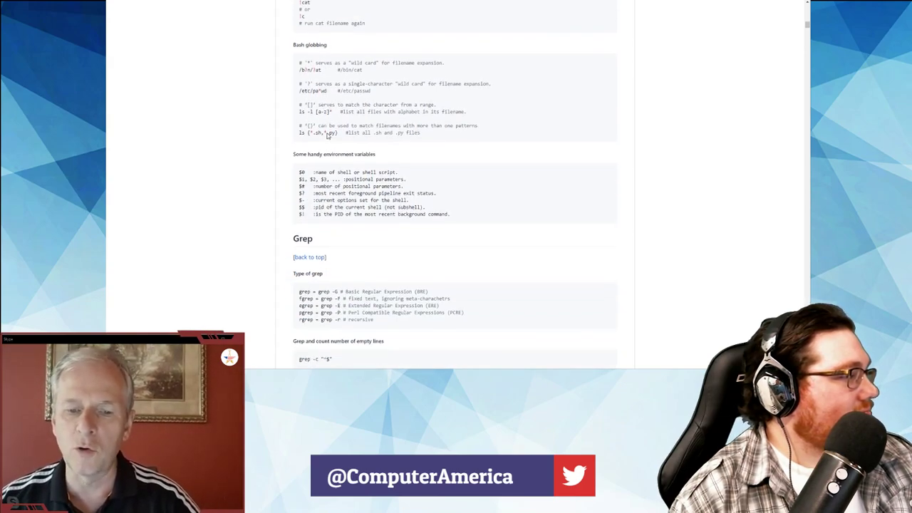
scroll(down, 3)
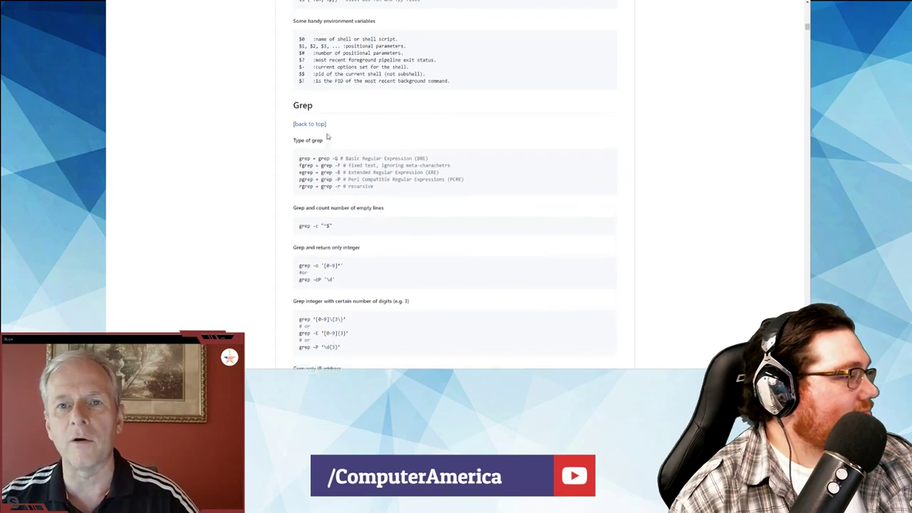
scroll(down, 3)
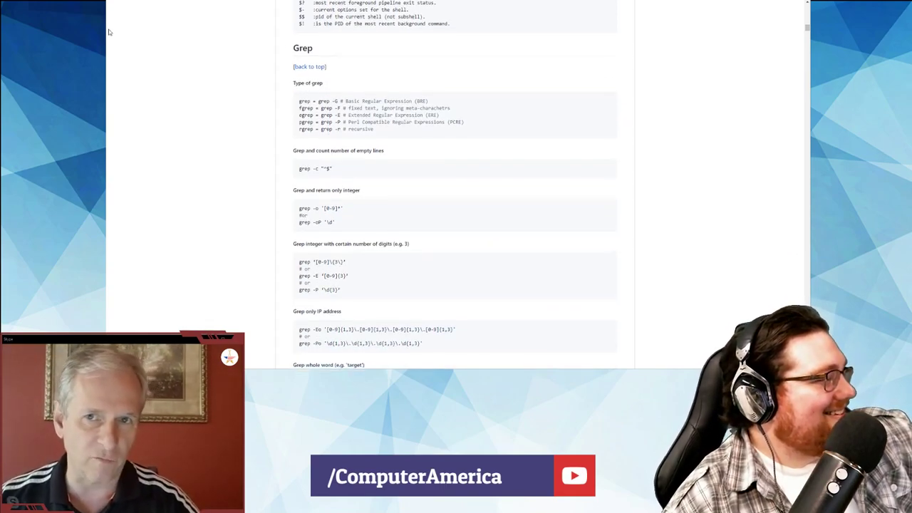
scroll(down, 3)
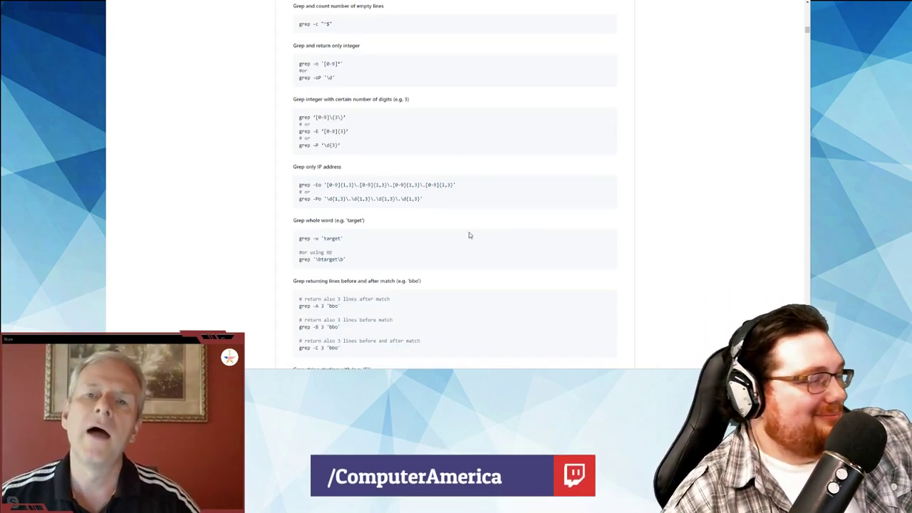
scroll(down, 3)
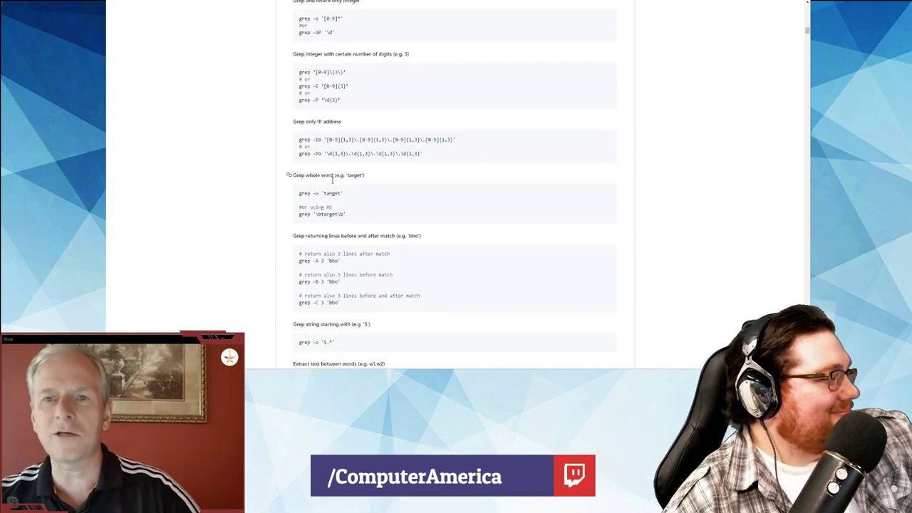
scroll(down, 3)
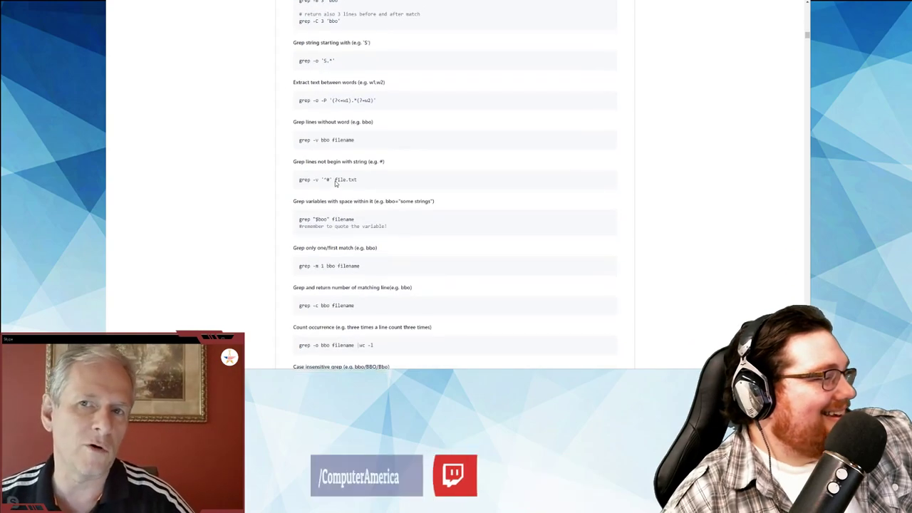
scroll(down, 3)
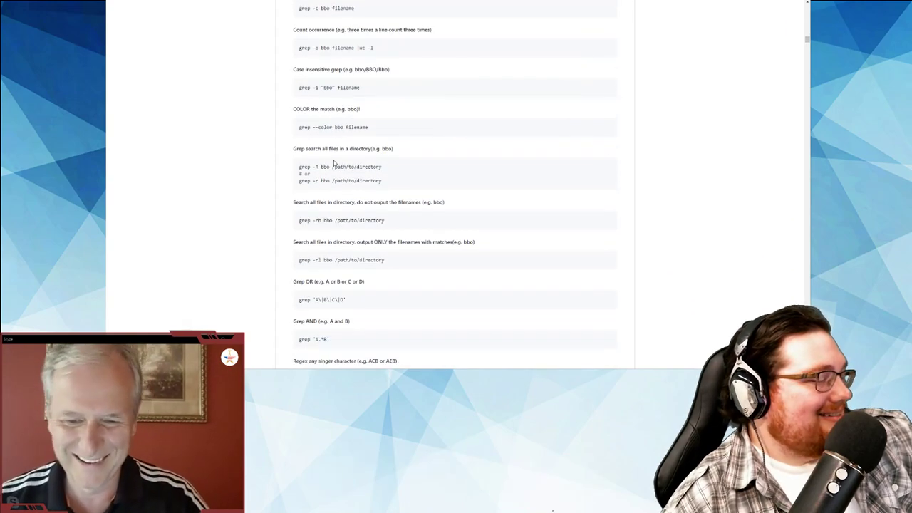
scroll(down, 3)
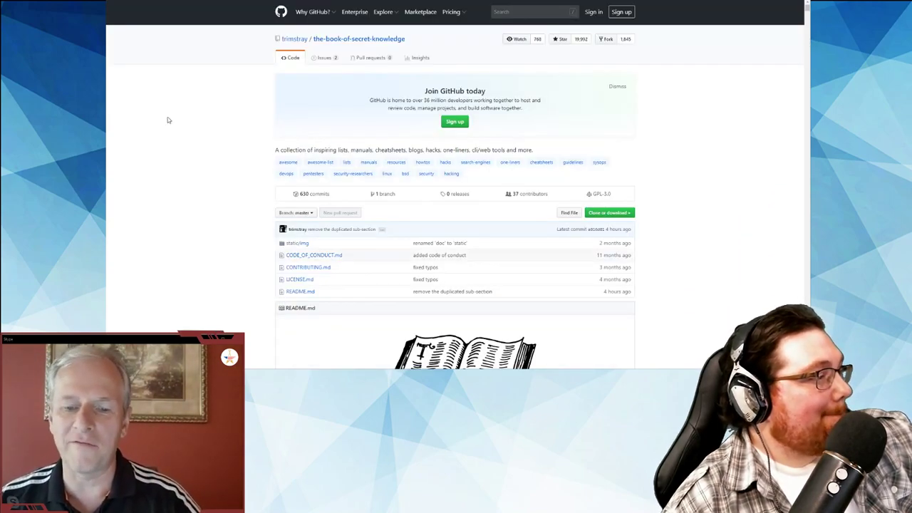
Step: Scroll through the Book of Secret Knowledge README and its table of contents
scroll(down, 3)
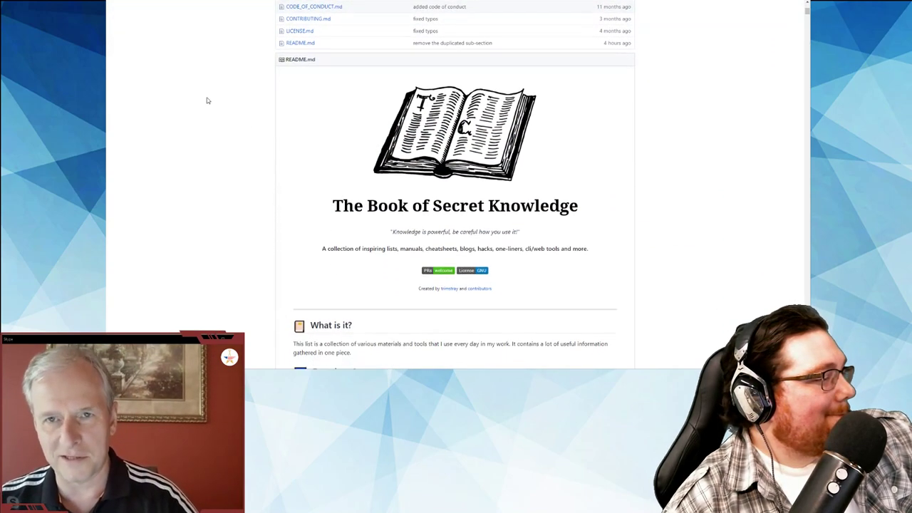
scroll(down, 3)
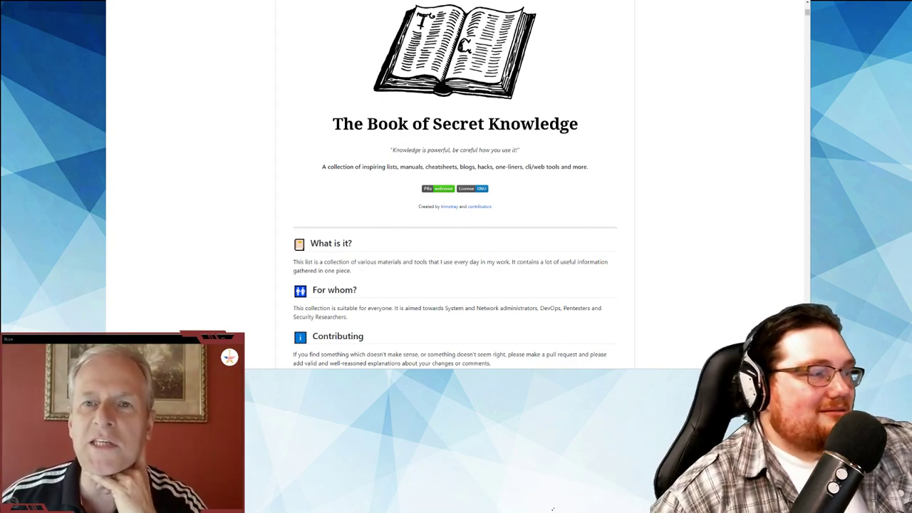
mouse_move(765, 205)
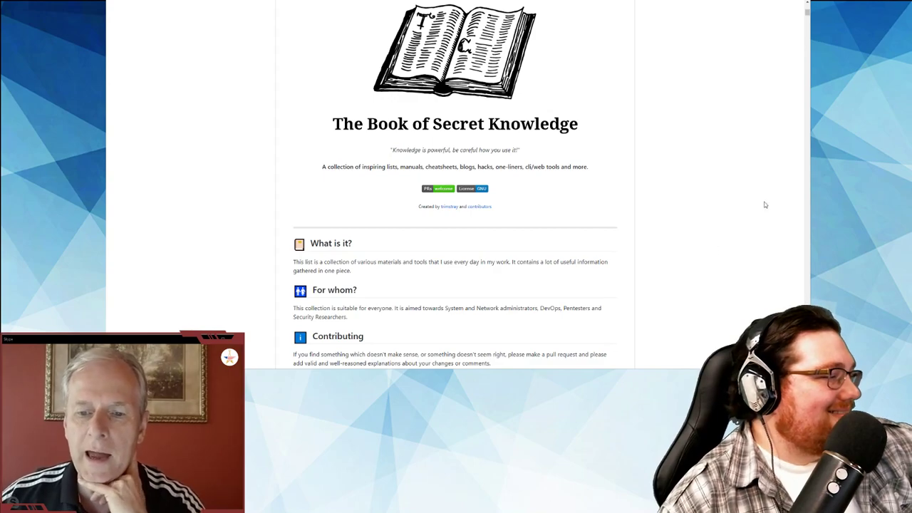
mouse_move(450, 214)
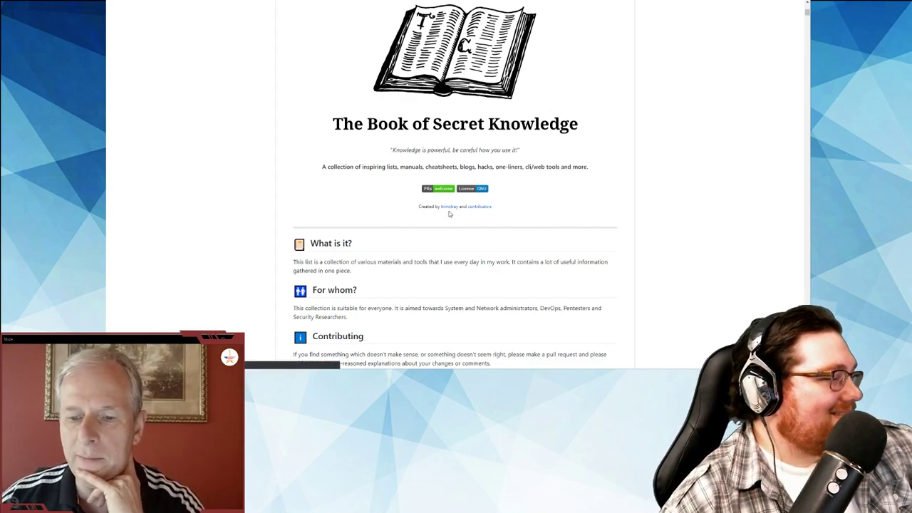
scroll(down, 3)
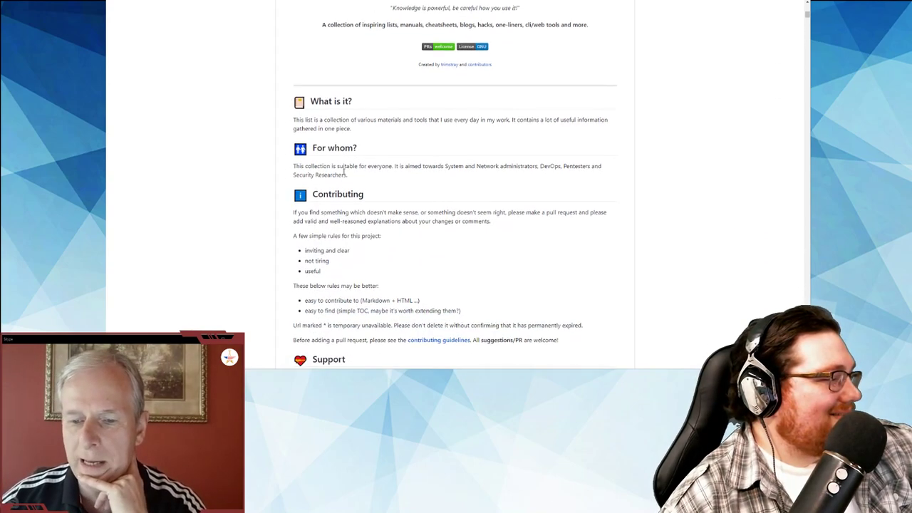
scroll(down, 3)
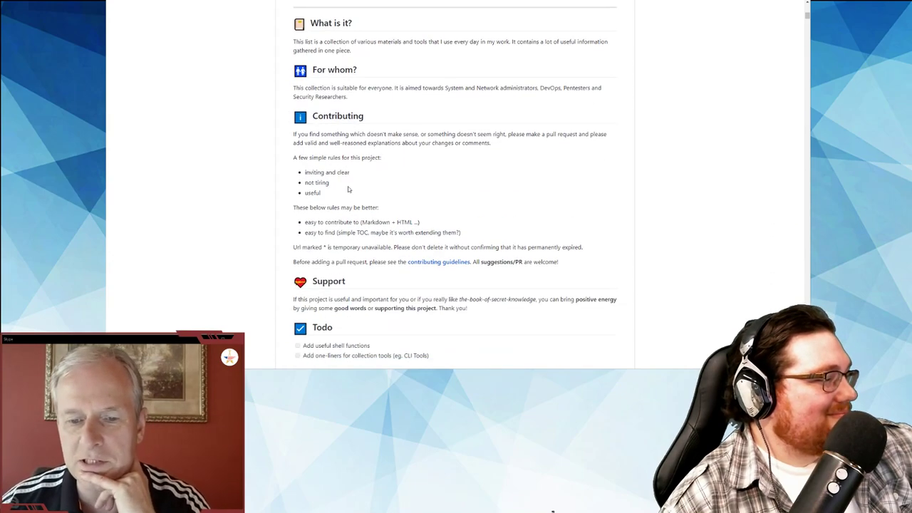
scroll(down, 3)
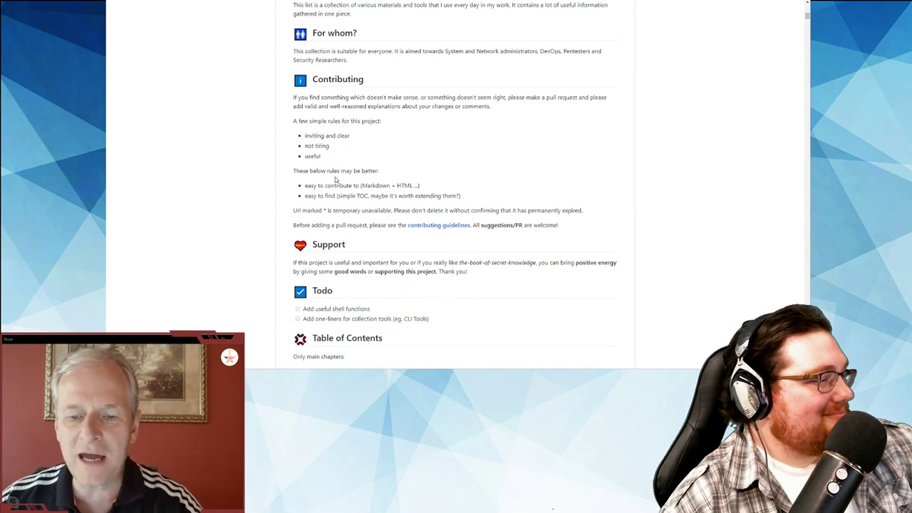
scroll(down, 3)
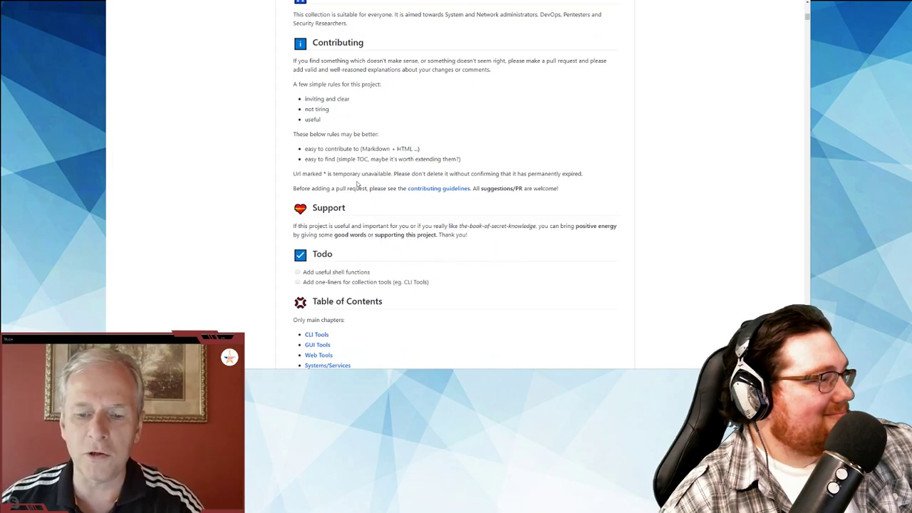
scroll(down, 3)
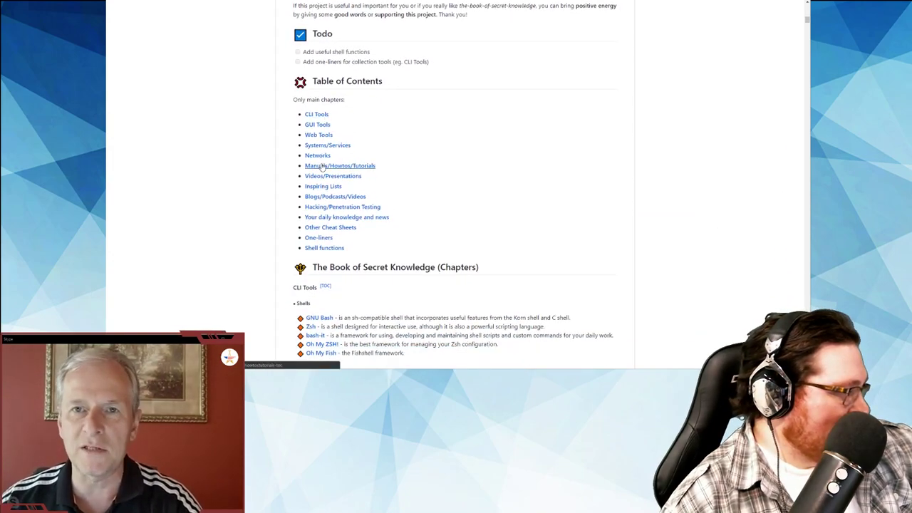
mouse_move(317, 155)
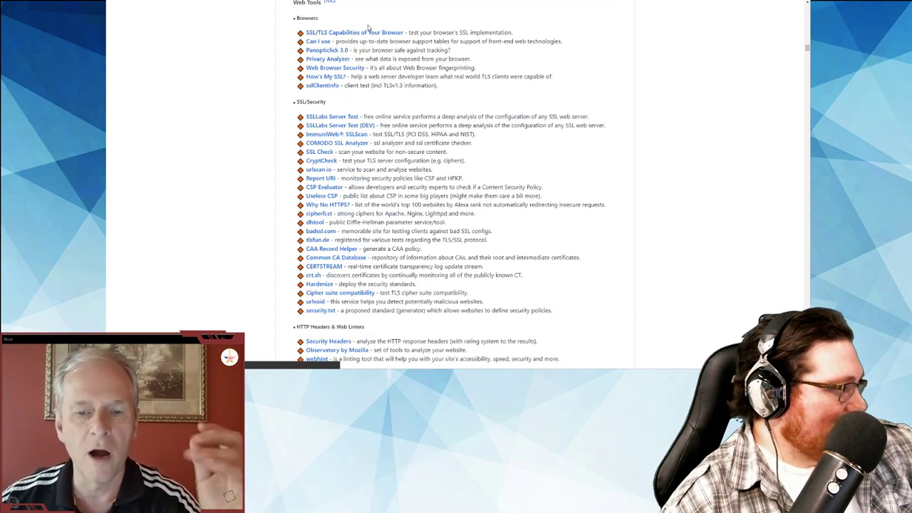
mouse_move(354, 32)
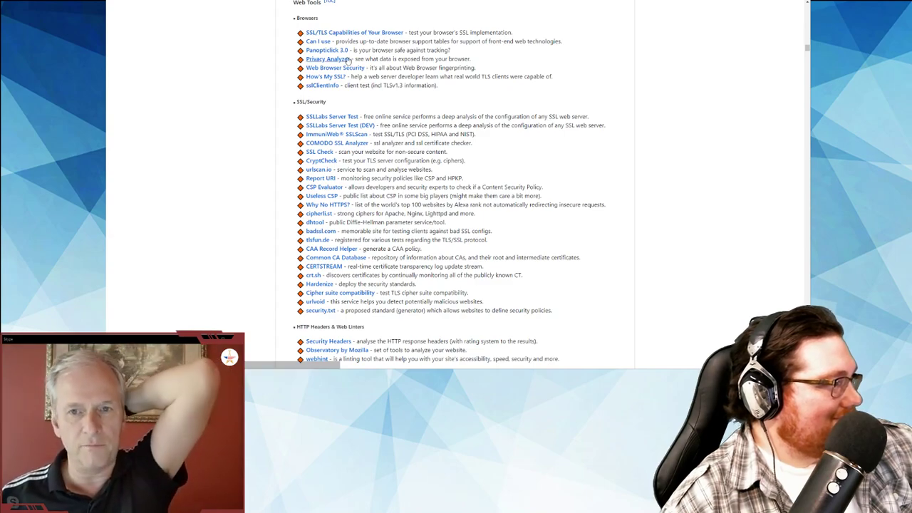
Step: Browse the Web Tools lists covering browser, SSL, DNS and mail services
scroll(down, 3)
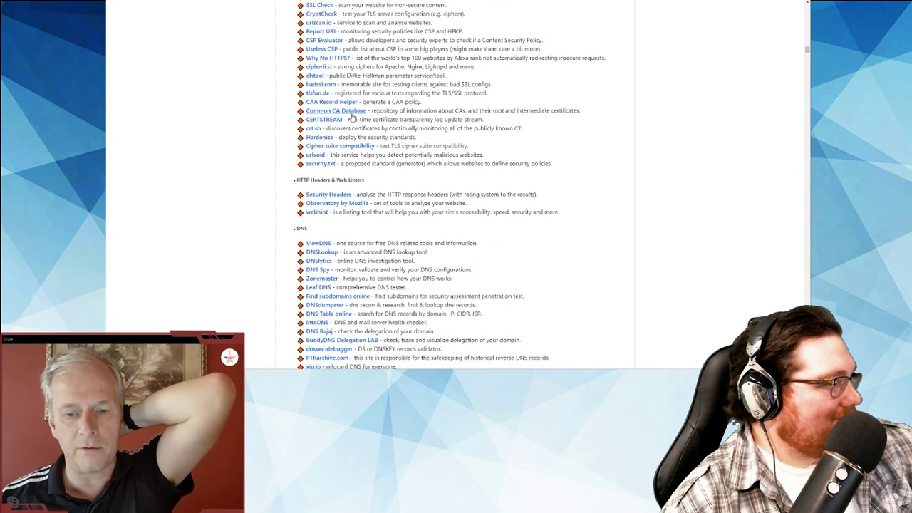
scroll(down, 3)
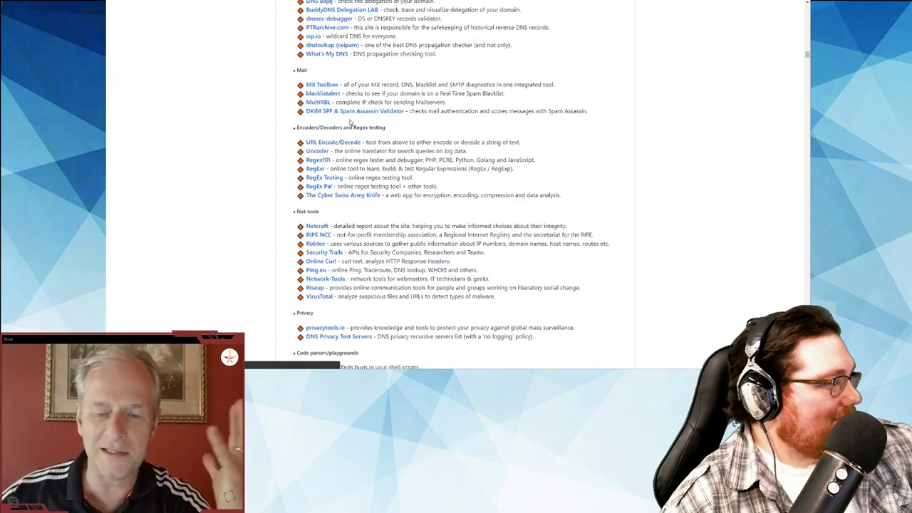
scroll(down, 3)
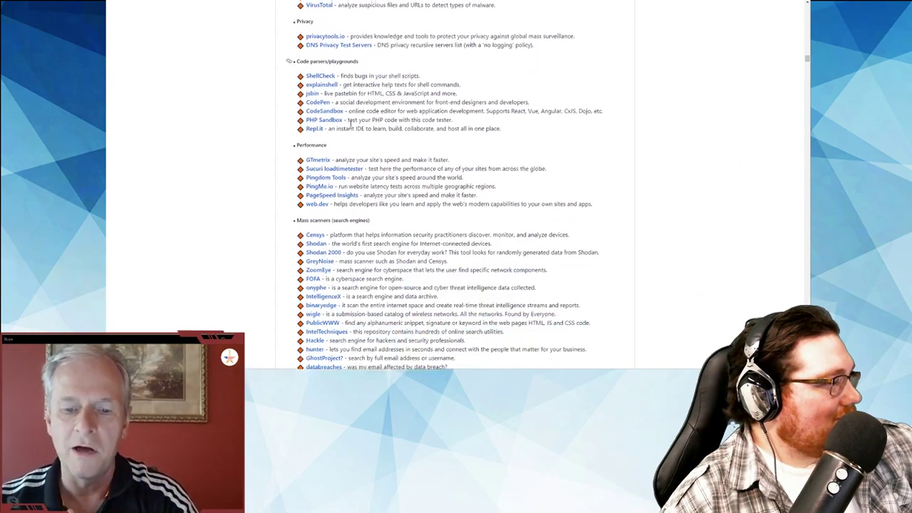
scroll(up, 3)
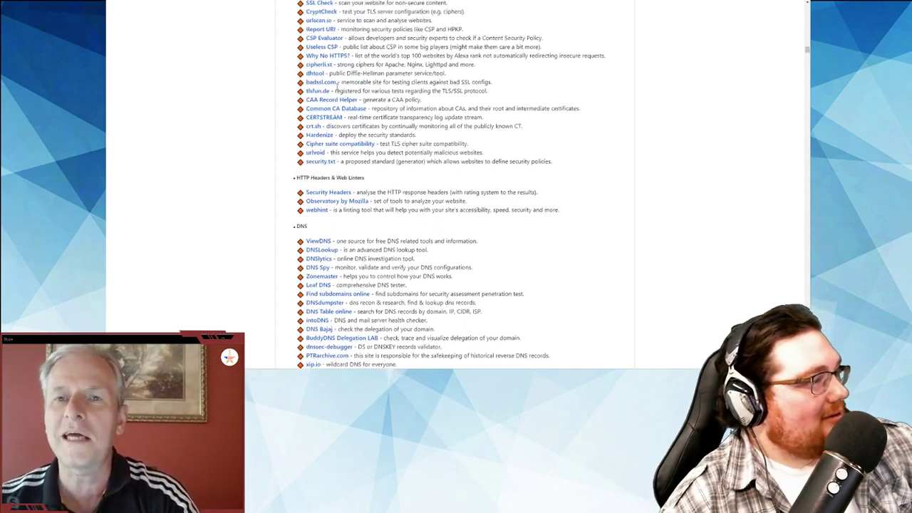
scroll(up, 3)
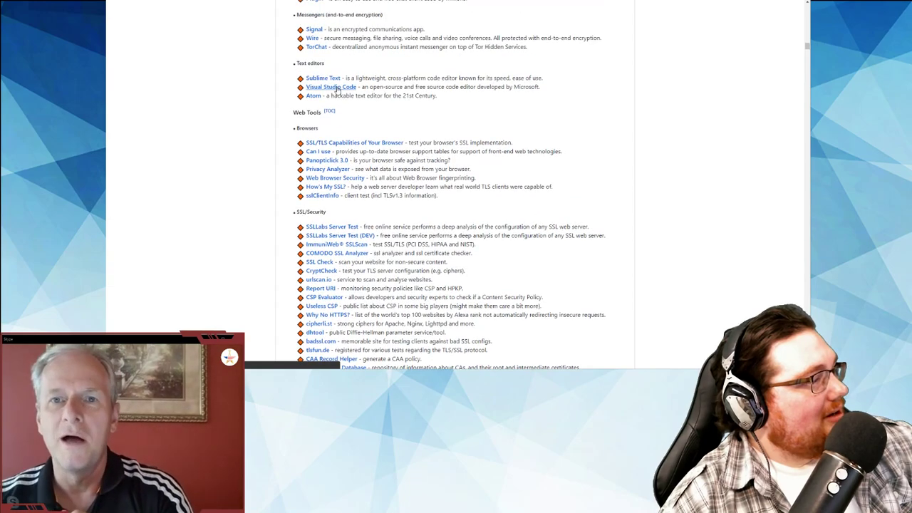
scroll(down, 3)
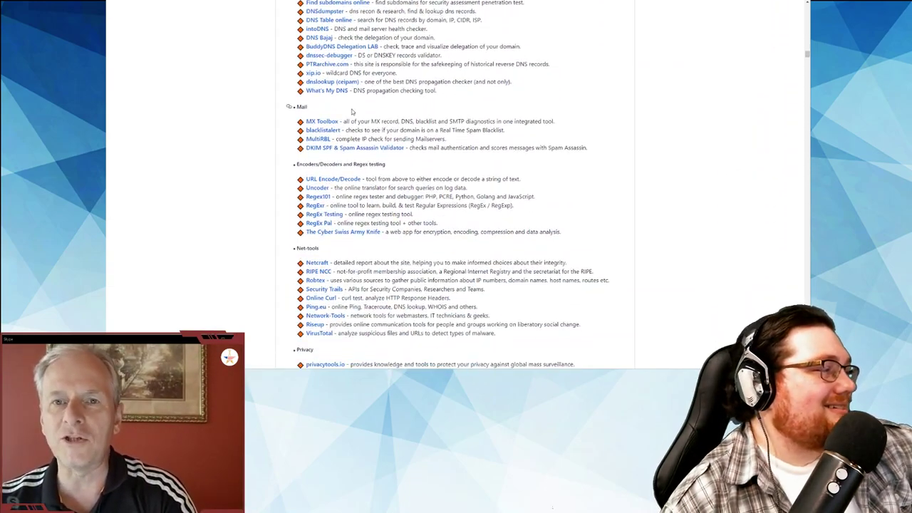
scroll(down, 3)
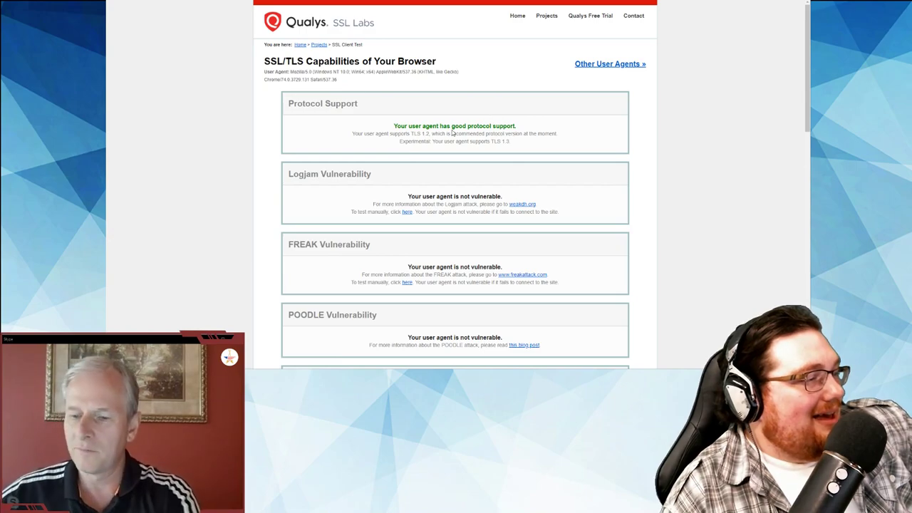
mouse_move(369, 28)
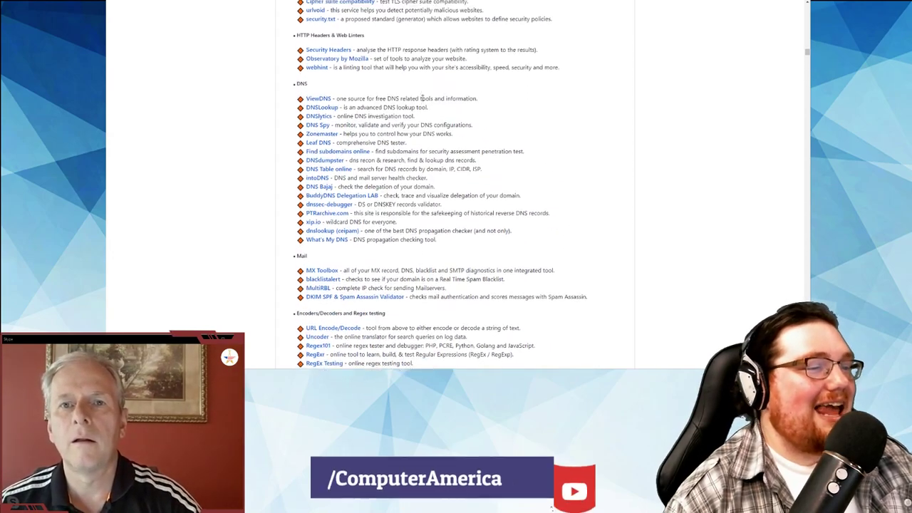
Step: Scroll from Crypto past Systems/Services, Networks, Manuals and Videos to Inspiring Lists
scroll(up, 3)
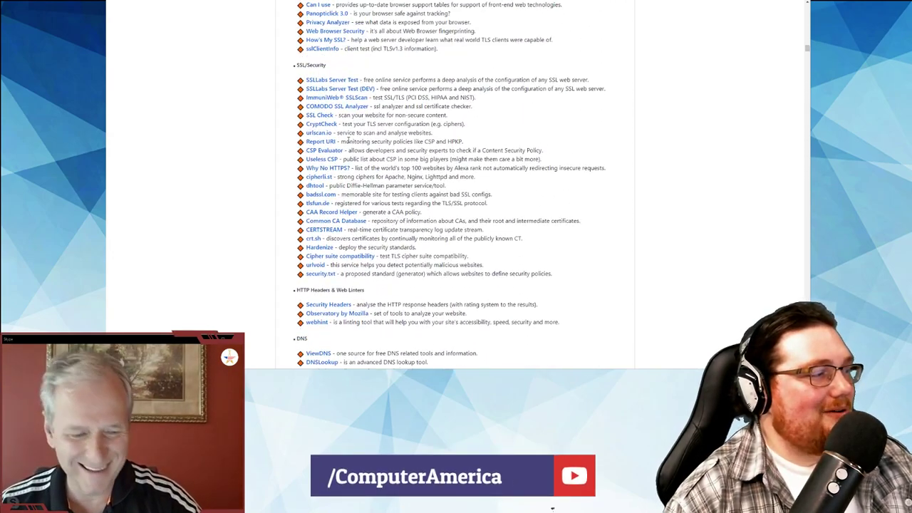
scroll(down, 3)
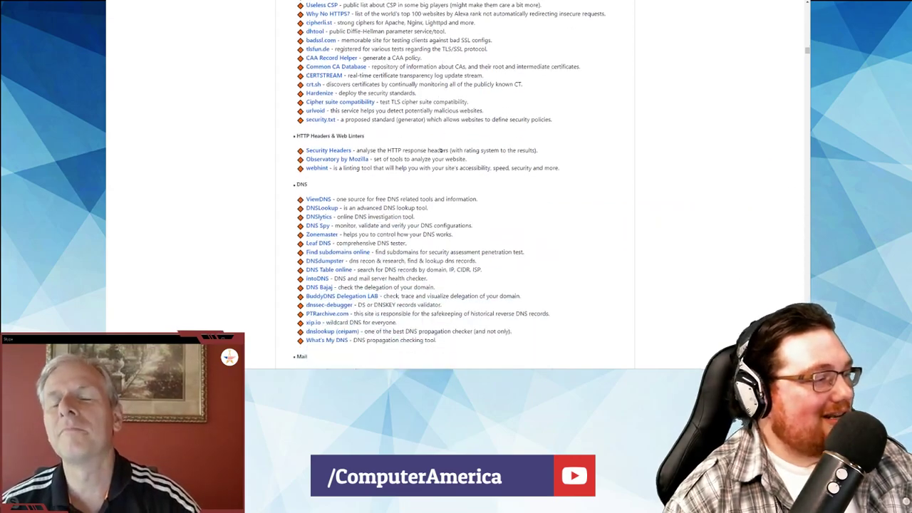
scroll(down, 3)
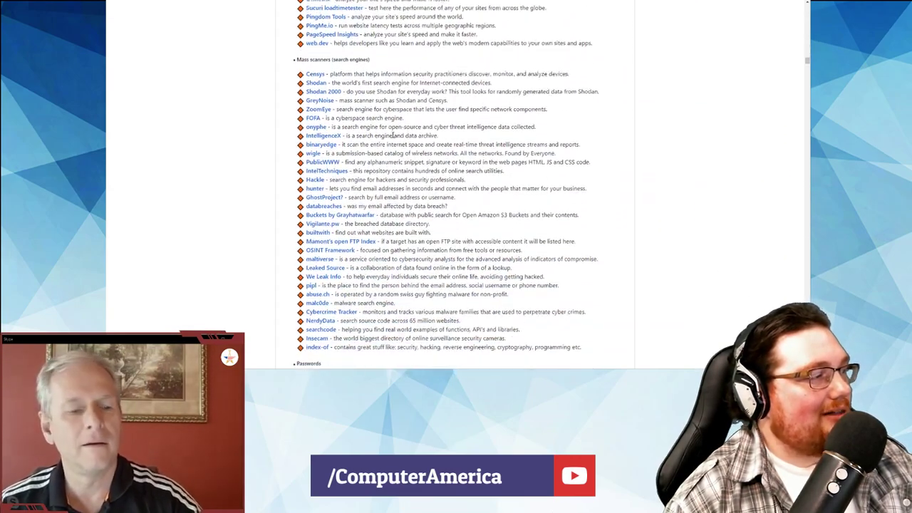
scroll(down, 3)
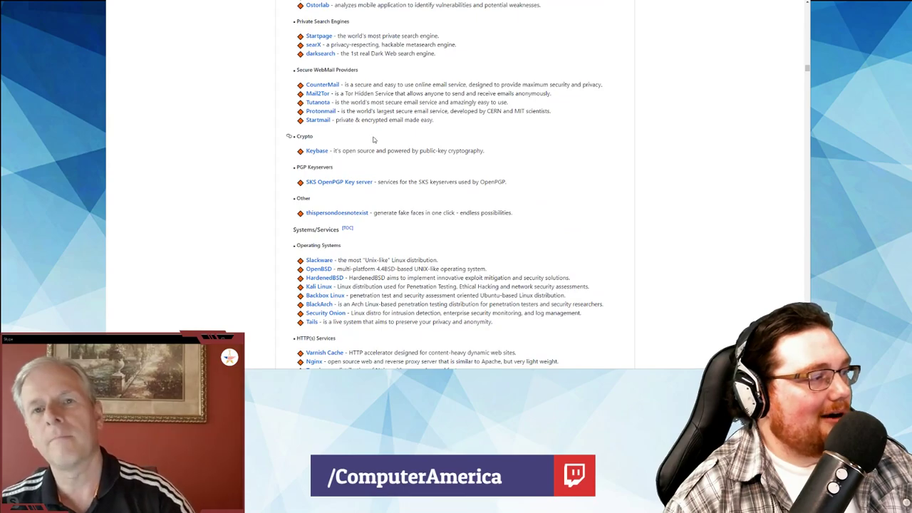
scroll(down, 3)
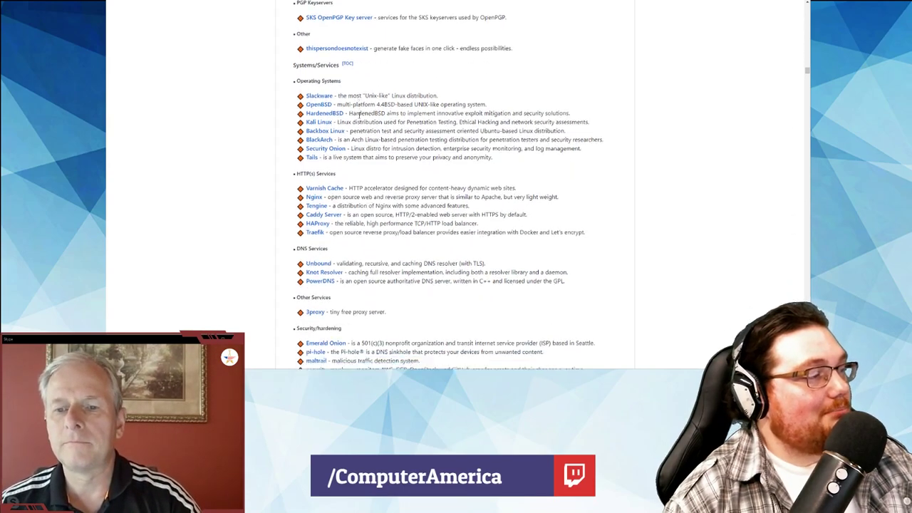
scroll(down, 3)
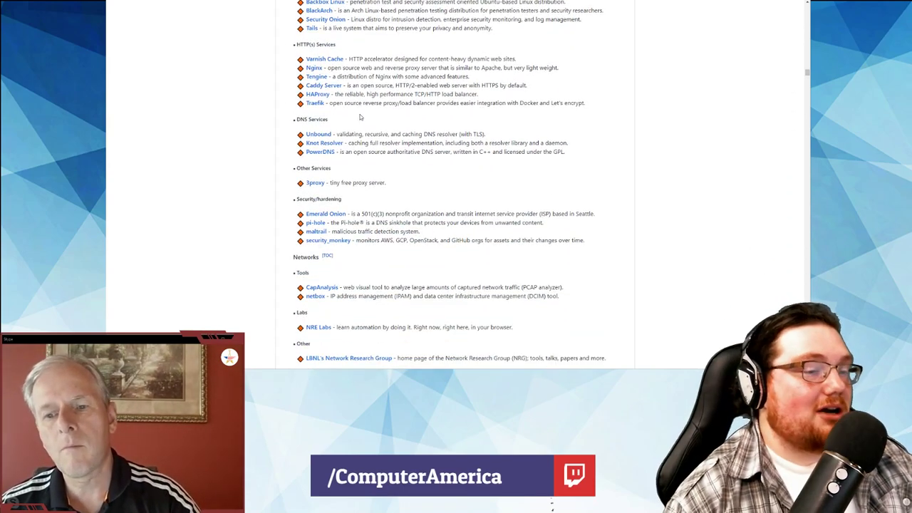
scroll(down, 3)
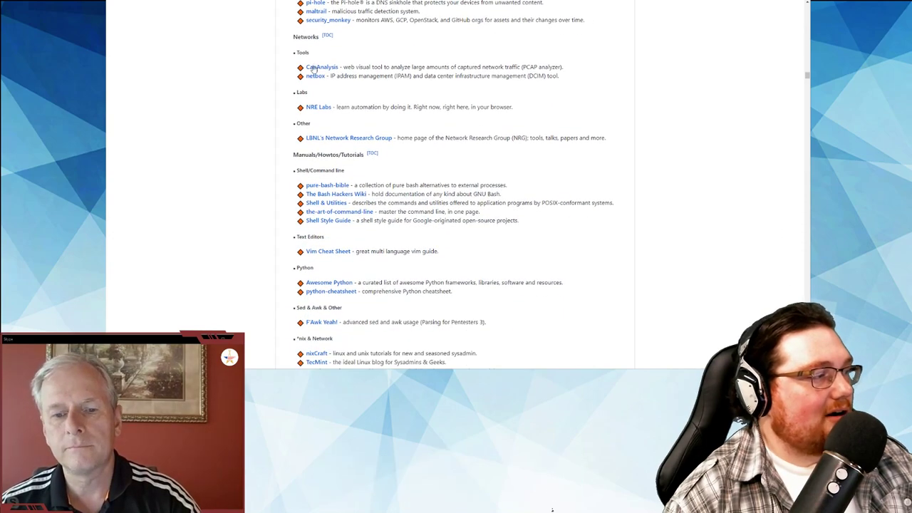
scroll(down, 3)
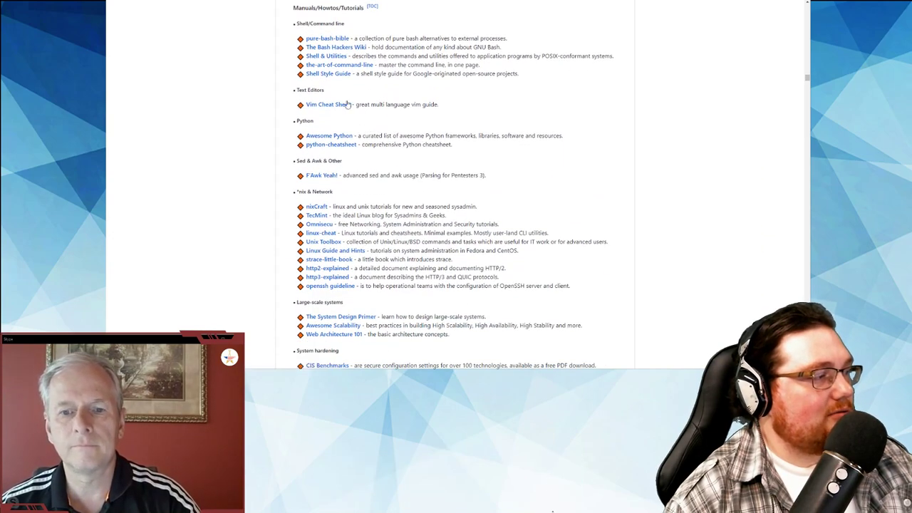
scroll(down, 3)
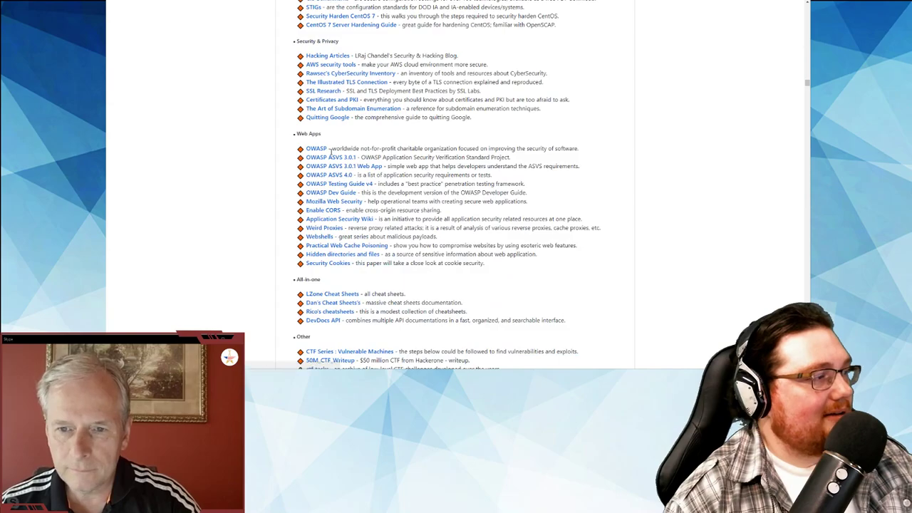
scroll(down, 3)
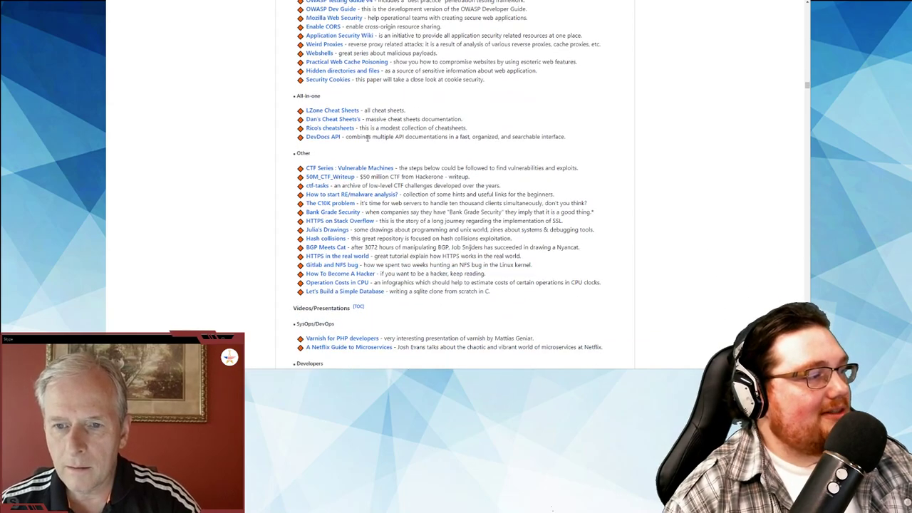
scroll(down, 3)
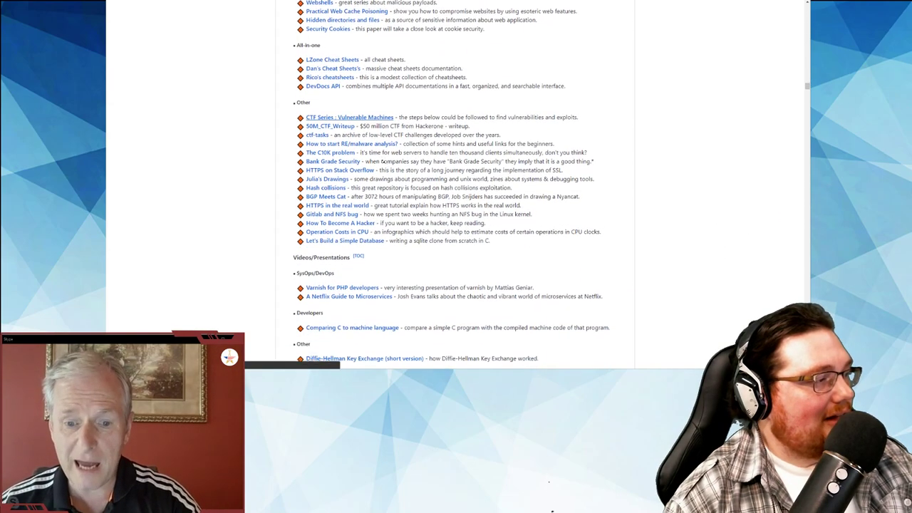
scroll(down, 3)
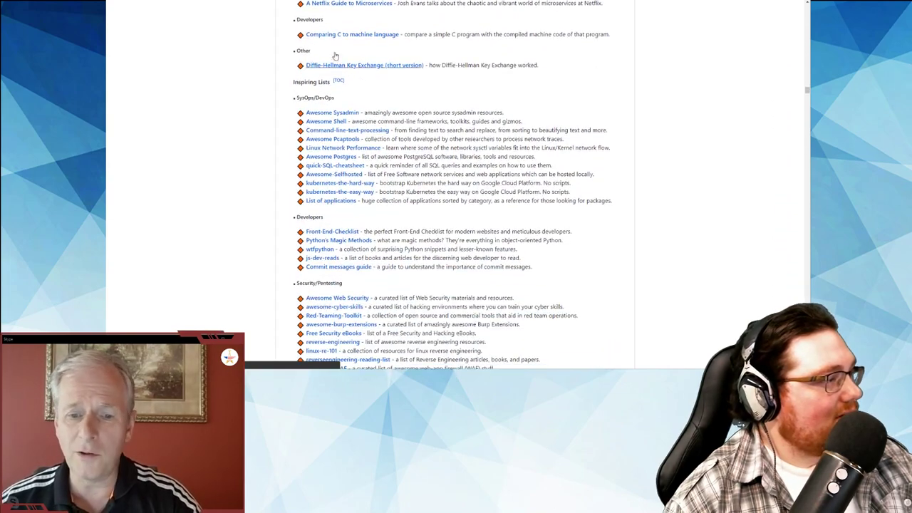
scroll(down, 3)
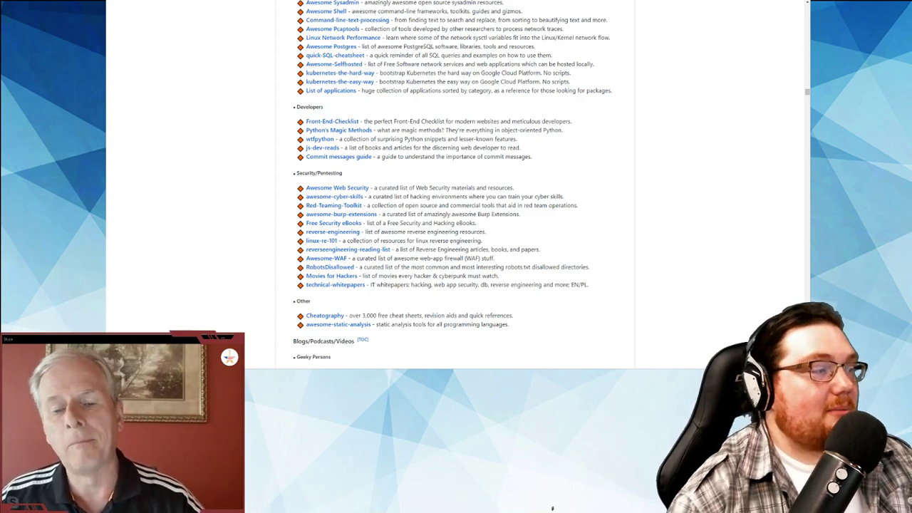
Step: Scroll through Geeky Persons and Web Tools, ending at the show notes' News links
scroll(down, 3)
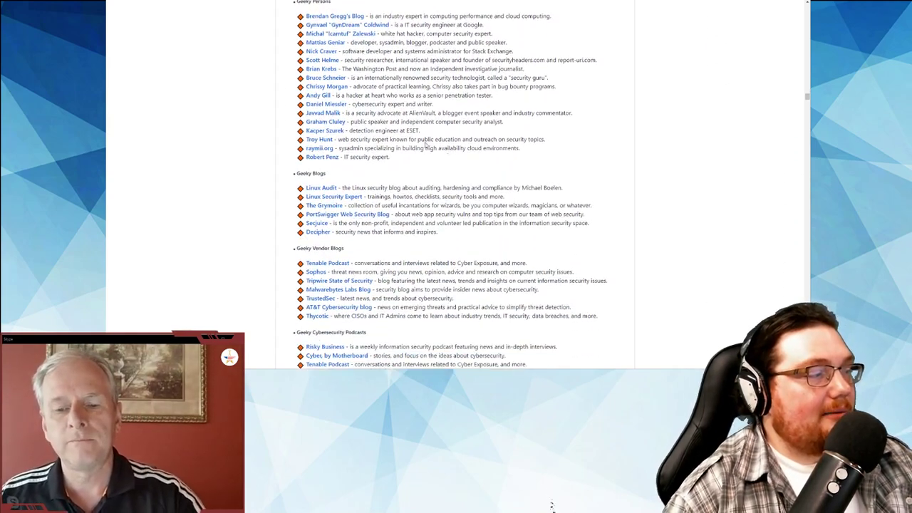
scroll(down, 3)
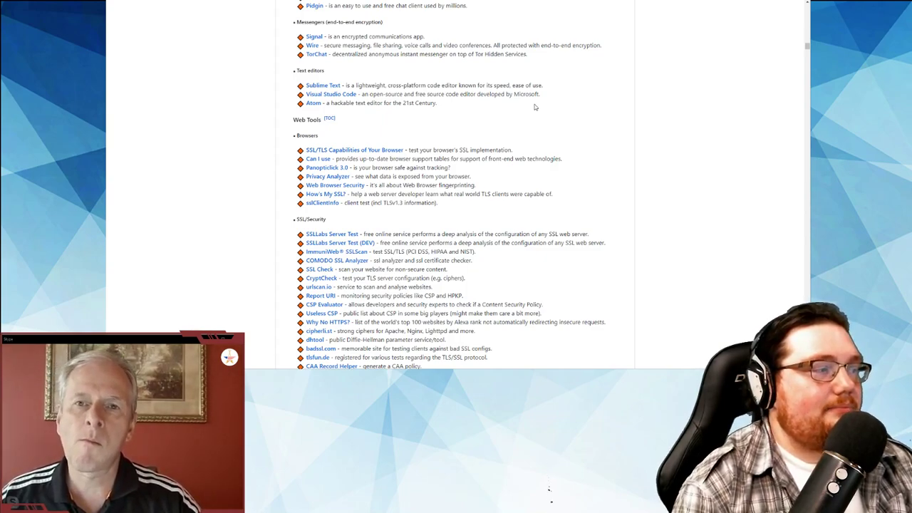
mouse_move(570, 210)
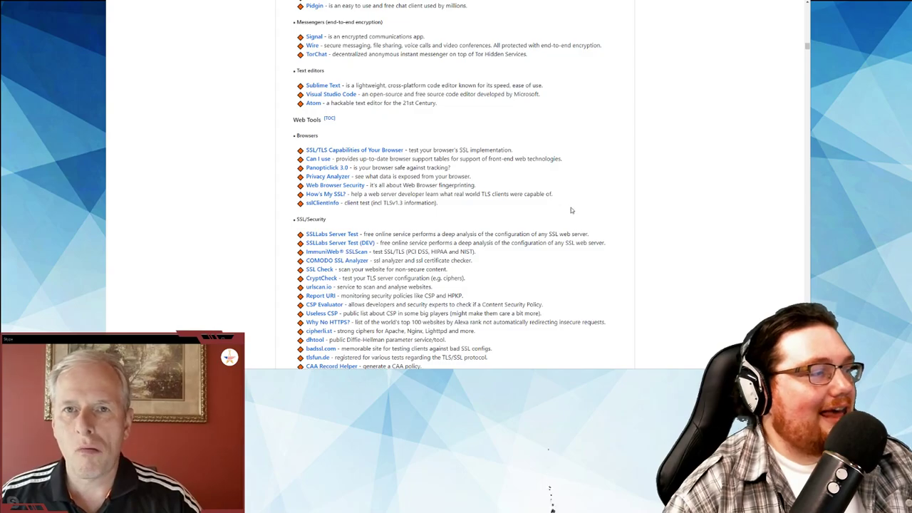
scroll(down, 3)
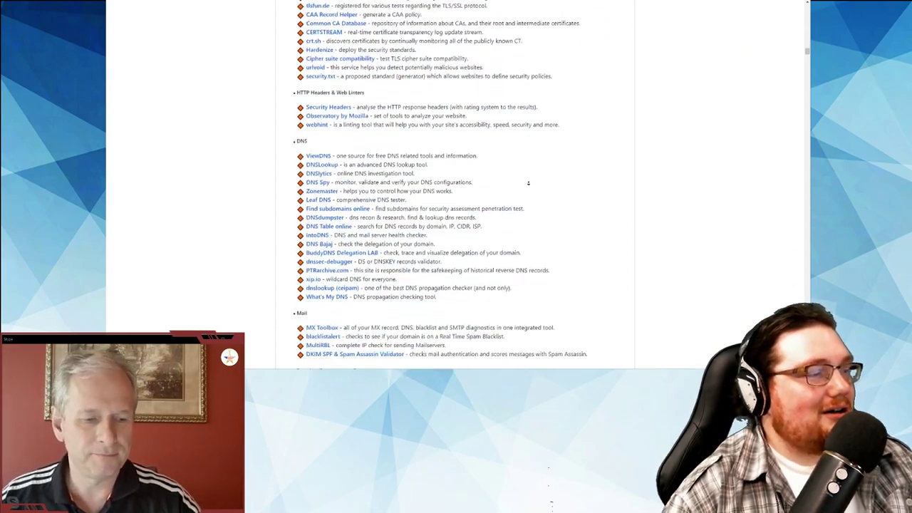
scroll(down, 3)
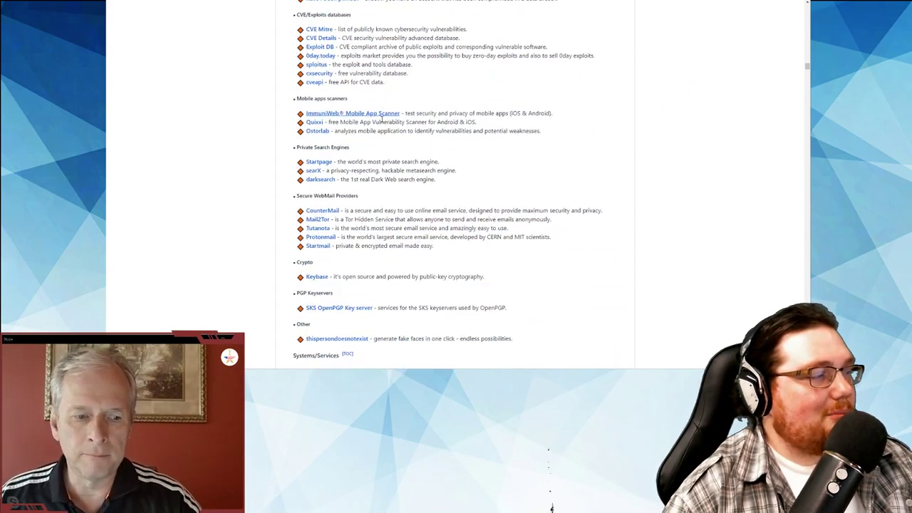
scroll(down, 3)
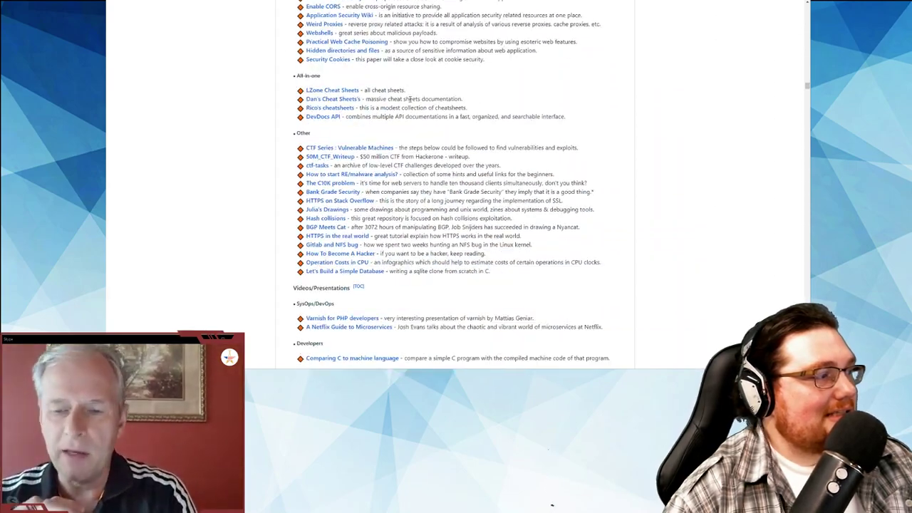
scroll(down, 3)
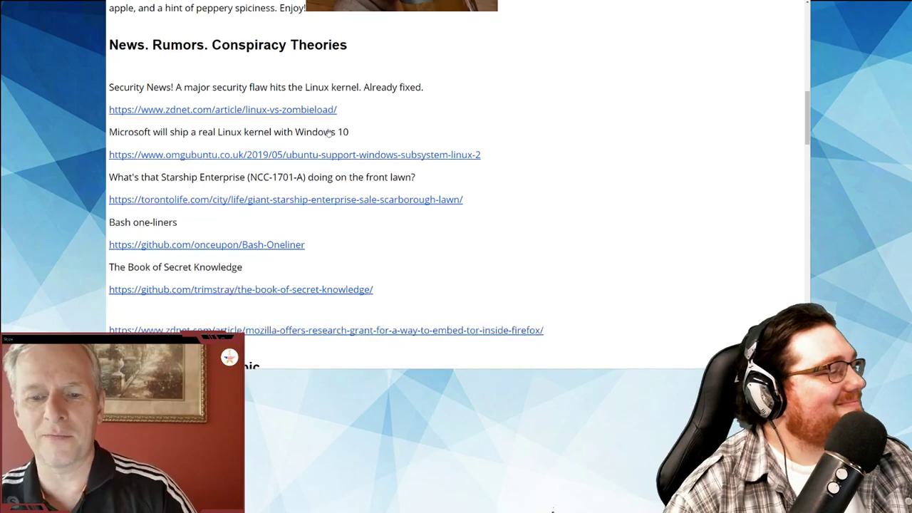
scroll(down, 3)
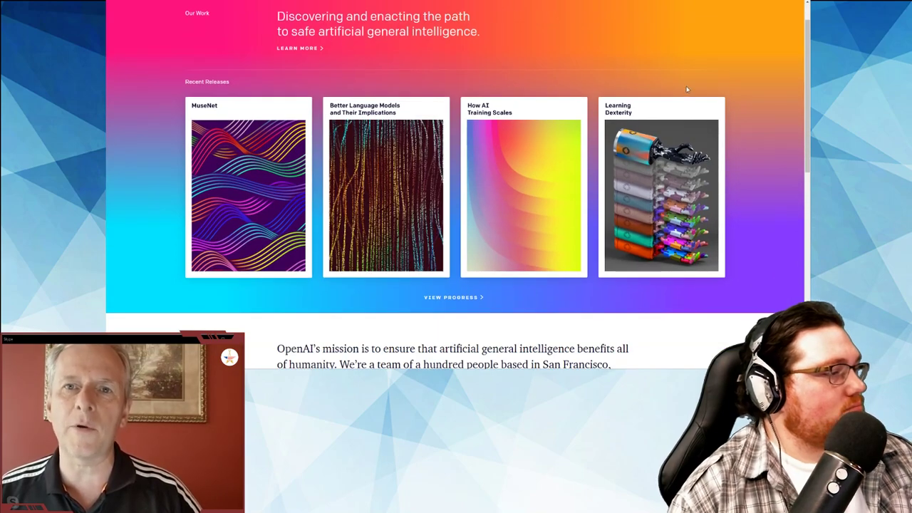
scroll(down, 3)
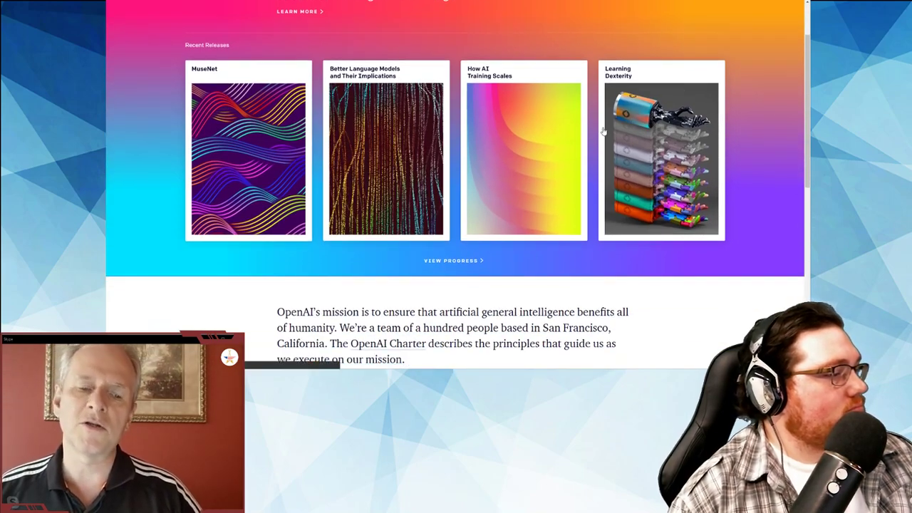
mouse_move(510, 146)
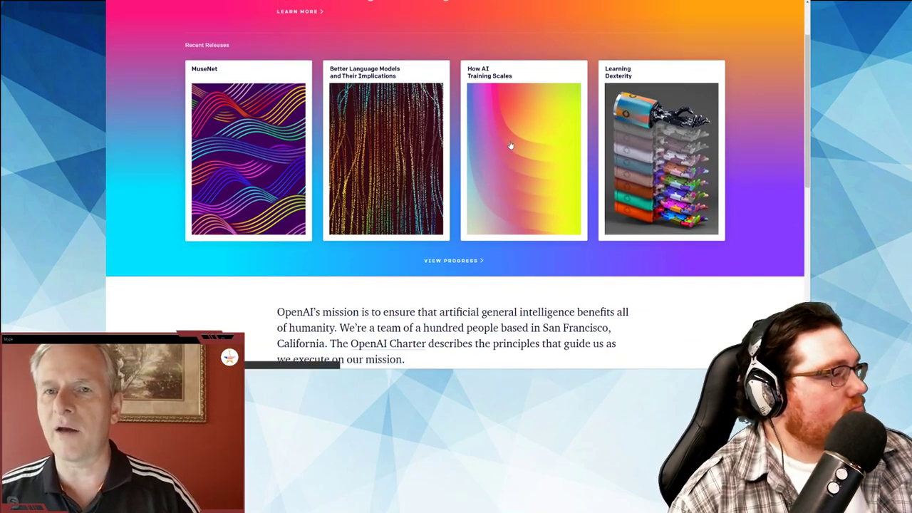
scroll(down, 3)
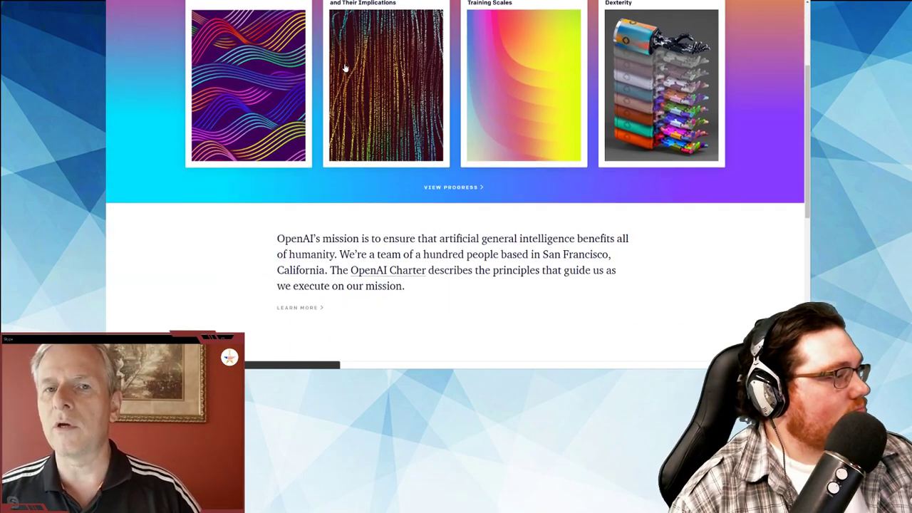
scroll(down, 3)
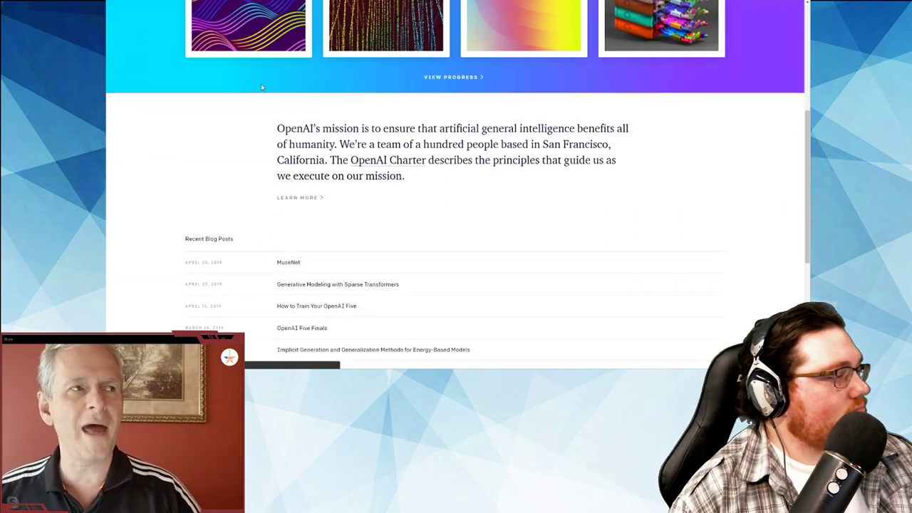
scroll(down, 3)
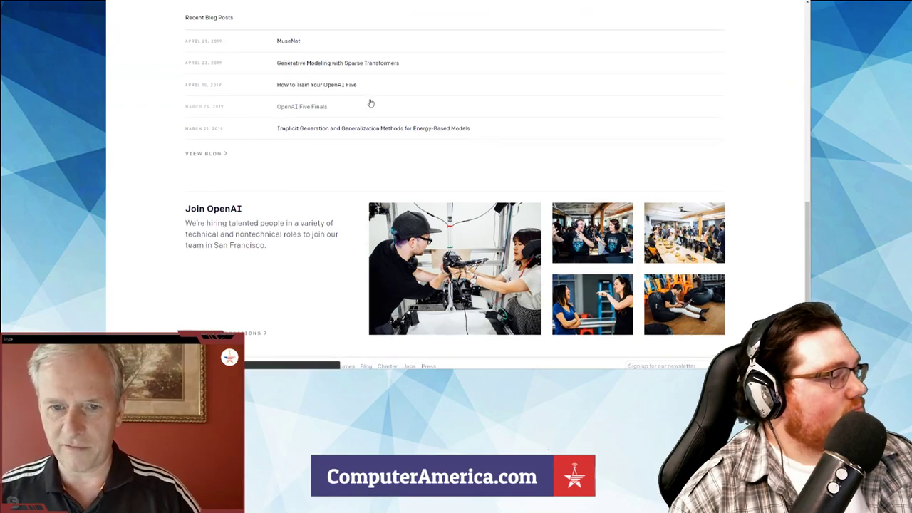
scroll(down, 3)
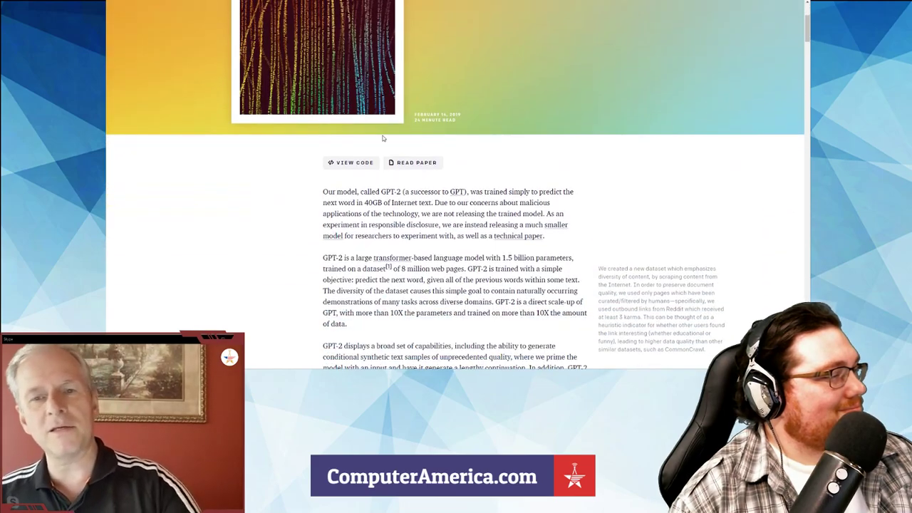
scroll(down, 3)
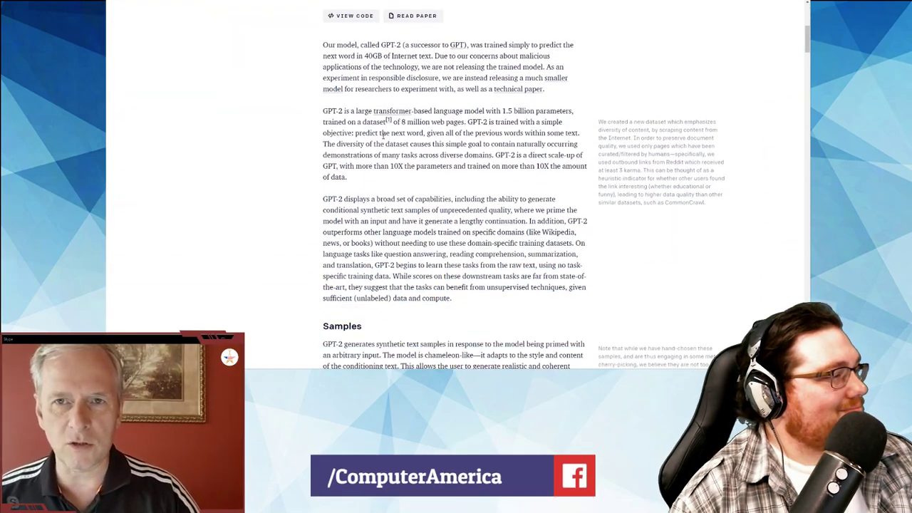
scroll(down, 3)
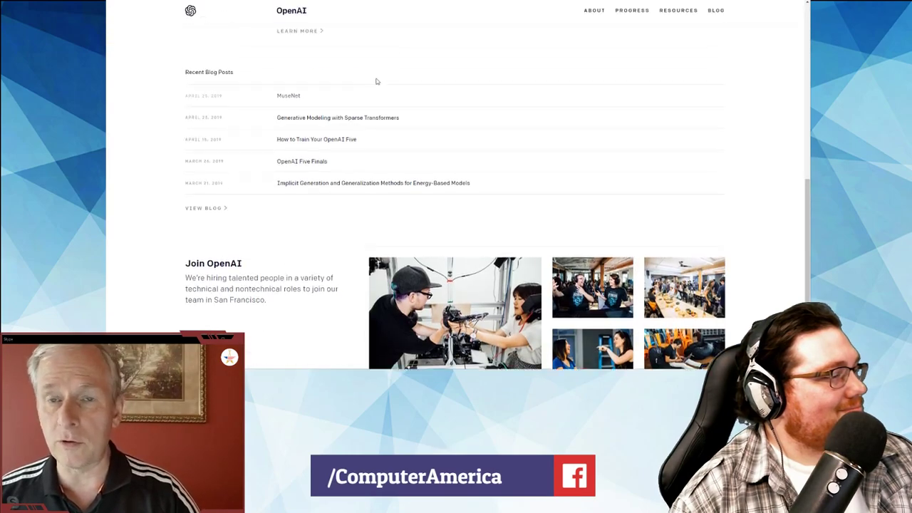
scroll(up, 3)
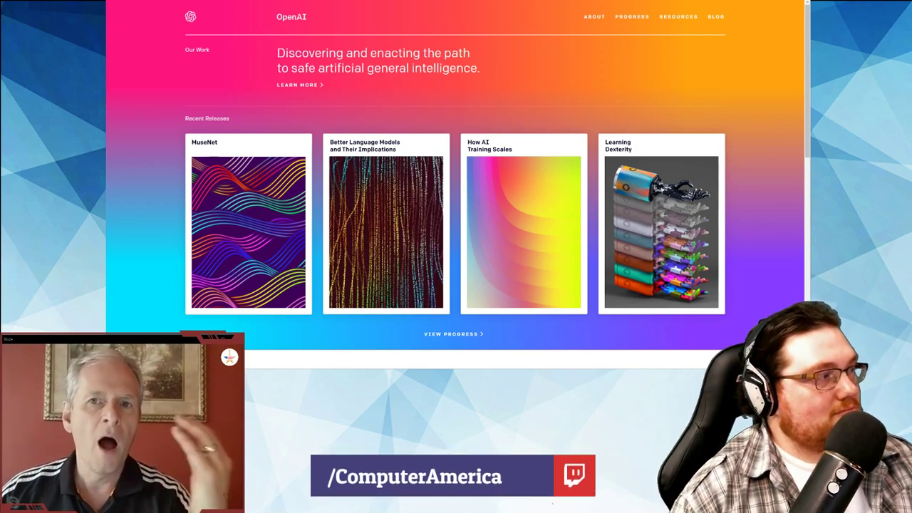
scroll(down, 3)
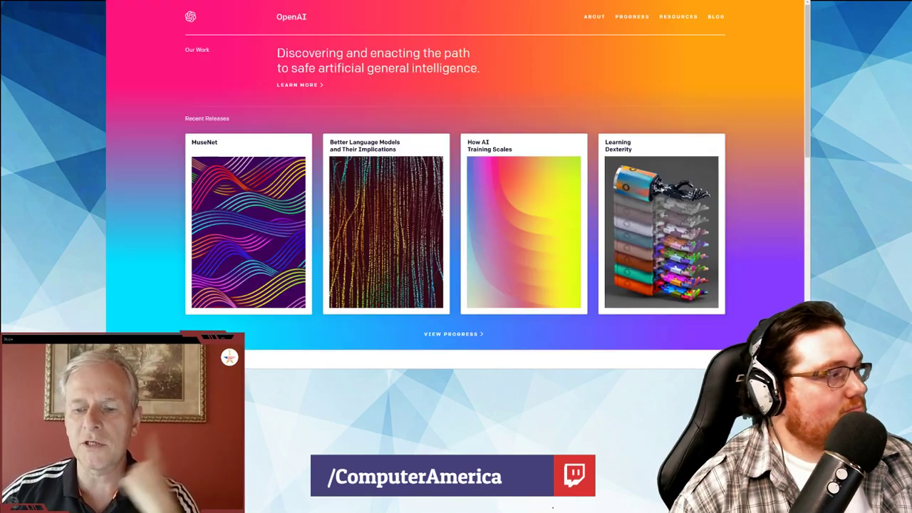
scroll(down, 3)
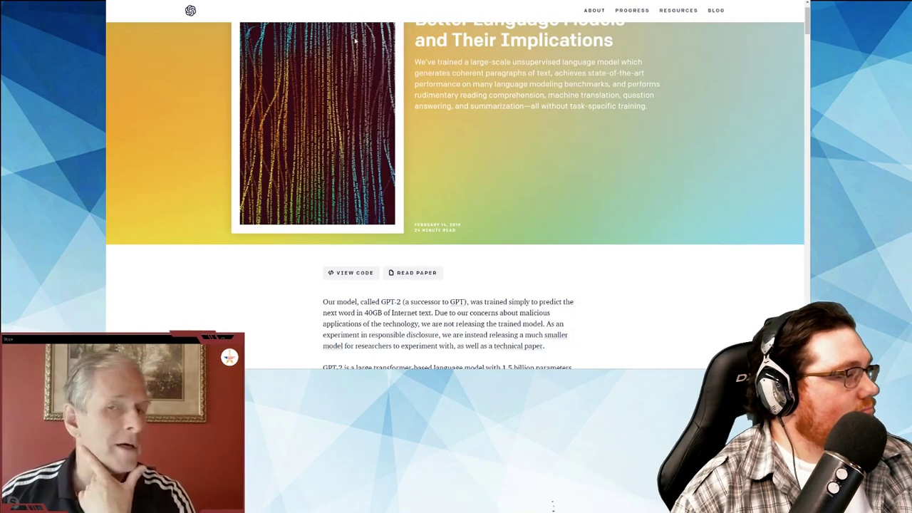
Step: Scroll the GPT-2 post, then OpenAI's June 2018 post down to its results table
scroll(down, 3)
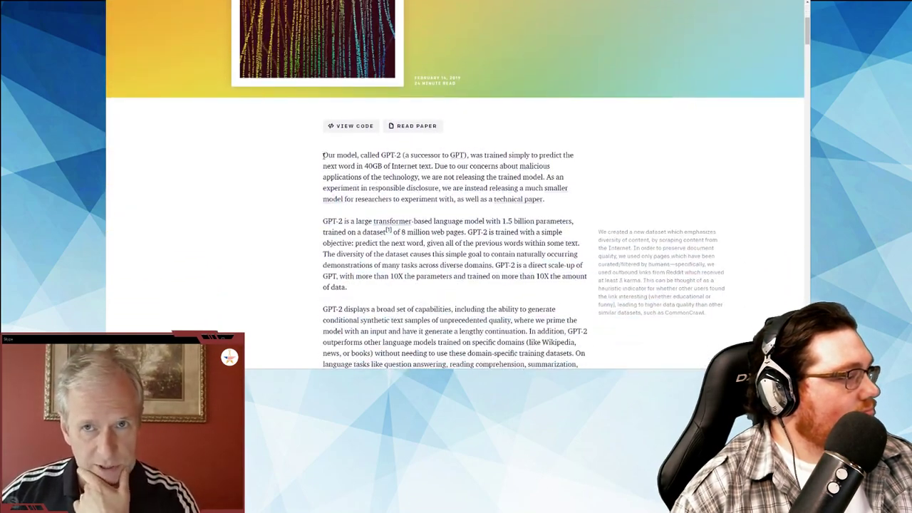
scroll(down, 3)
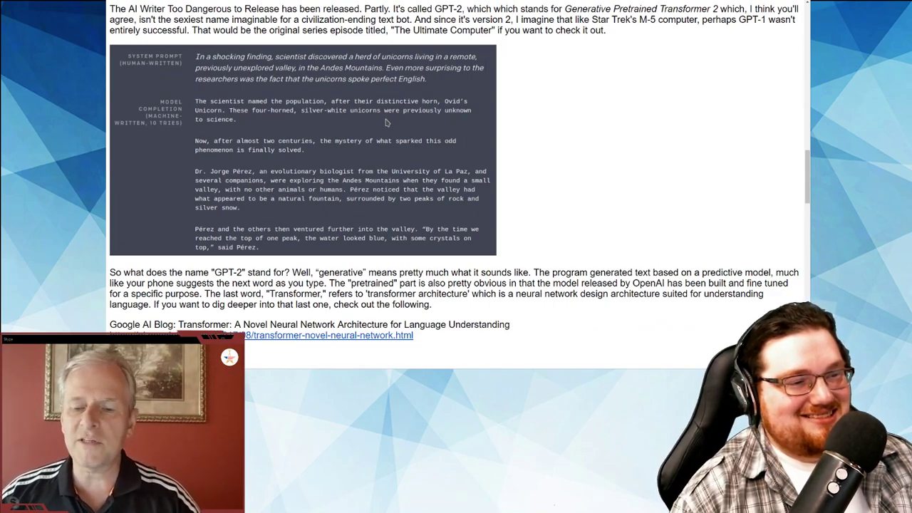
scroll(down, 3)
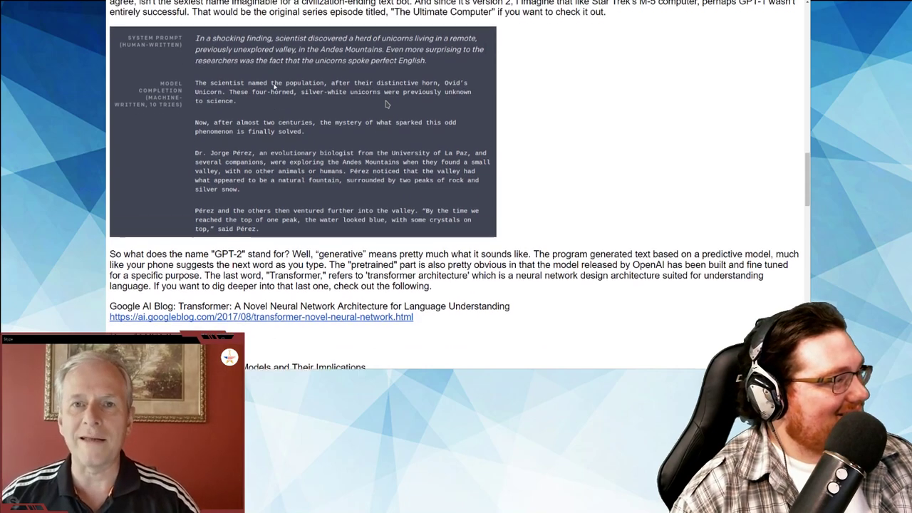
scroll(down, 3)
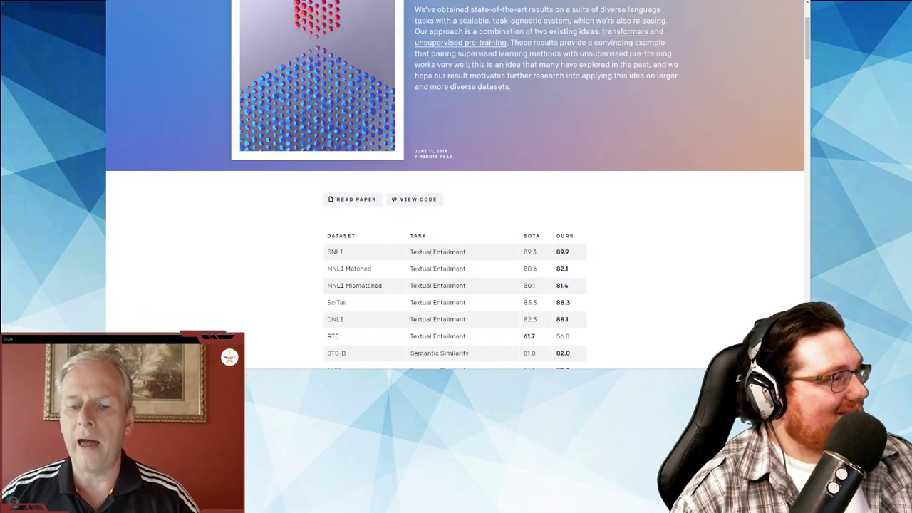
Step: Scroll through the June 2018 post's benchmark table and explanation text
scroll(down, 3)
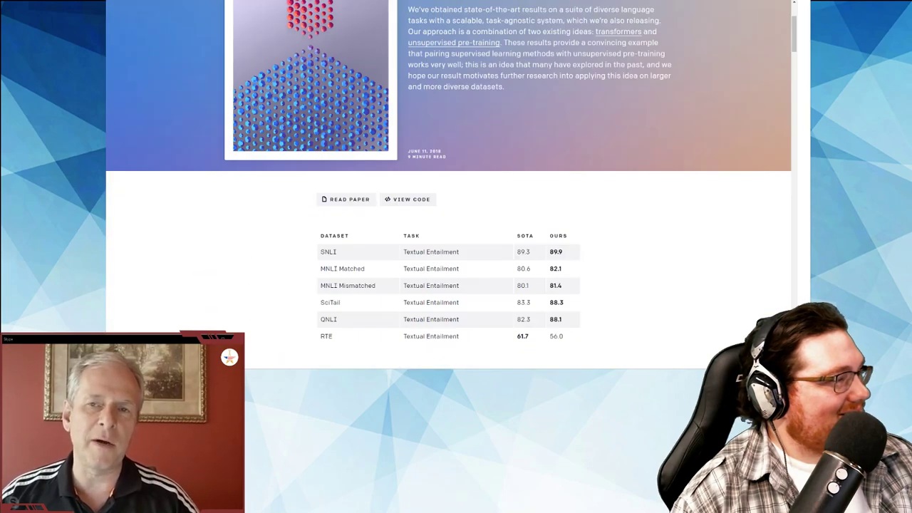
scroll(down, 3)
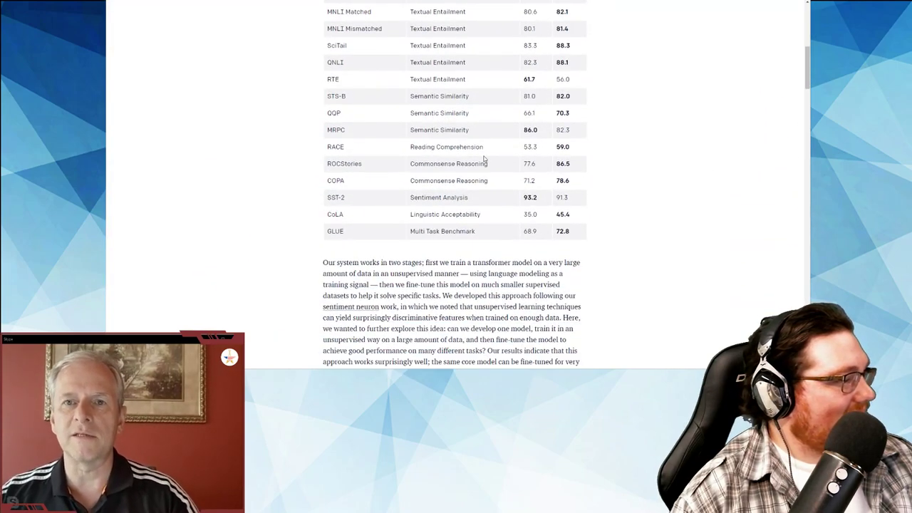
scroll(up, 3)
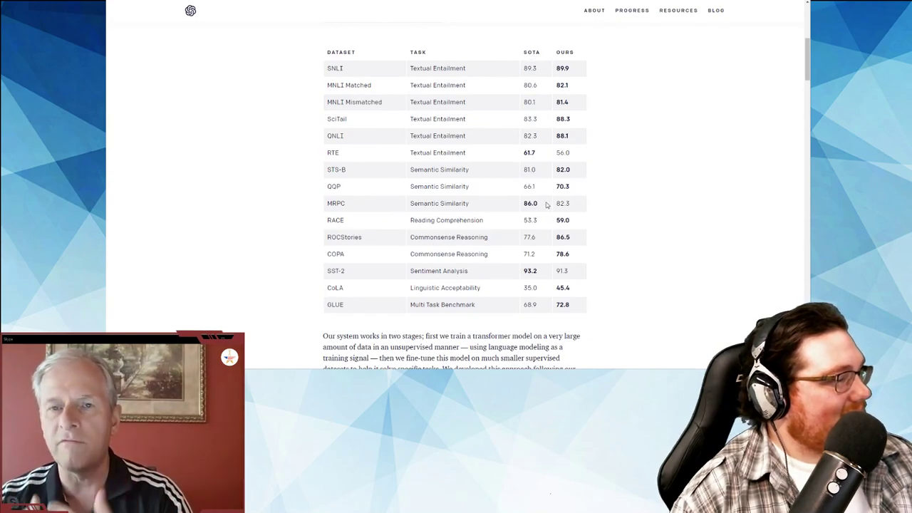
scroll(down, 3)
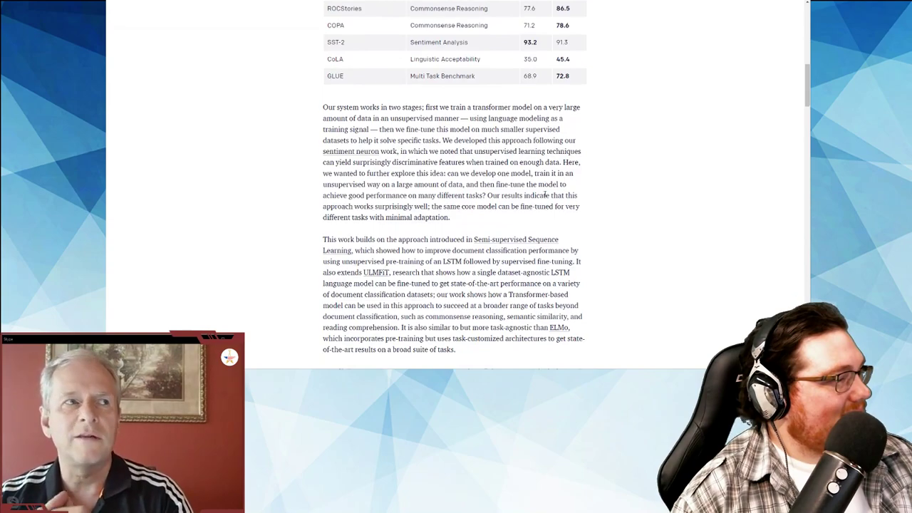
scroll(down, 3)
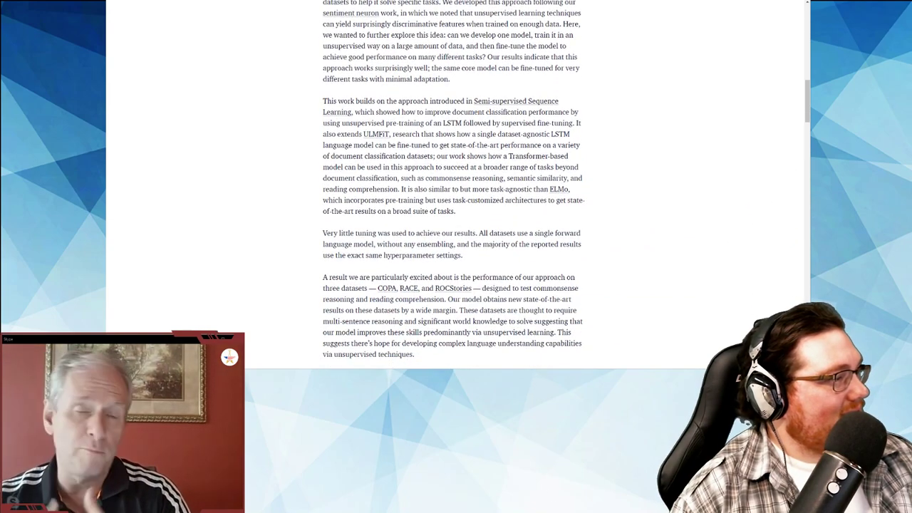
scroll(up, 3)
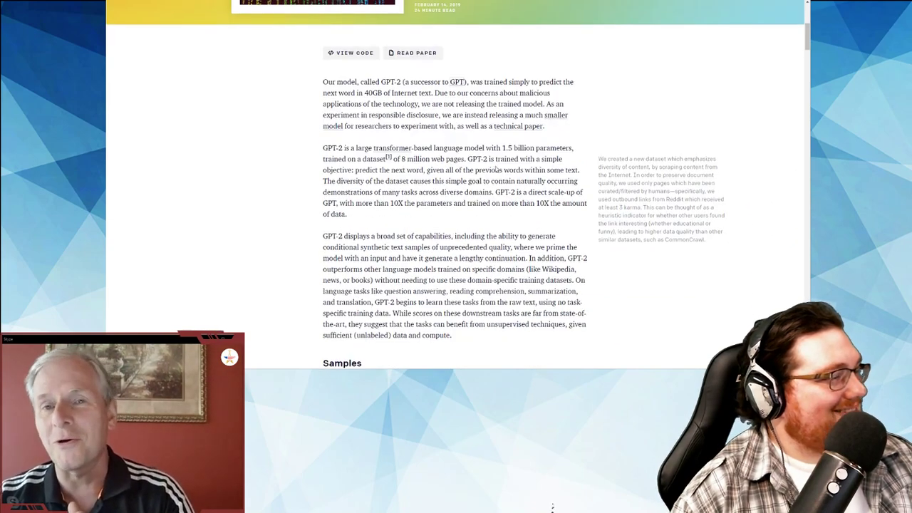
Step: Scroll up on the GPT-2 post before returning to the unicorn sample article
scroll(up, 3)
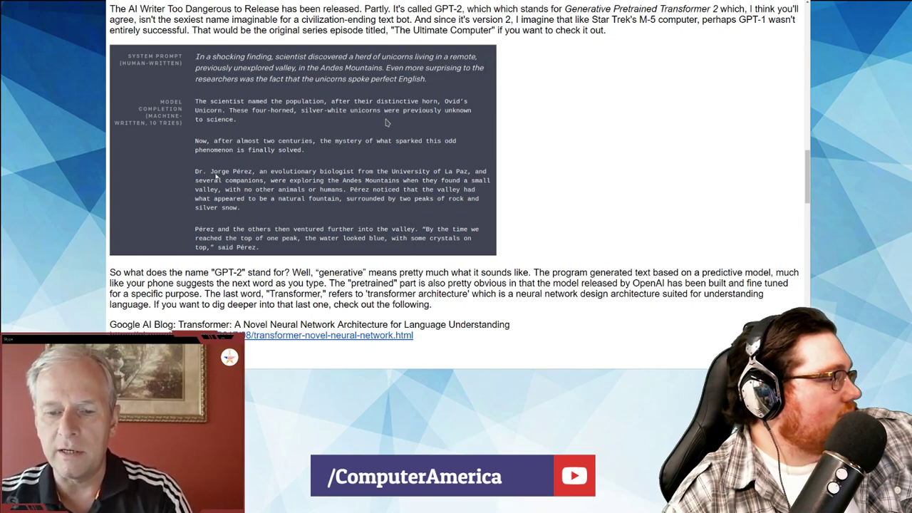
mouse_move(382, 166)
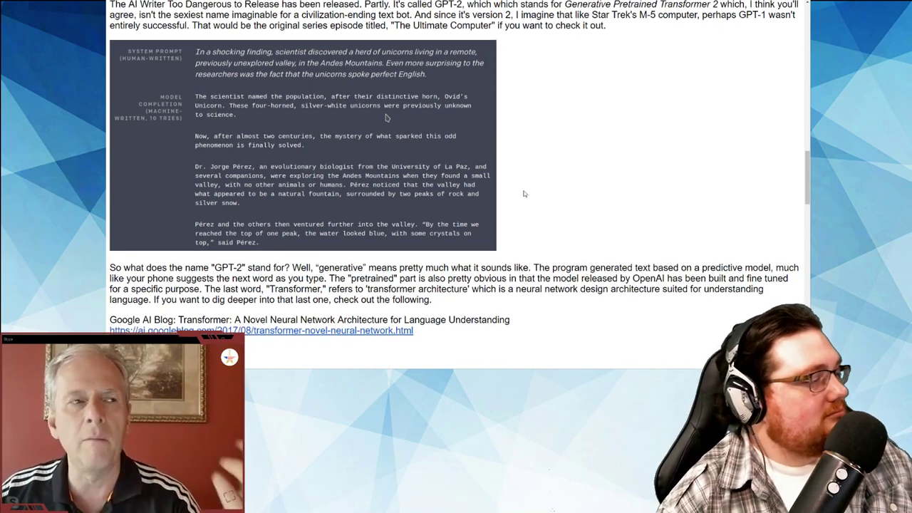
Step: Scroll down the Google AI Blog Transformer architecture post
scroll(down, 3)
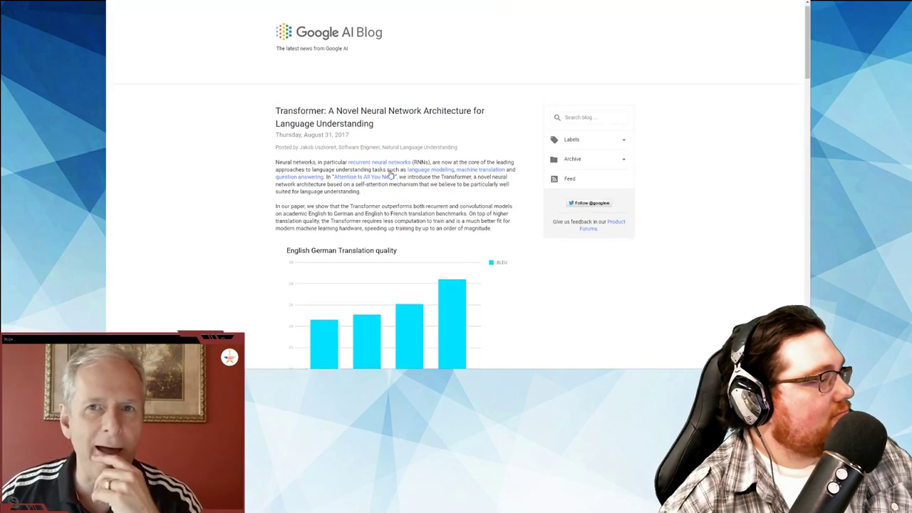
Step: View the English–German and English–French translation charts, then scroll to the GPT-2 links
scroll(down, 3)
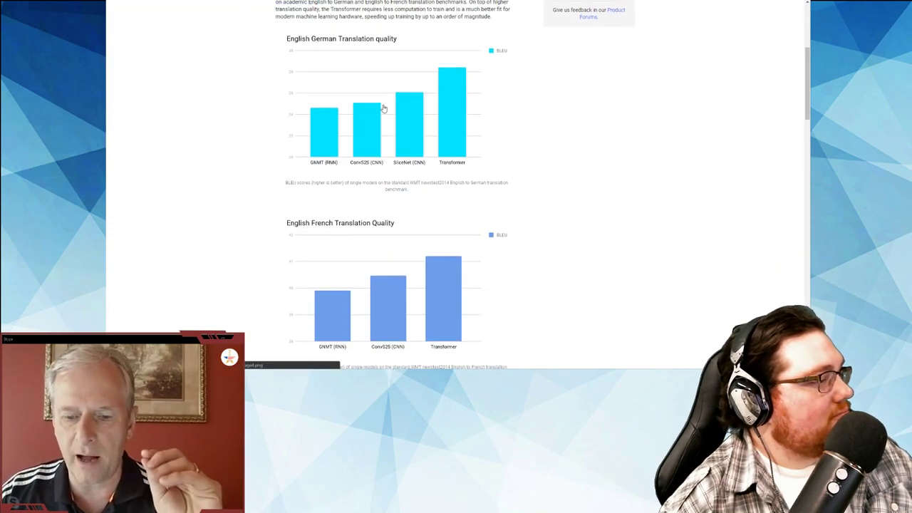
mouse_move(440, 97)
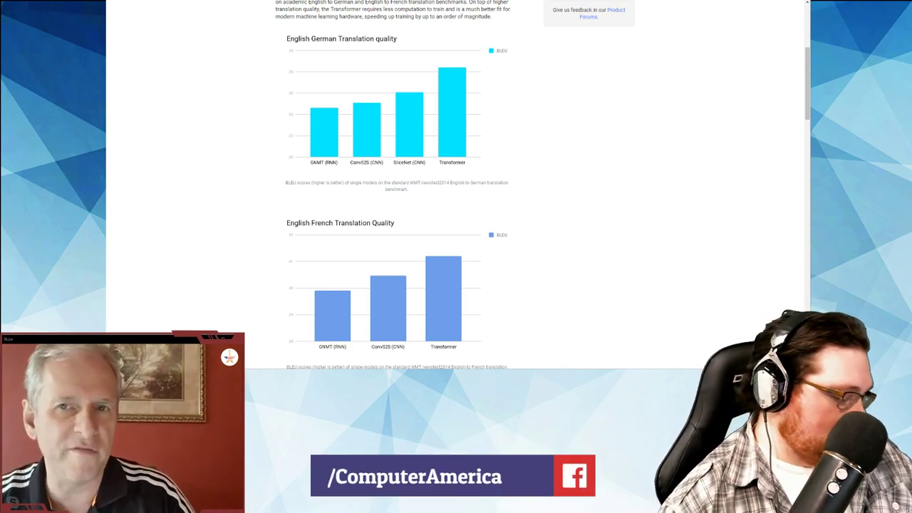
scroll(down, 3)
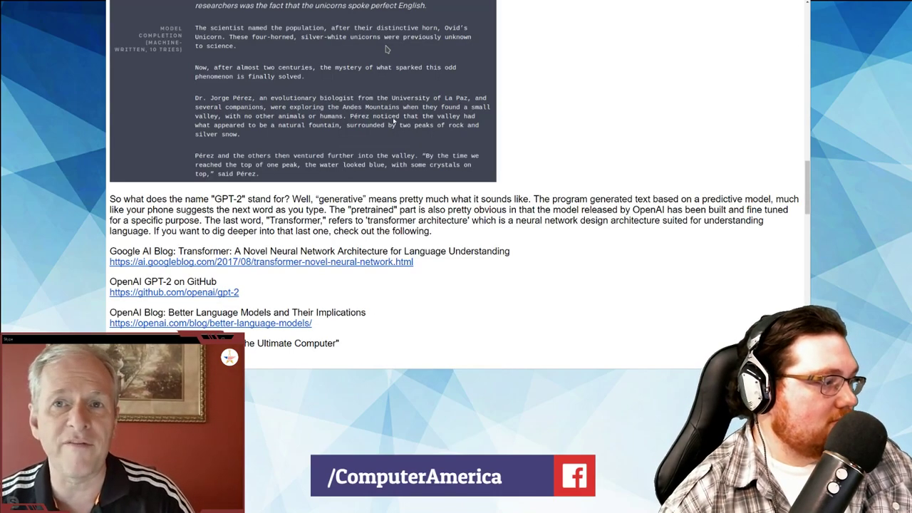
scroll(down, 3)
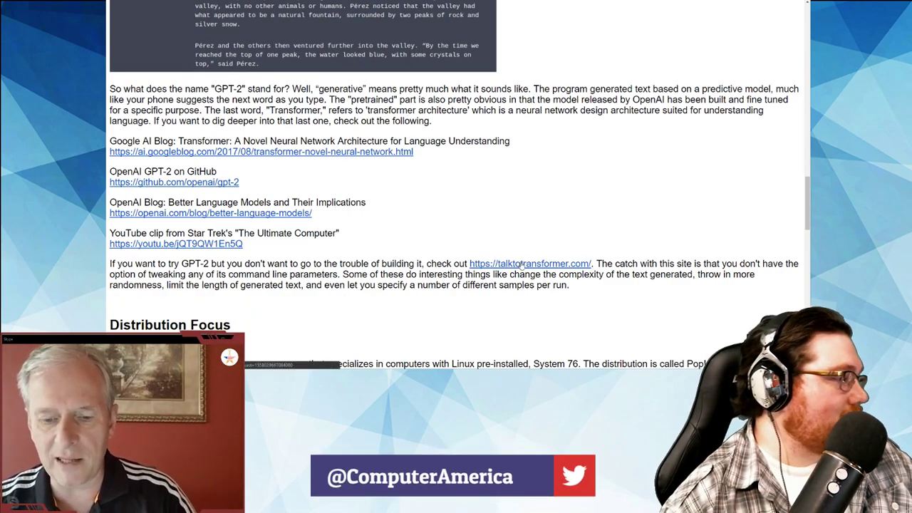
Step: Open talktotransformer.com from the show notes, skim OpenAI's blog list, and return to the empty prompt
click(531, 263)
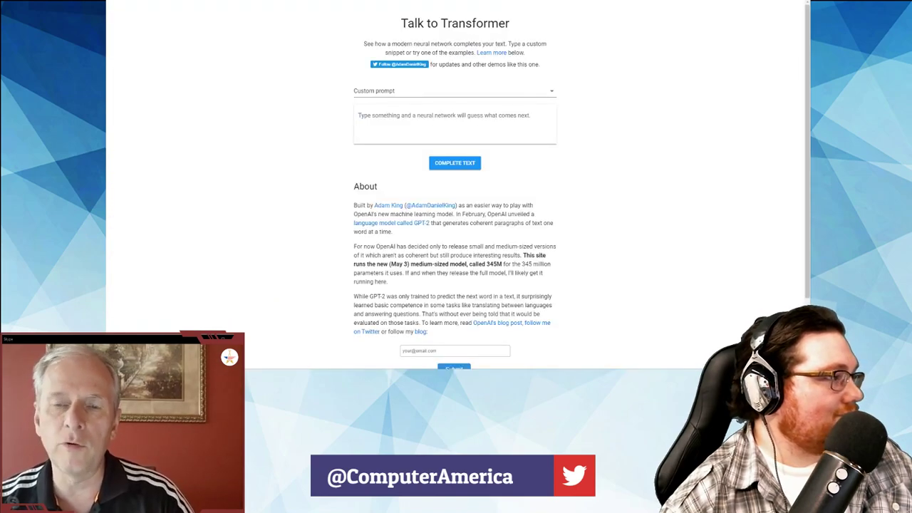
scroll(down, 3)
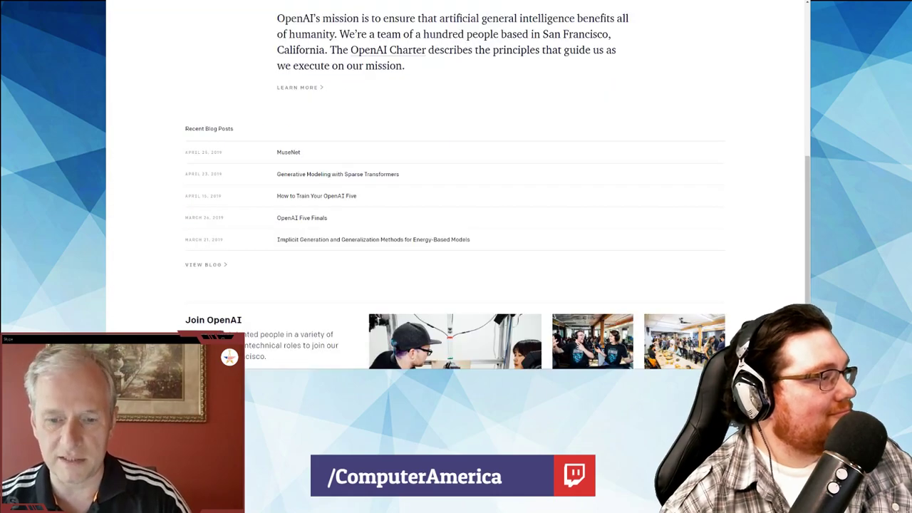
scroll(up, 3)
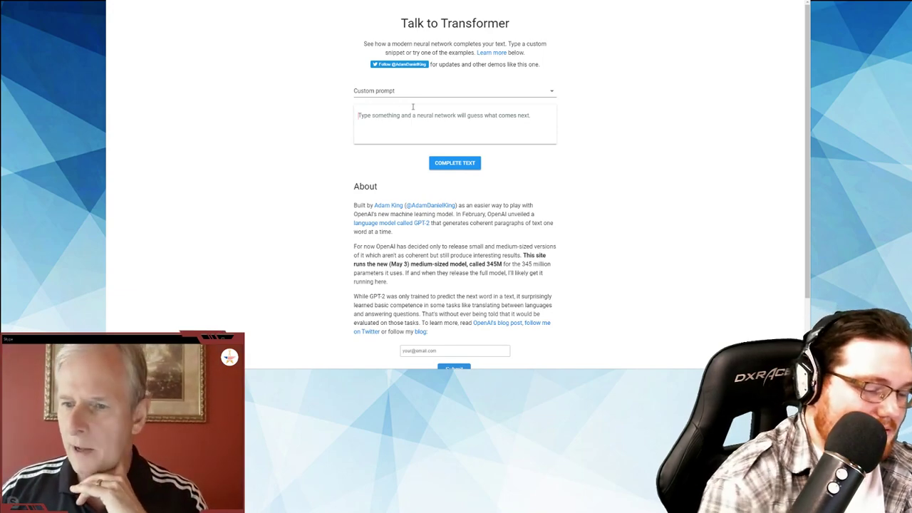
Step: Type the first prompt sentence introducing Marcel Gagne as Computer America's Linux Expert covering Linux news
text(Marcel Gagne)
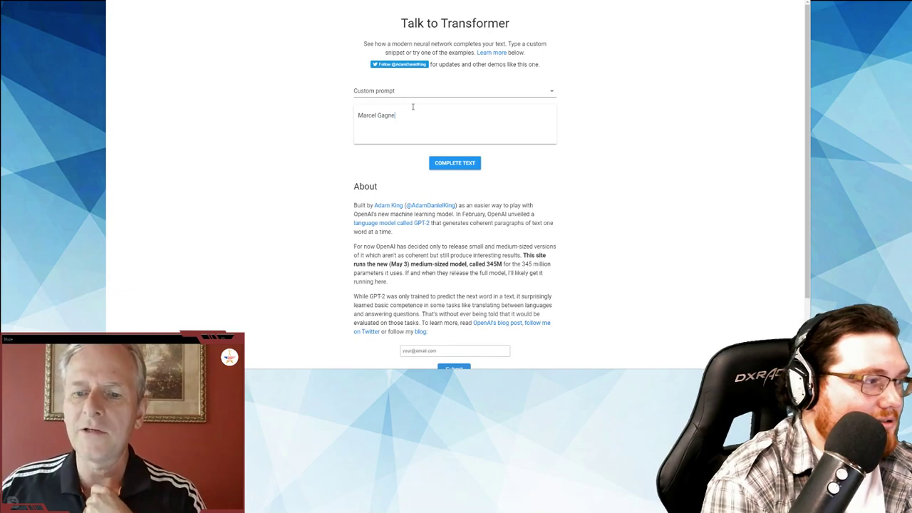
text(is)
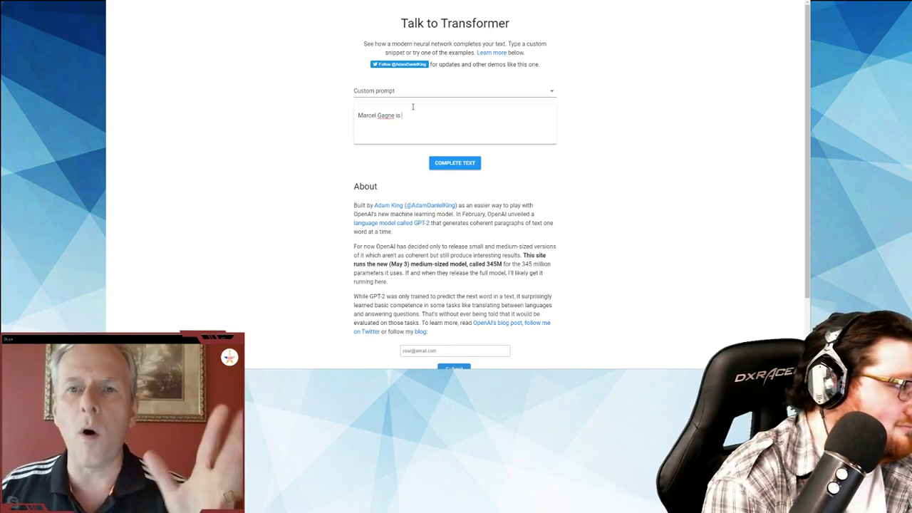
text(Computer America)
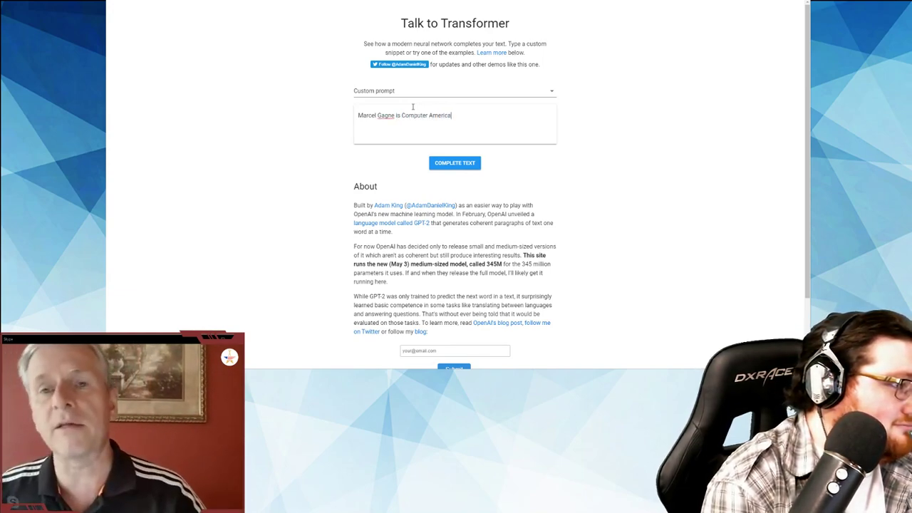
text('s Li)
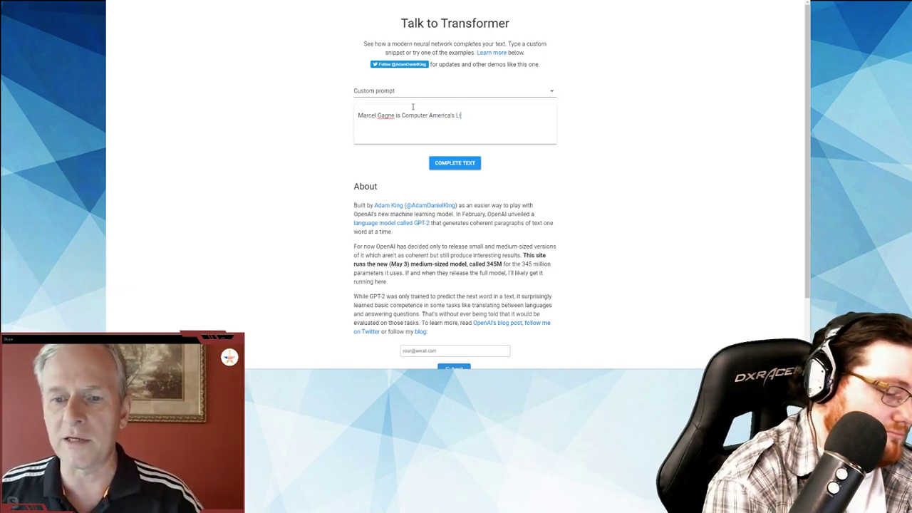
text(nux Expert, bringing us t)
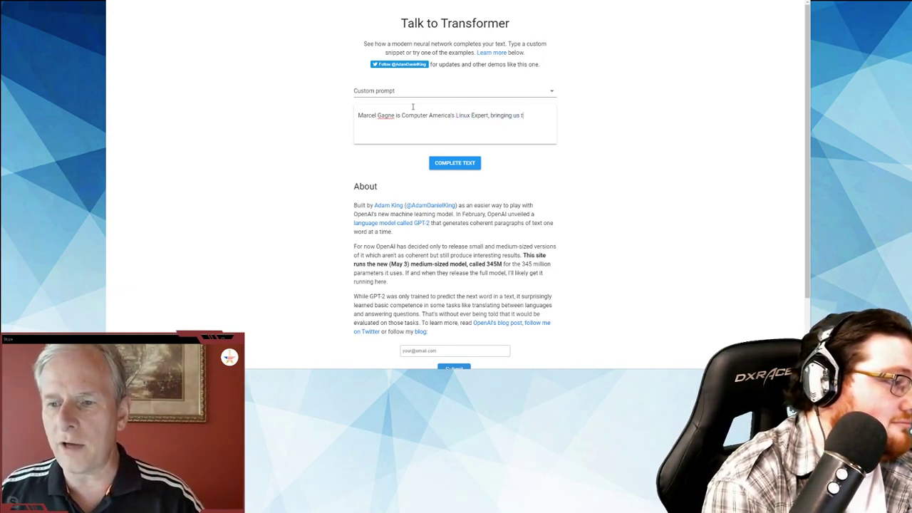
text(opics and)
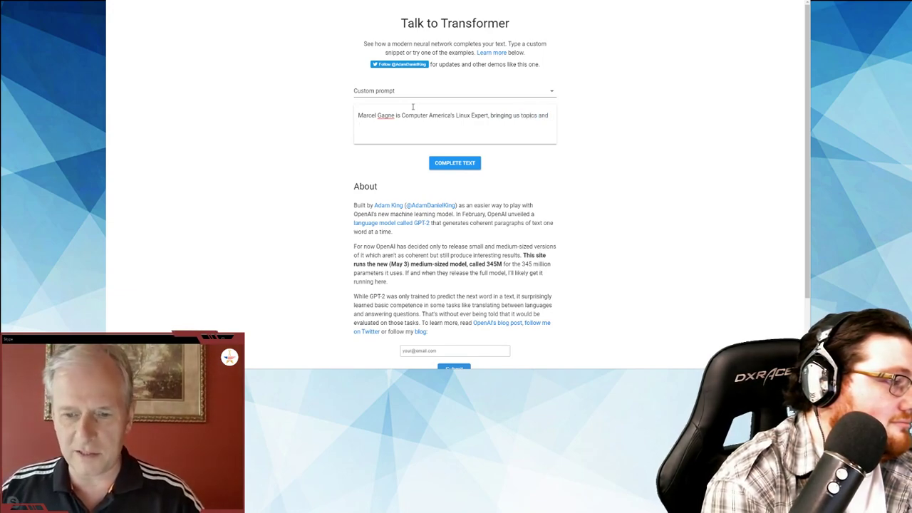
text(news concern)
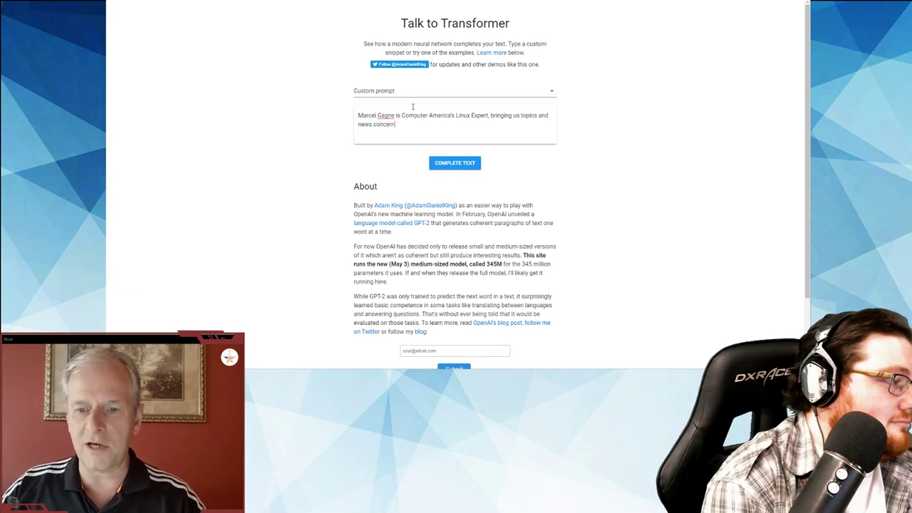
text(ing the Linux)
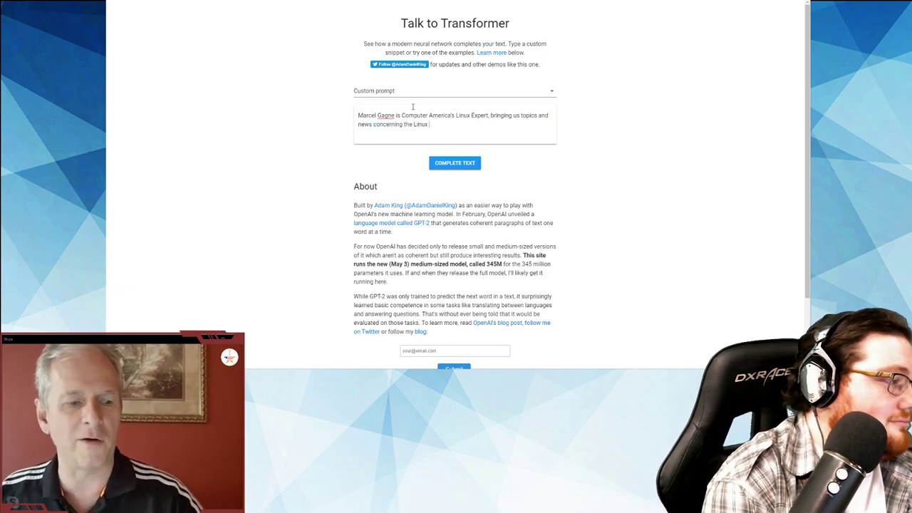
text(world.)
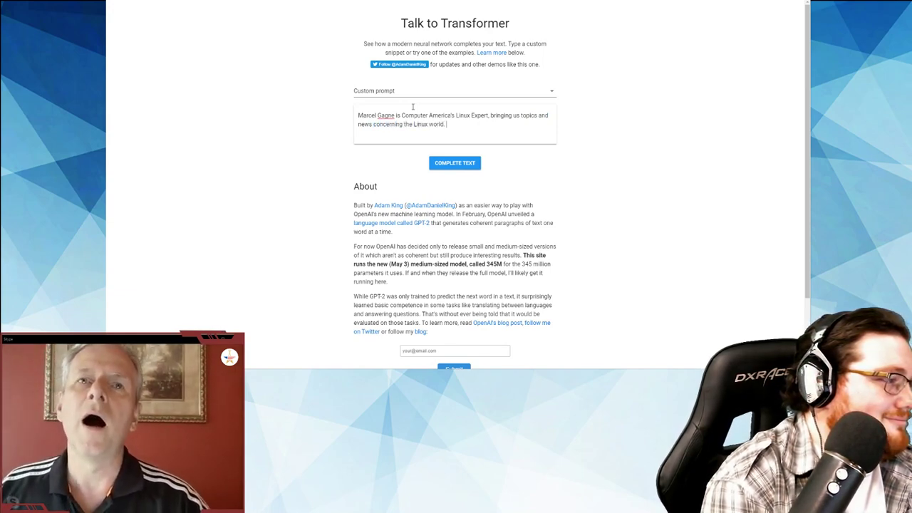
Step: Add a second sentence about him enlightening listeners to the possibilities of technology
text(He)
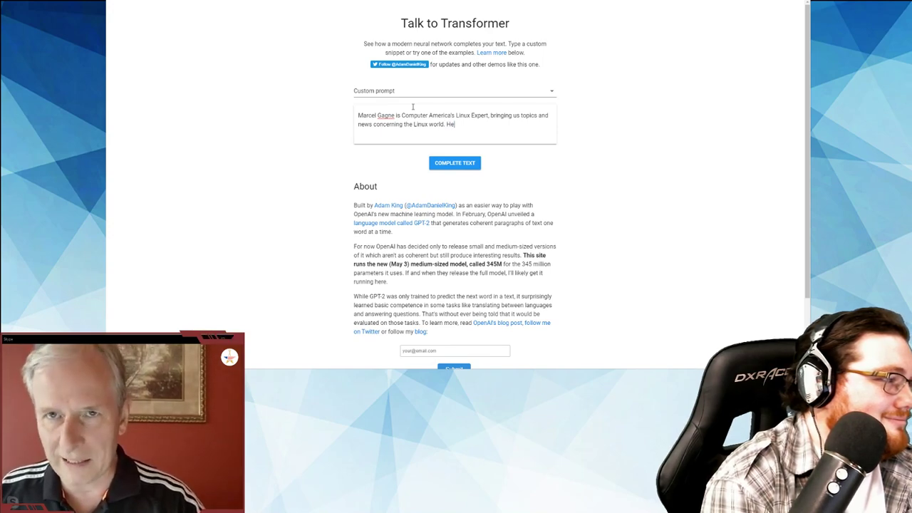
text(is expertise enlightens u)
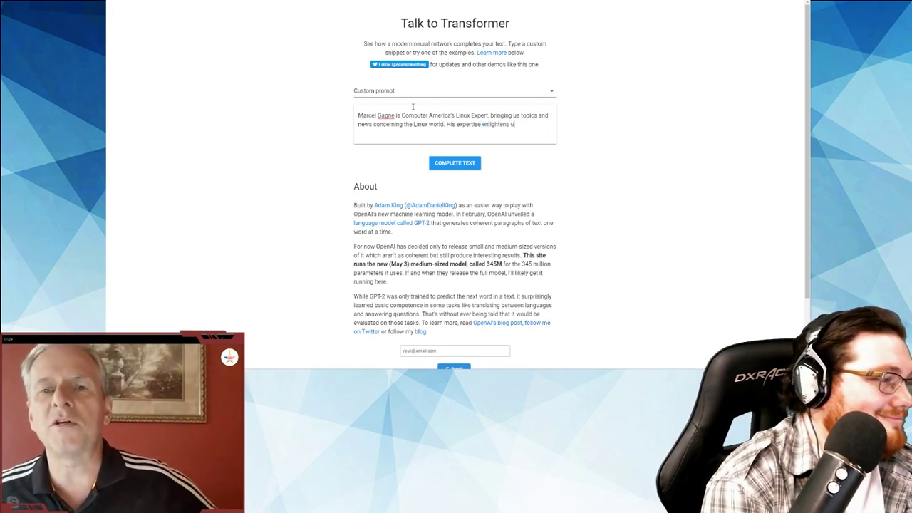
text(s)
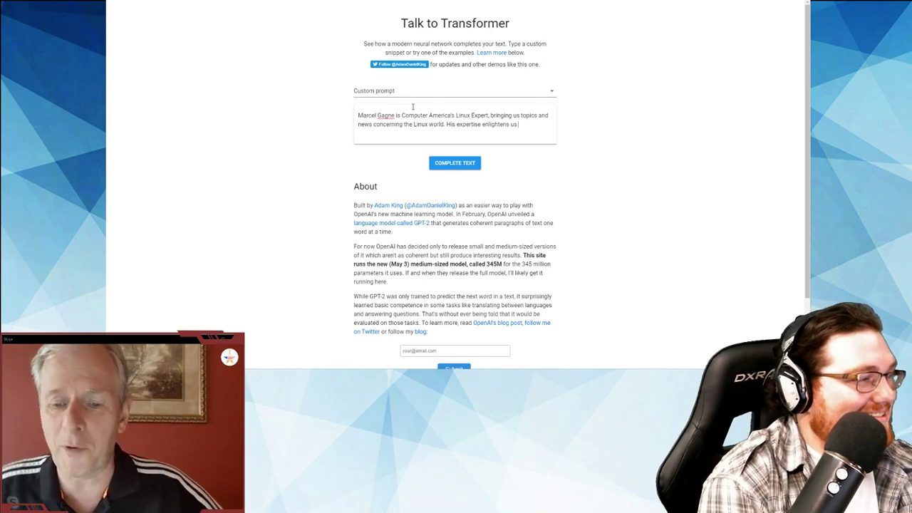
text(to the possibili)
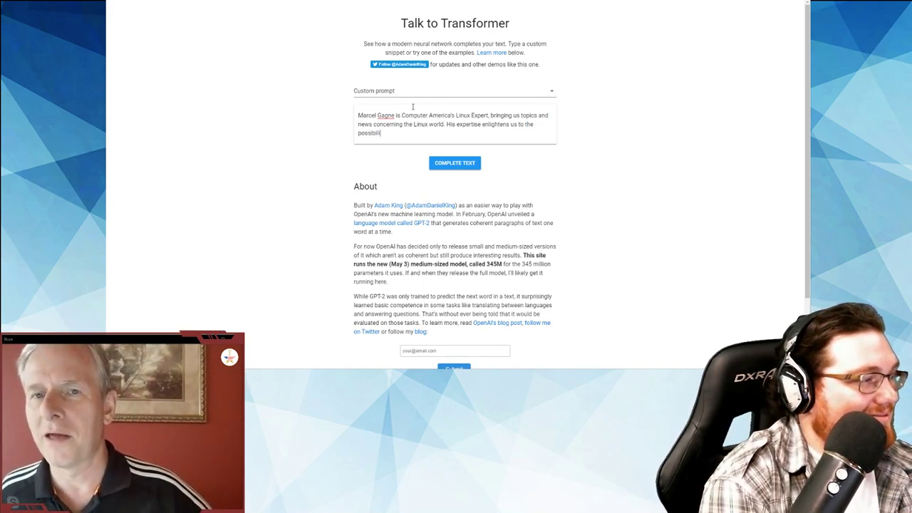
text(ties of techno)
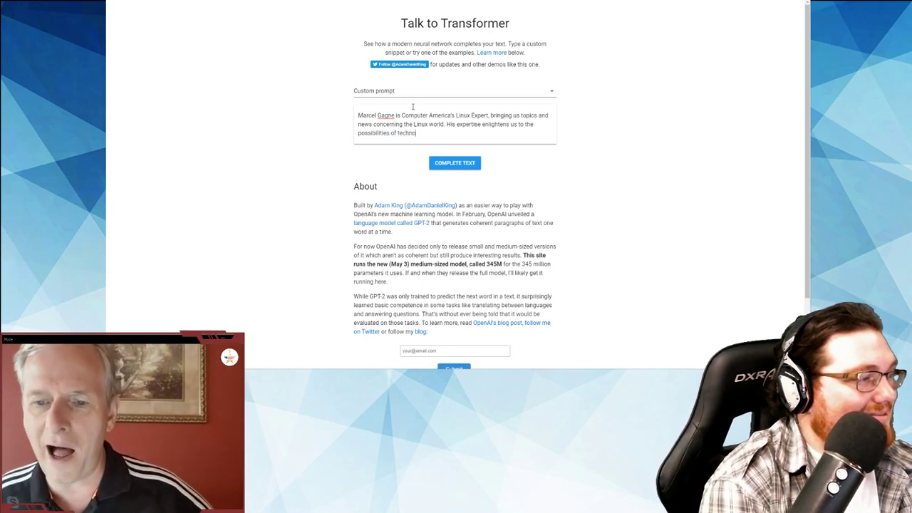
text(logy.)
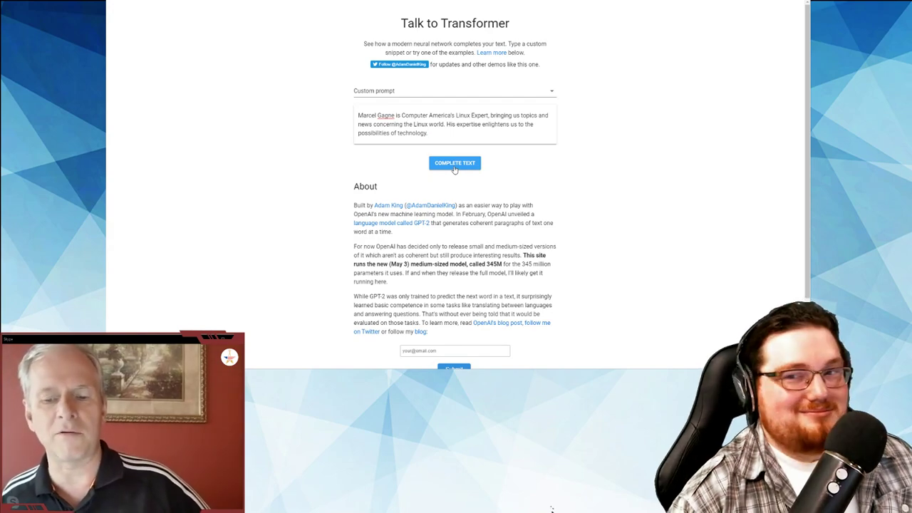
Step: Generate a completion of the prompt and read its University of Montreal, IEEE and Linux Foundation claims
click(455, 163)
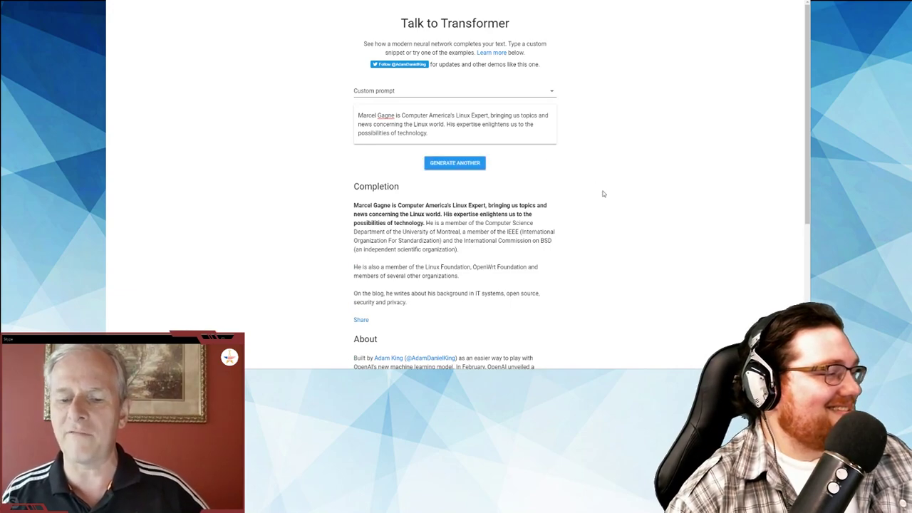
scroll(down, 3)
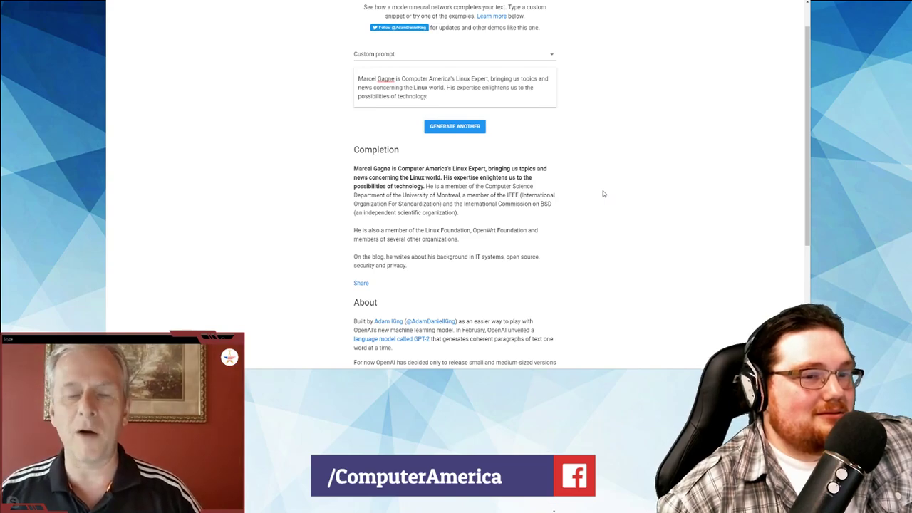
mouse_move(645, 146)
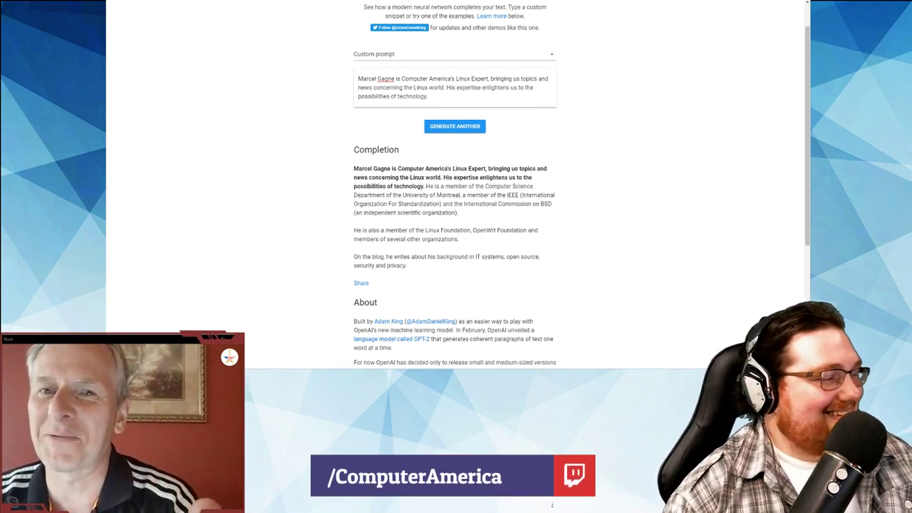
Step: Save the Share image of the Marcel Gagné completion with 'Save image as...'
click(361, 283)
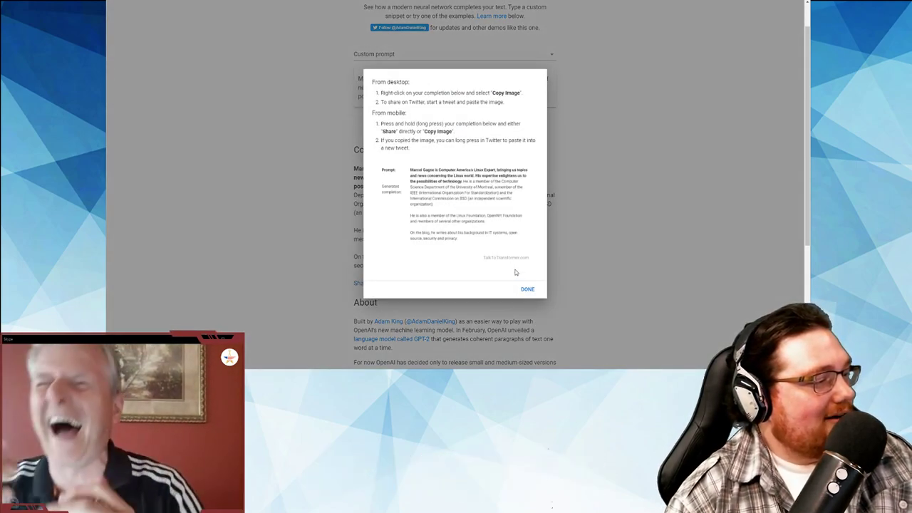
right_click(466, 199)
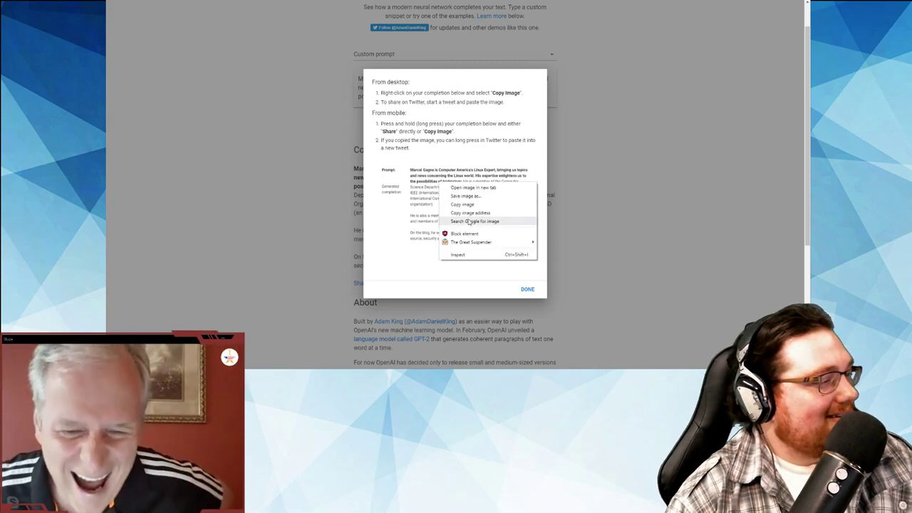
click(464, 196)
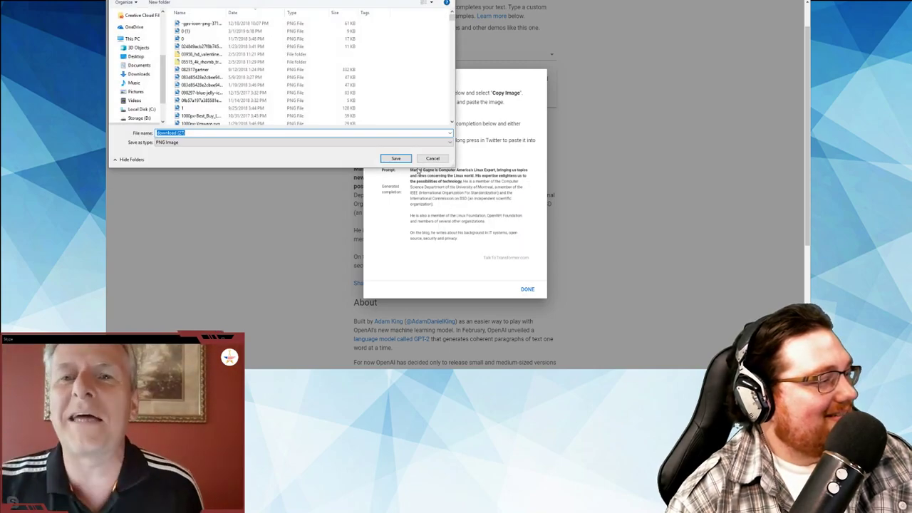
click(432, 158)
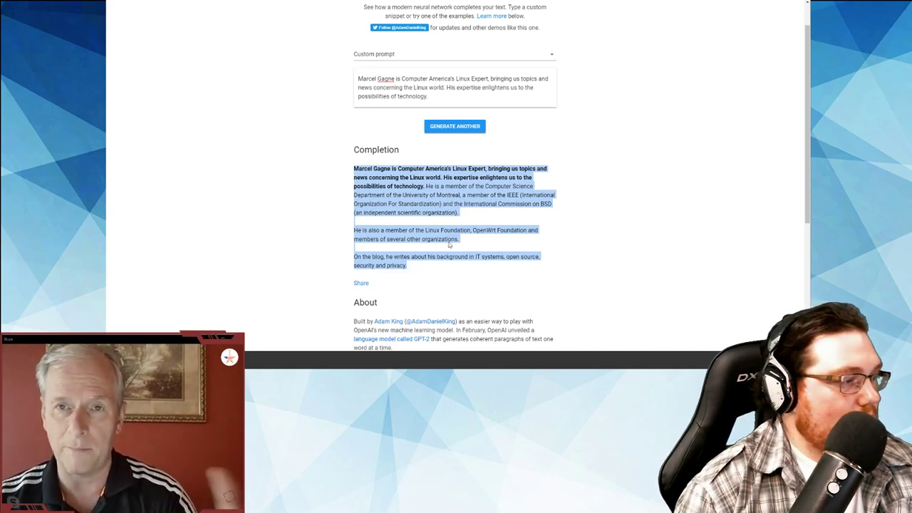
click(463, 228)
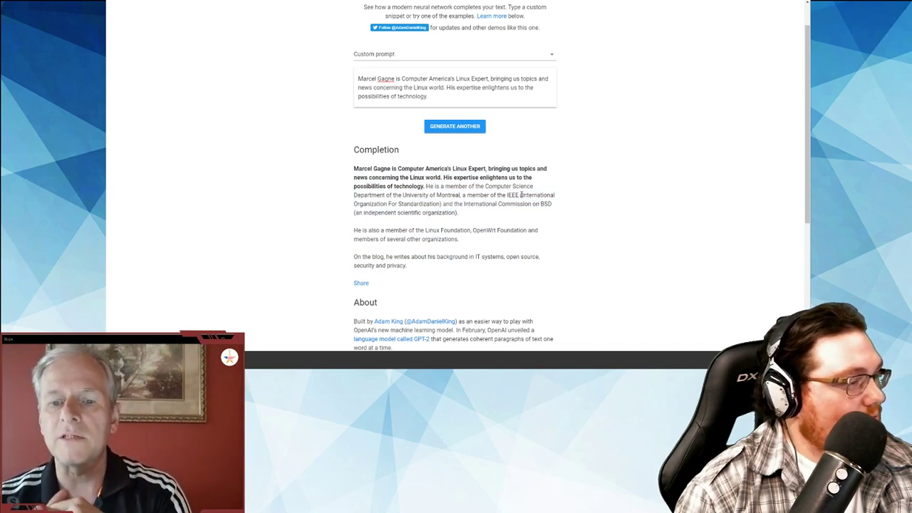
drag(520, 191, 533, 266)
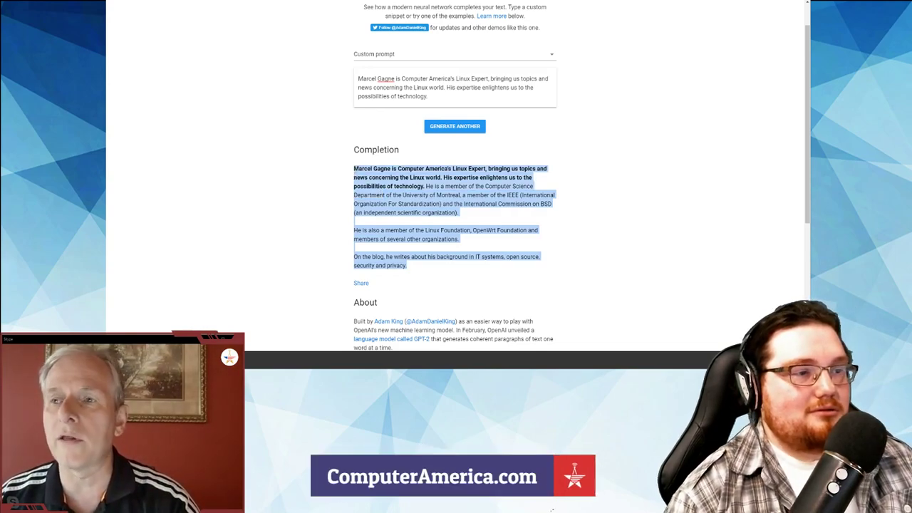
Step: Scroll up to the page title above the custom prompt and generated text
scroll(up, 3)
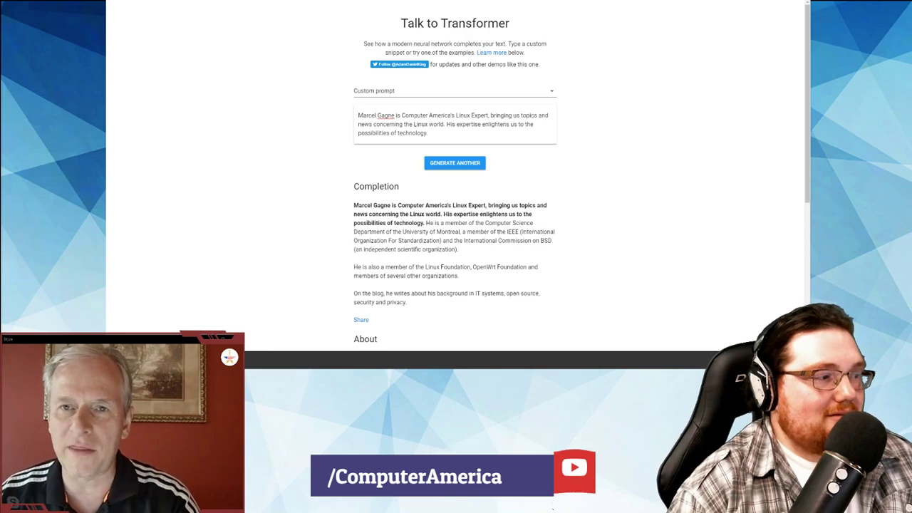
mouse_move(455, 169)
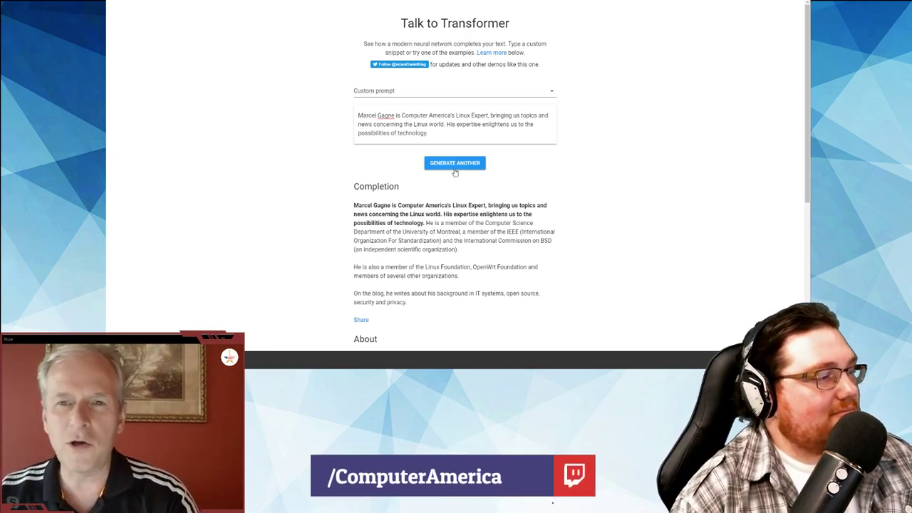
Step: Generate another completion, now claiming 16 years of Linux development and a consultancy team
click(455, 163)
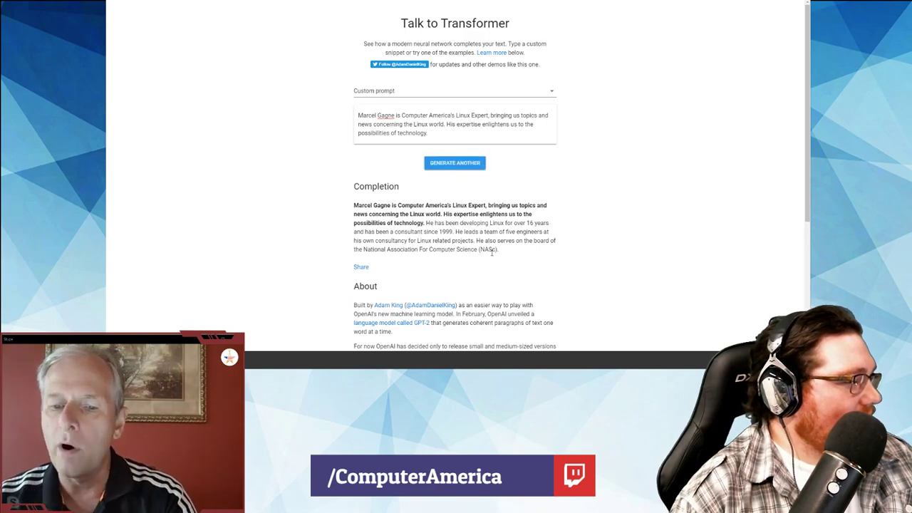
mouse_move(550, 234)
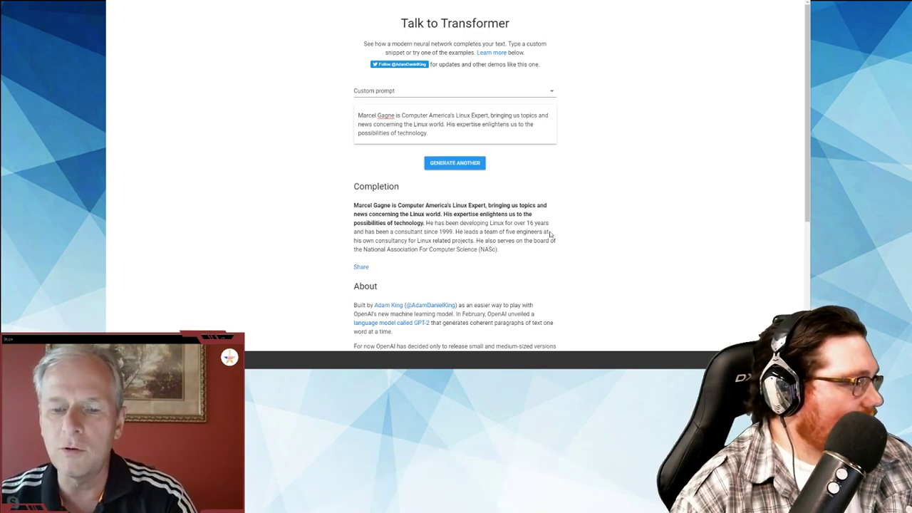
mouse_move(519, 229)
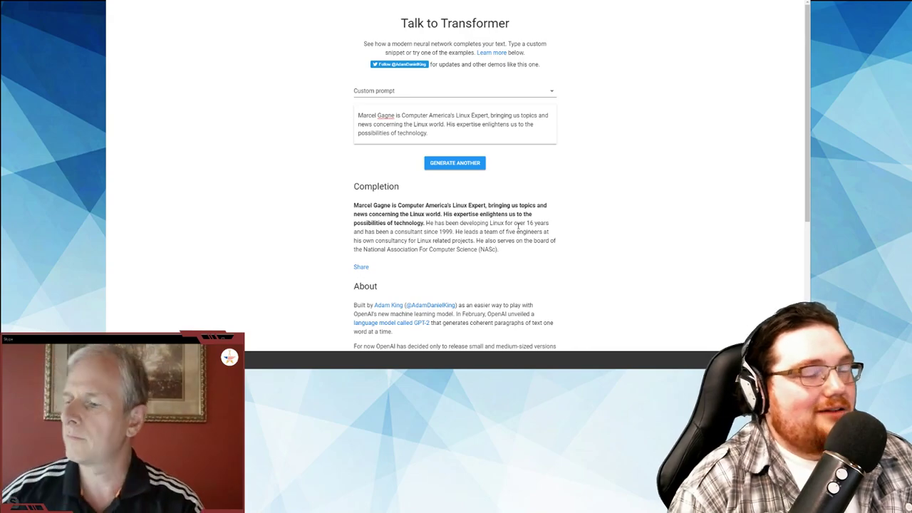
mouse_move(530, 229)
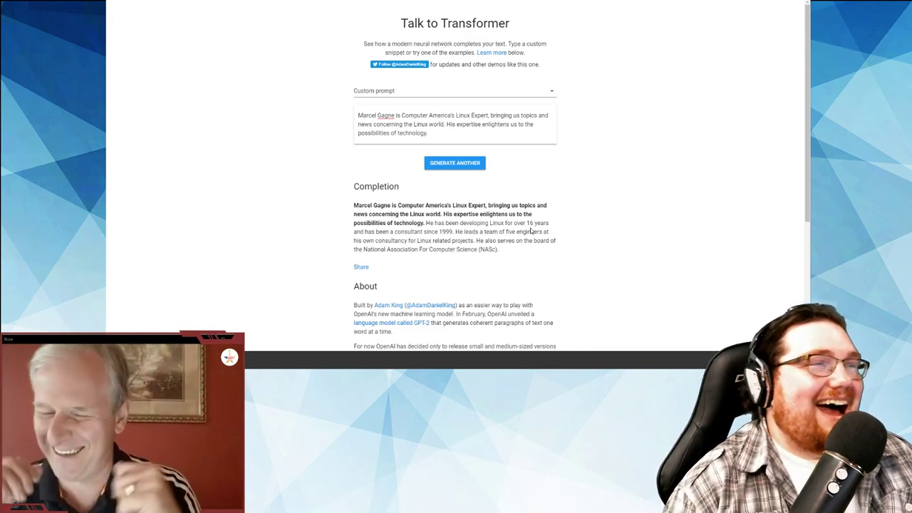
mouse_move(507, 186)
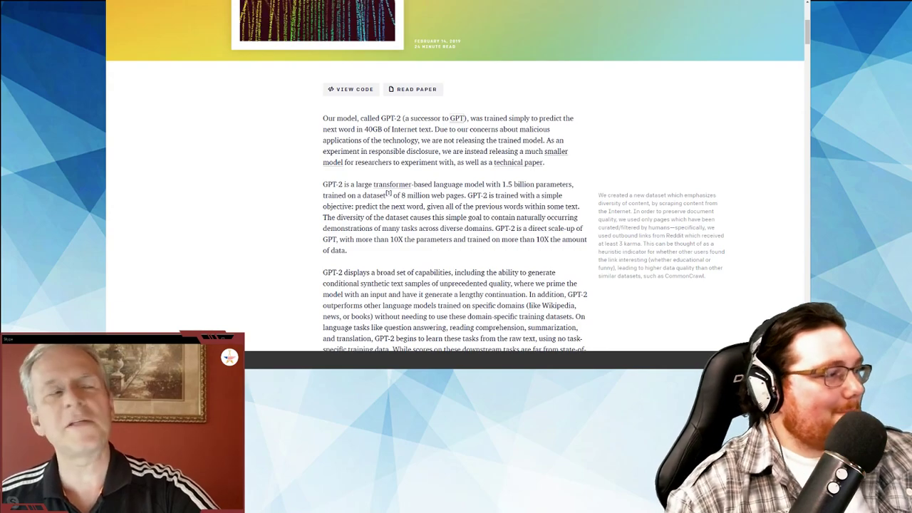
Step: Scroll the show notes past the GPT-2 links toward the Distribution Focus section
scroll(down, 3)
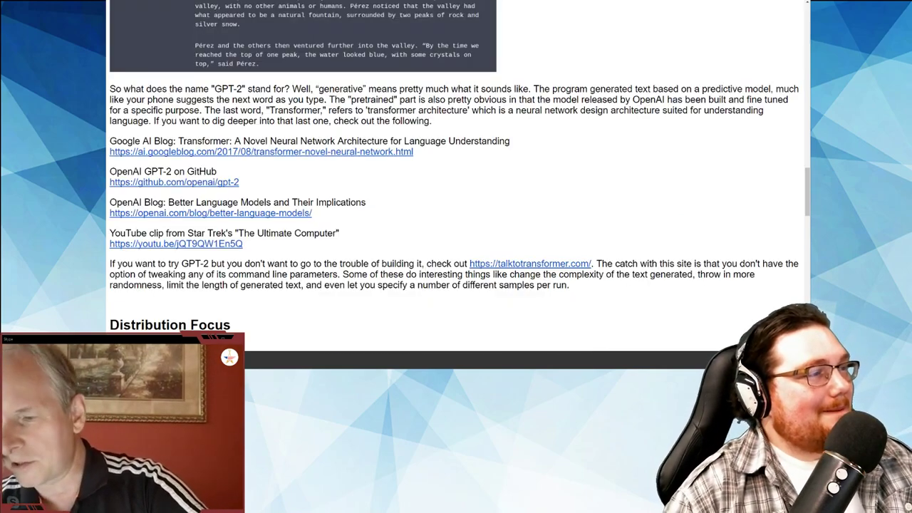
scroll(down, 3)
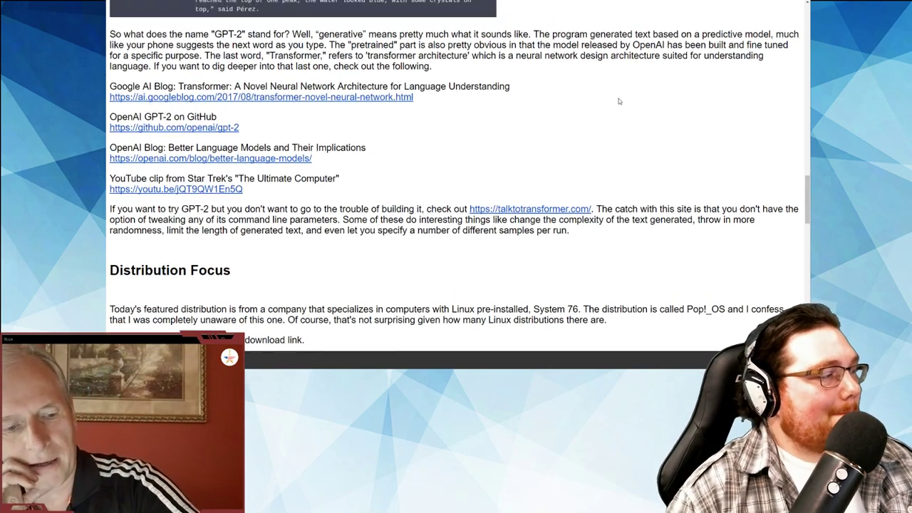
scroll(up, 3)
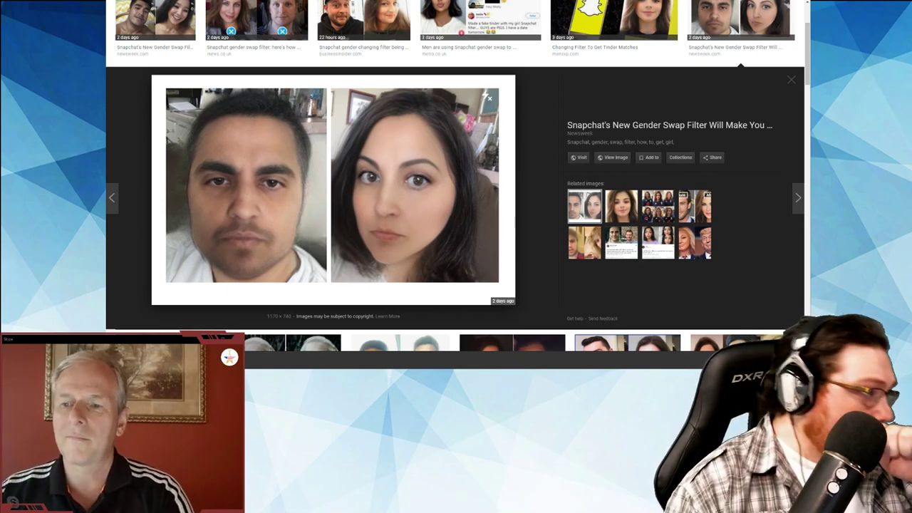
Step: Preview a Jon Snow gender swap result, then the Nicolas Cage baby and gender swap image
scroll(down, 3)
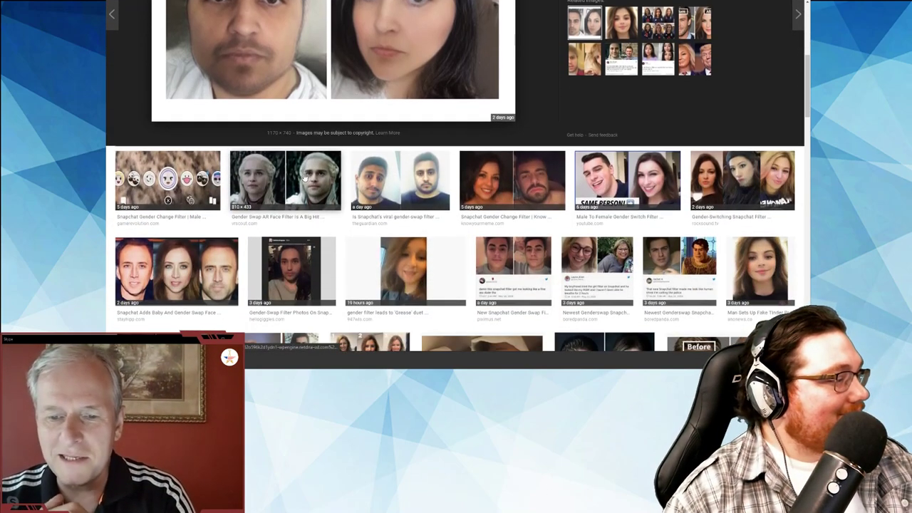
scroll(down, 3)
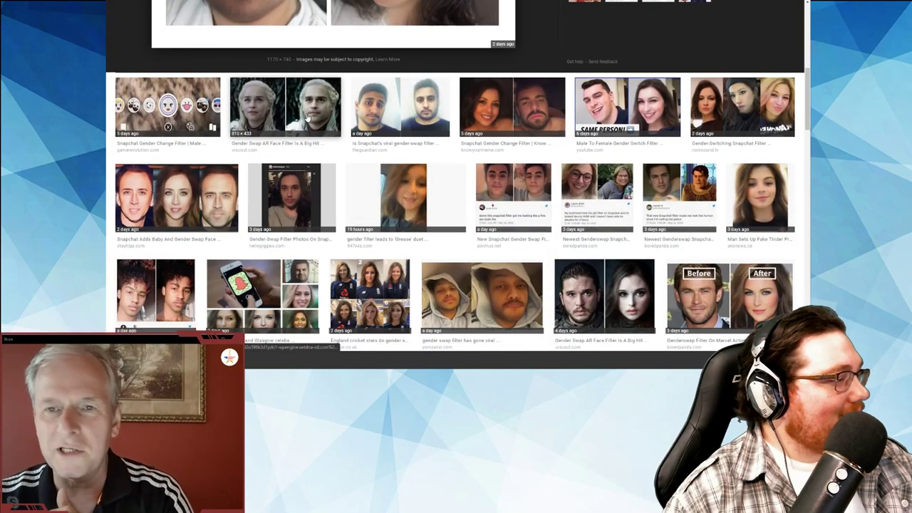
click(285, 107)
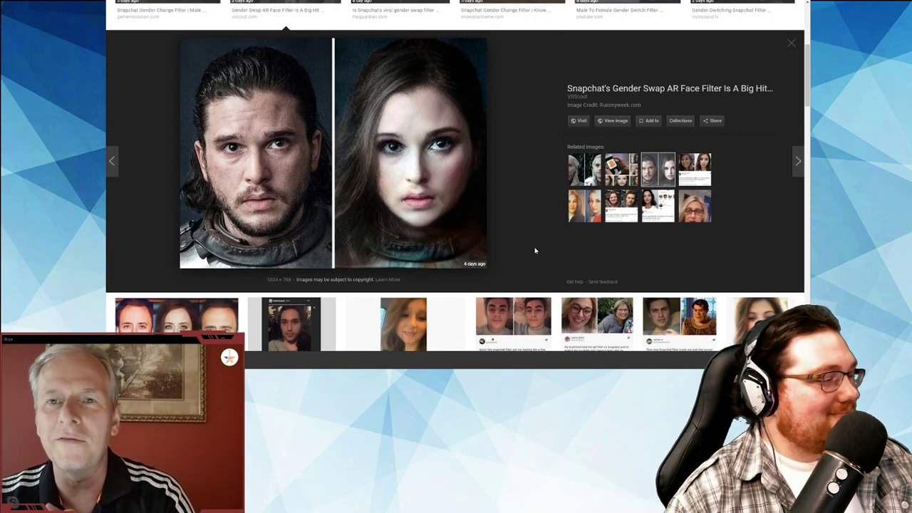
click(797, 161)
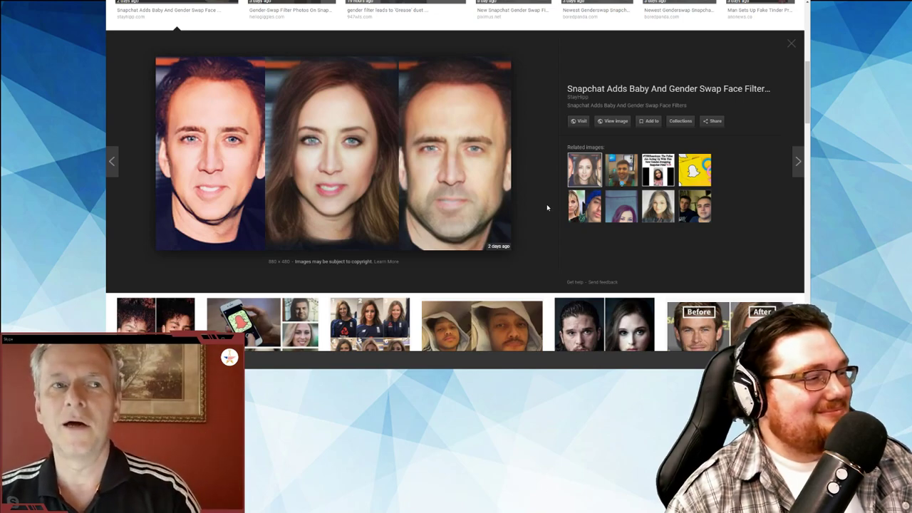
Step: Preview two more before-and-after gender swap images, including a Tom Hiddleston swap
scroll(down, 3)
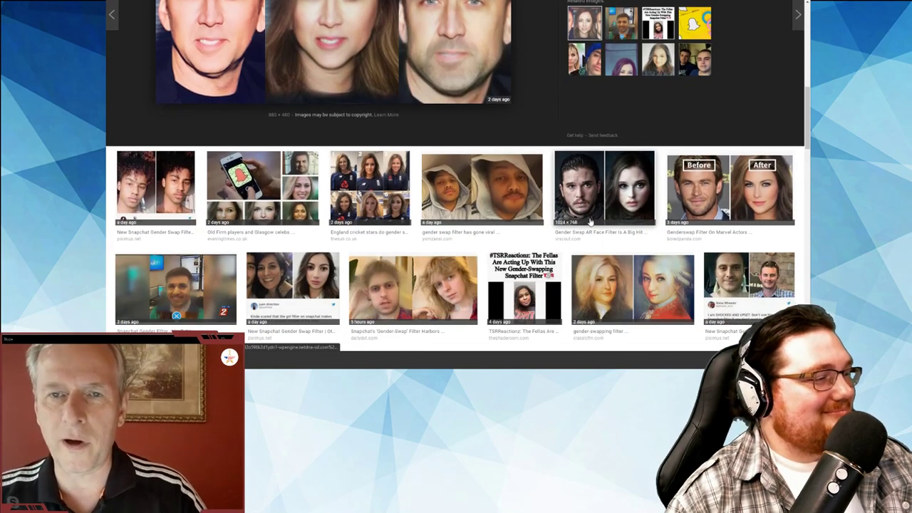
click(728, 187)
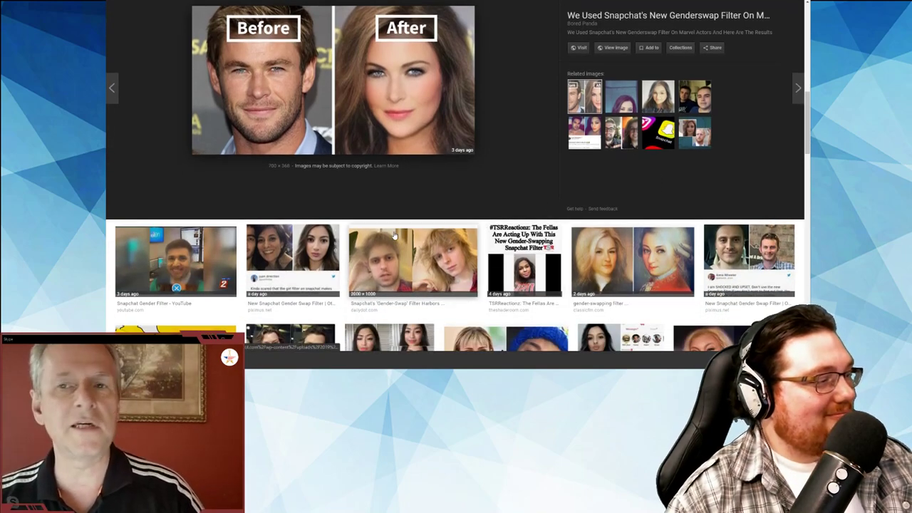
scroll(down, 3)
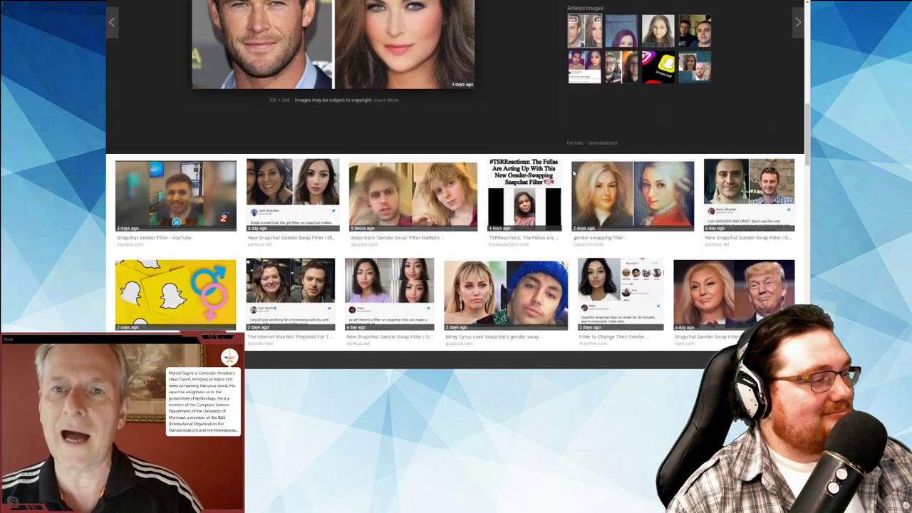
scroll(down, 3)
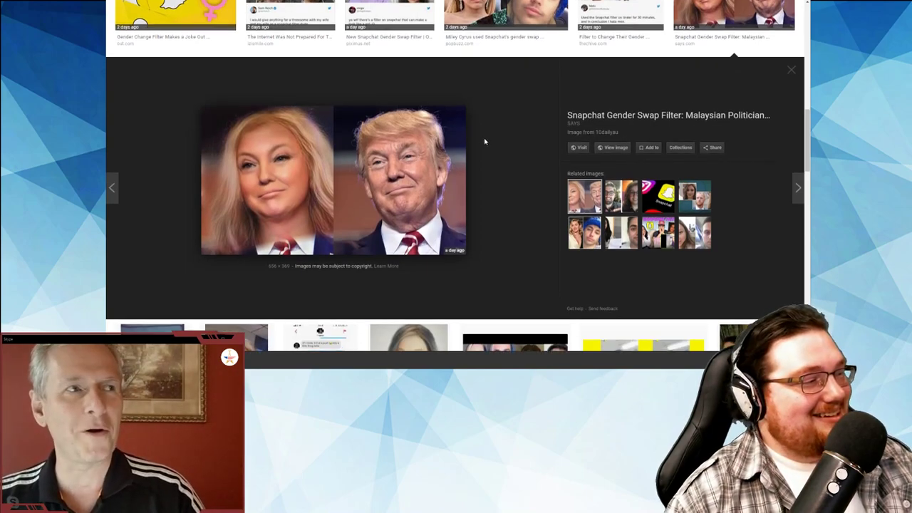
scroll(down, 3)
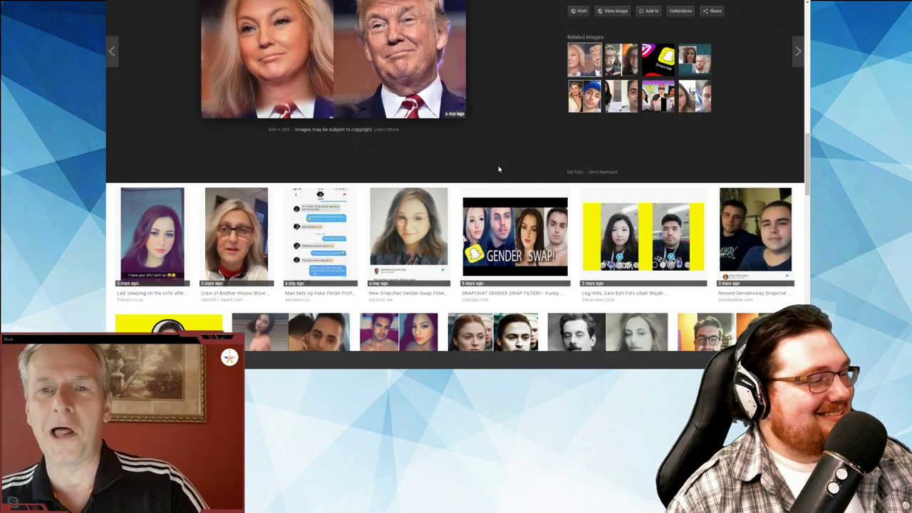
scroll(down, 3)
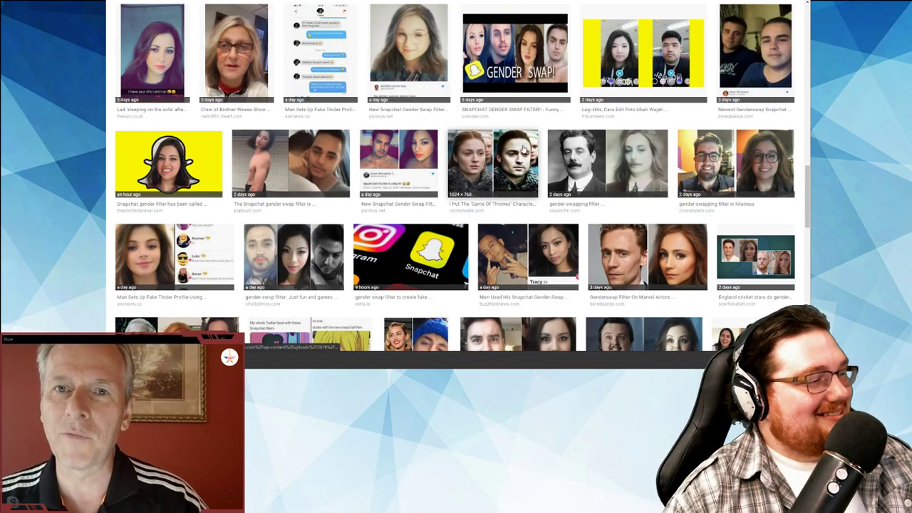
scroll(down, 3)
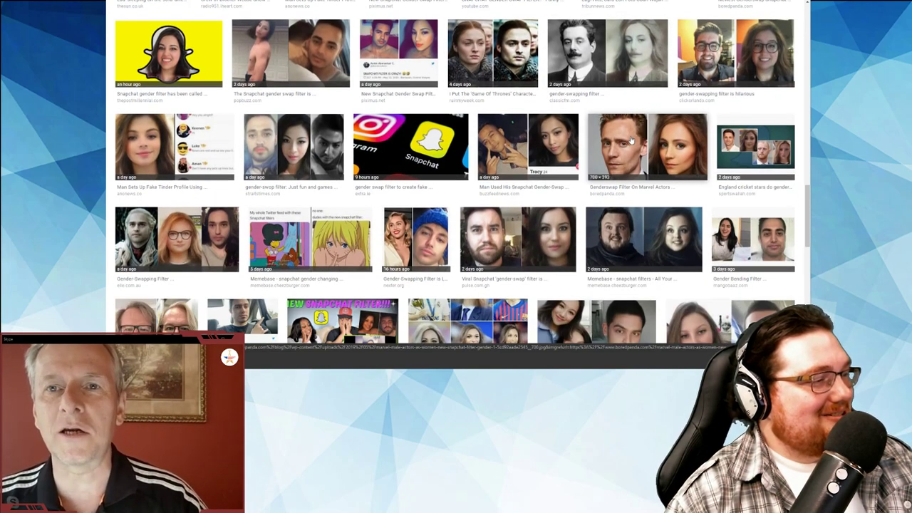
click(646, 146)
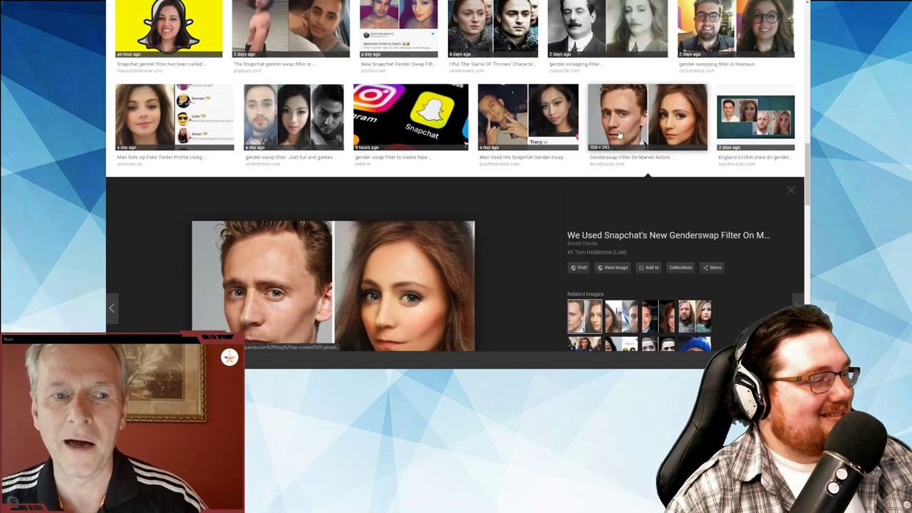
Step: Close the image preview and scroll through the gender swap results grid
click(791, 190)
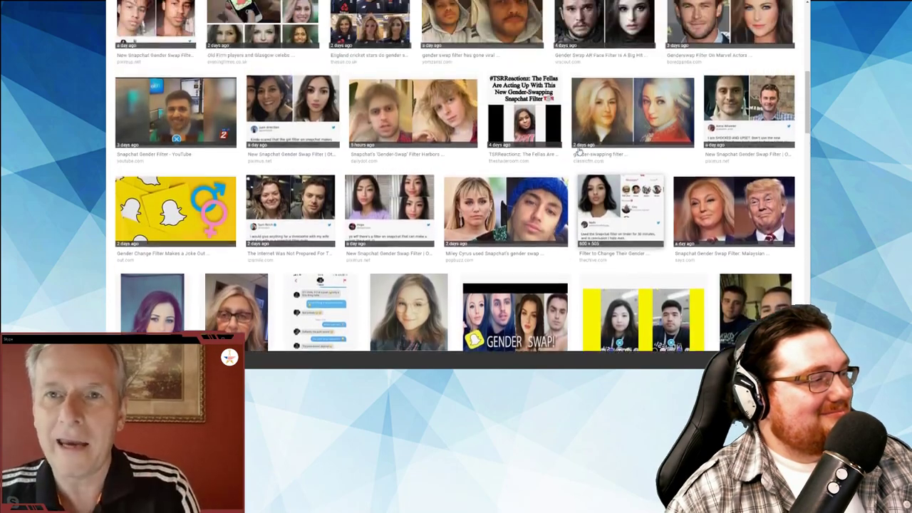
scroll(up, 3)
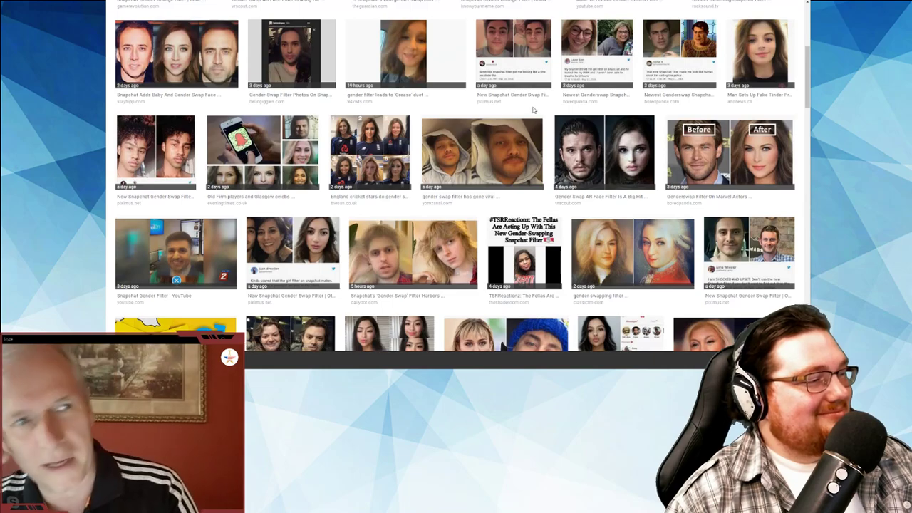
scroll(up, 3)
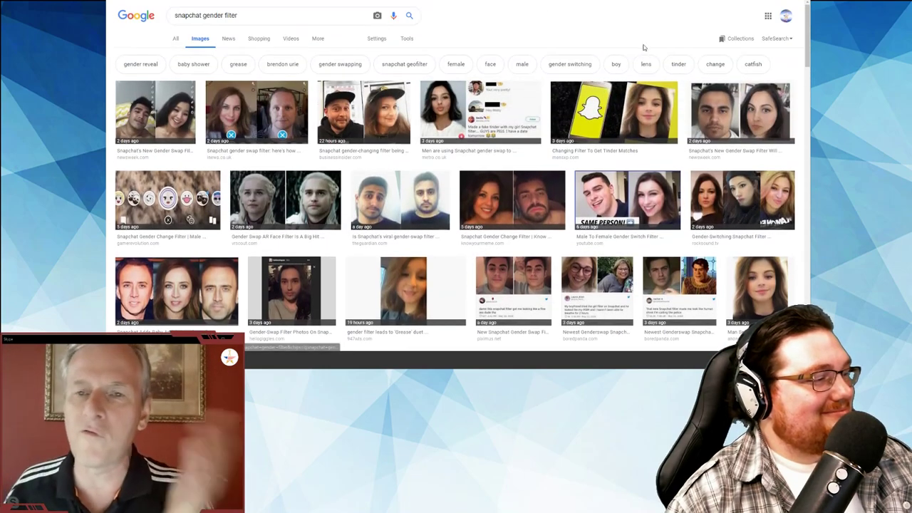
scroll(down, 3)
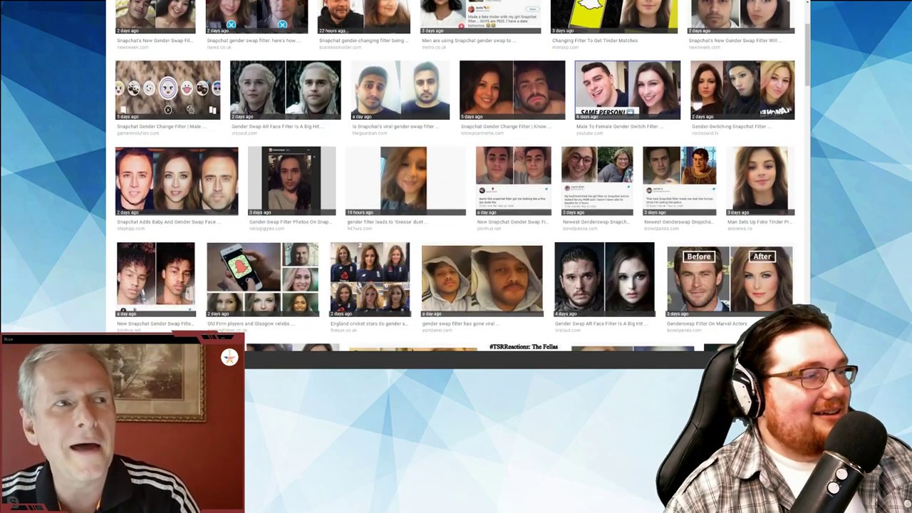
scroll(down, 3)
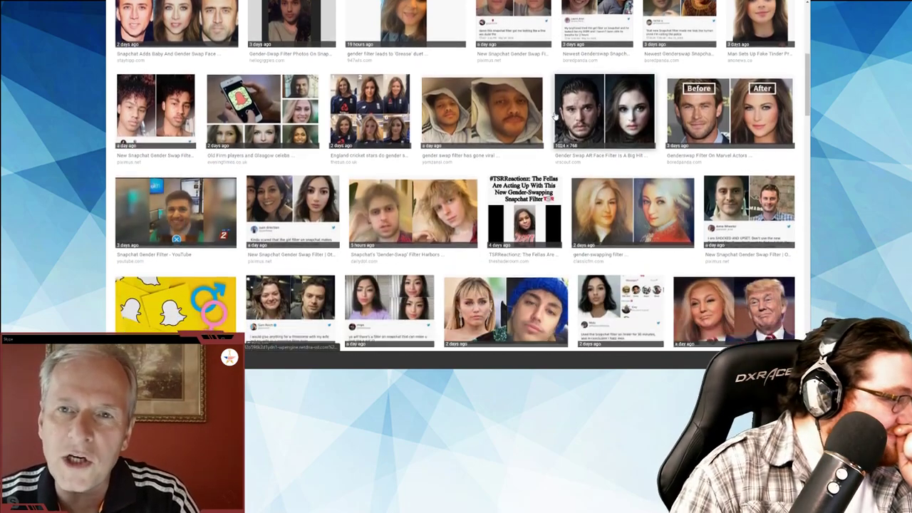
scroll(down, 3)
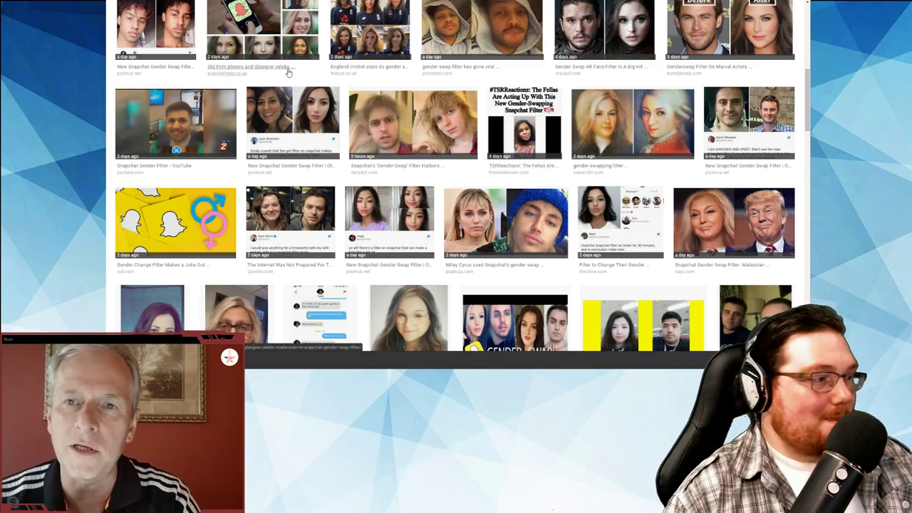
scroll(down, 3)
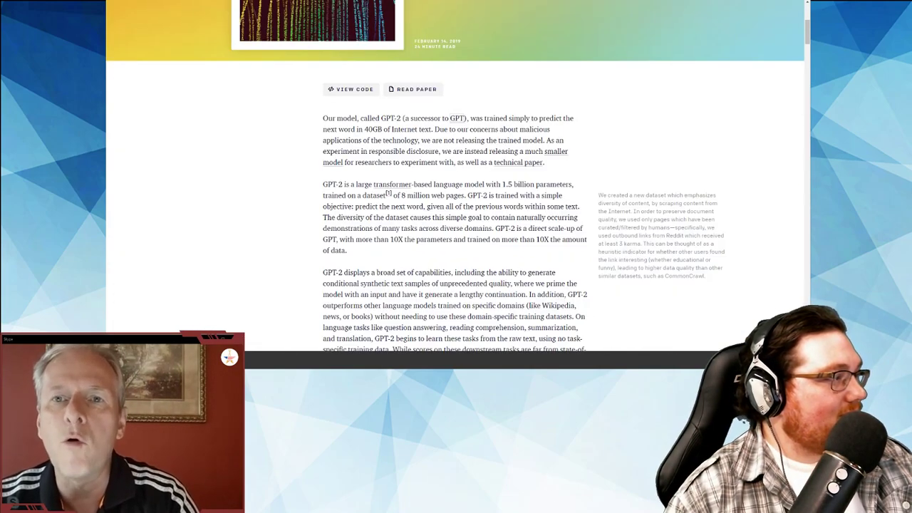
Step: Scroll through the OpenAI GPT-2 announcement, returning to the show notes' GPT-2 links
scroll(down, 3)
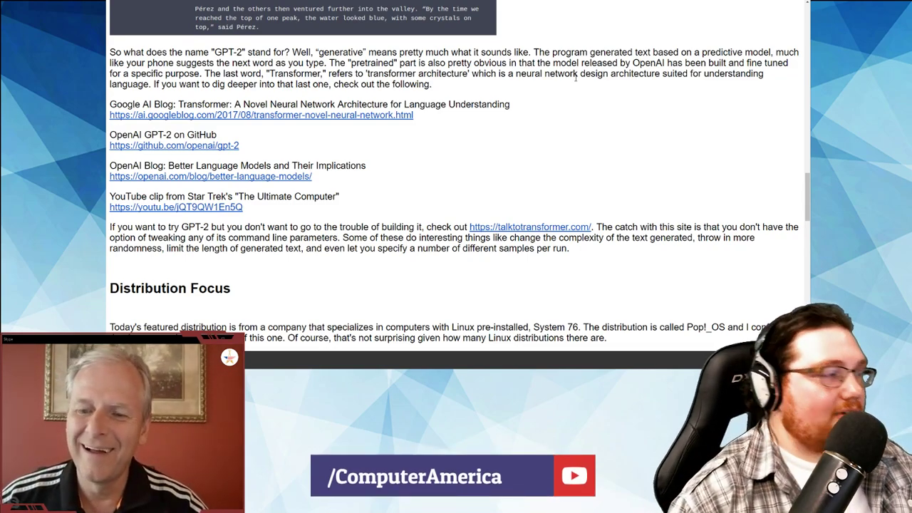
scroll(down, 3)
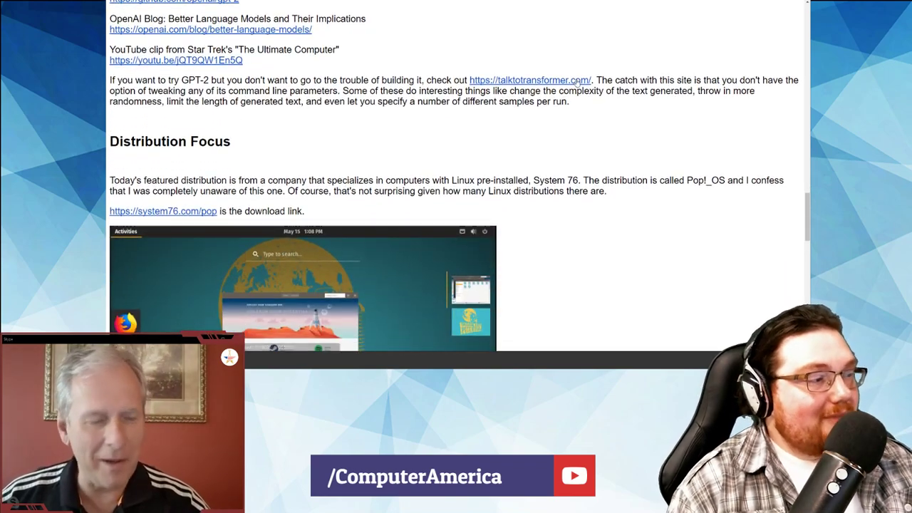
scroll(down, 3)
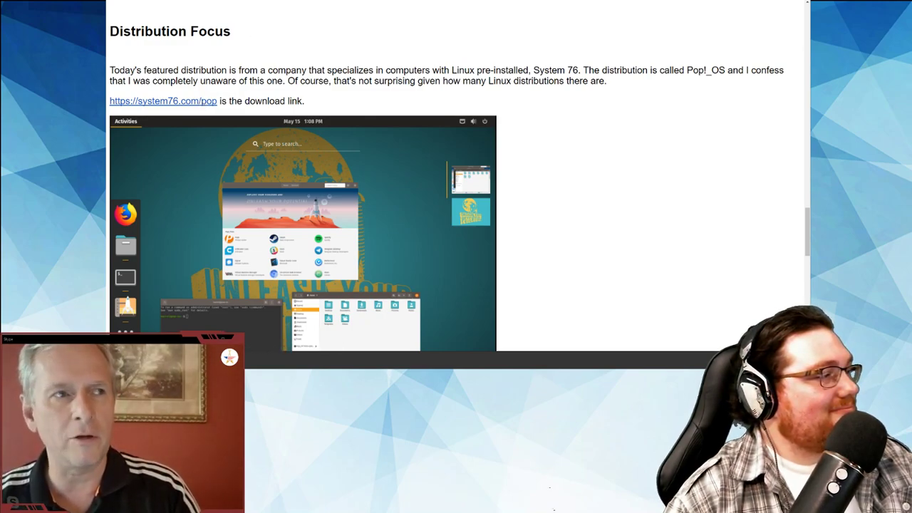
click(163, 101)
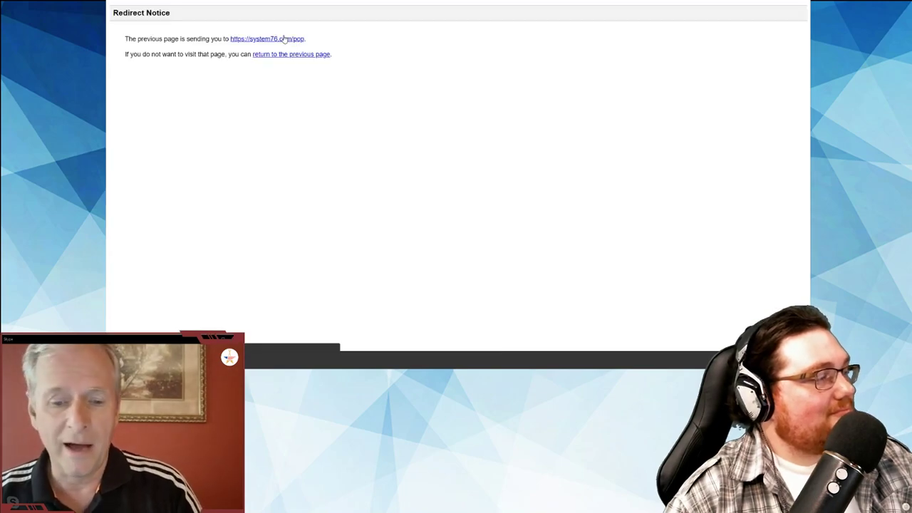
Step: Continue past the redirect notice to system76.com/pop and scroll back up
click(266, 38)
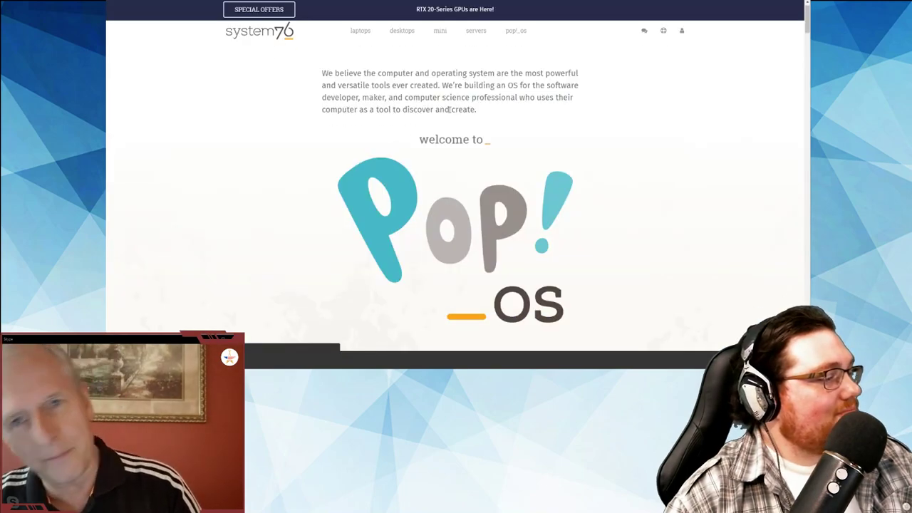
scroll(up, 3)
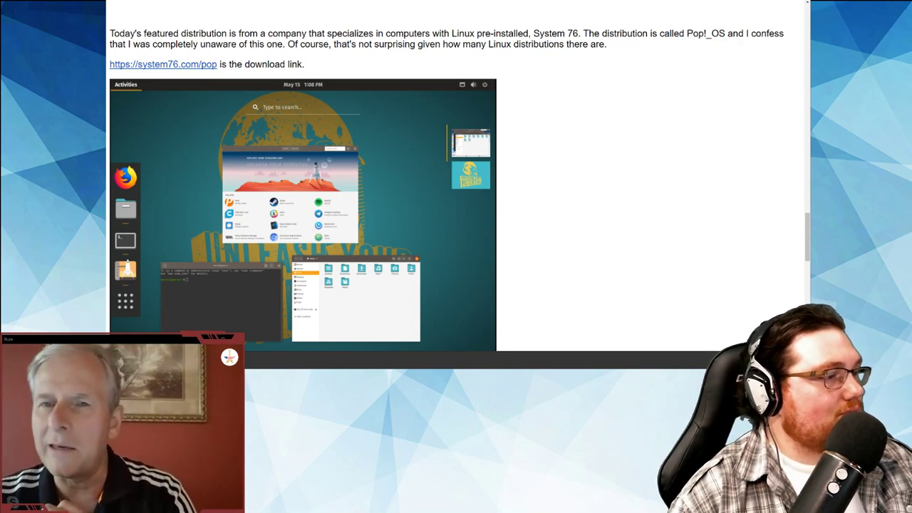
Step: Return to the Pop!_OS page and scroll down to 'Imagine the future of automation'
click(163, 64)
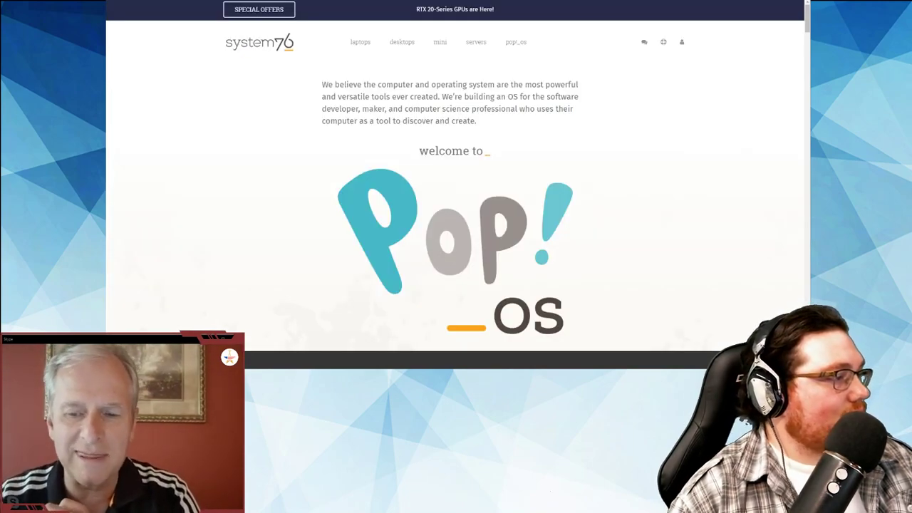
scroll(down, 3)
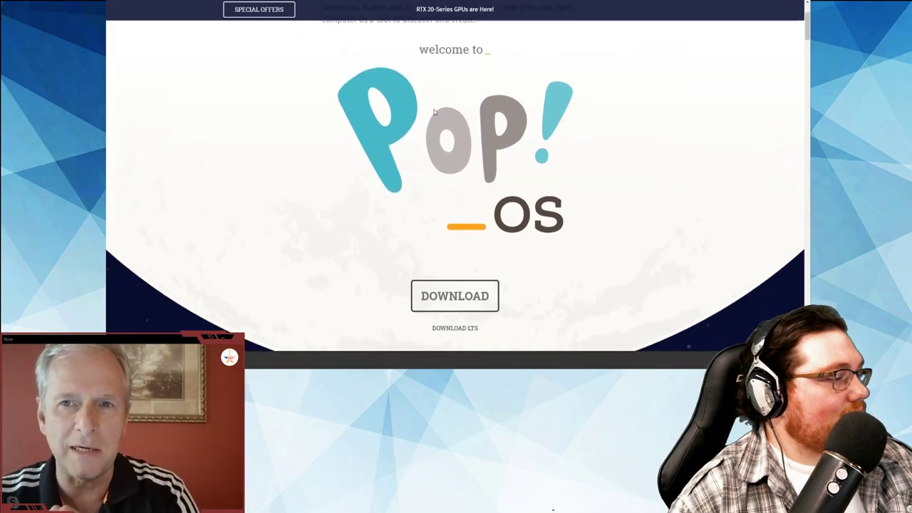
scroll(down, 3)
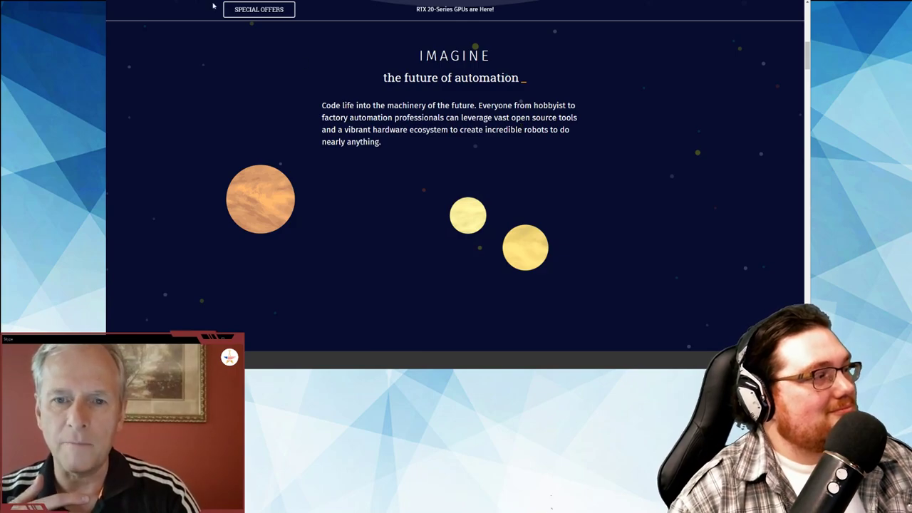
scroll(down, 3)
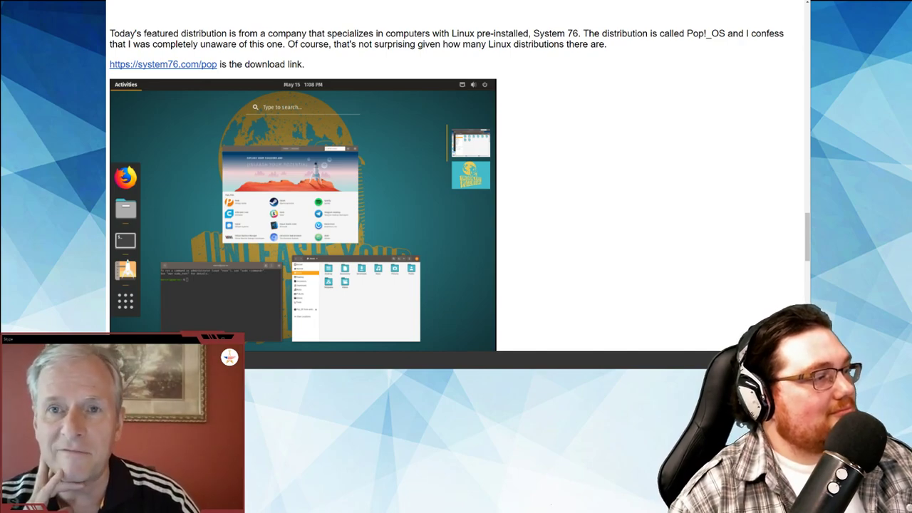
scroll(down, 3)
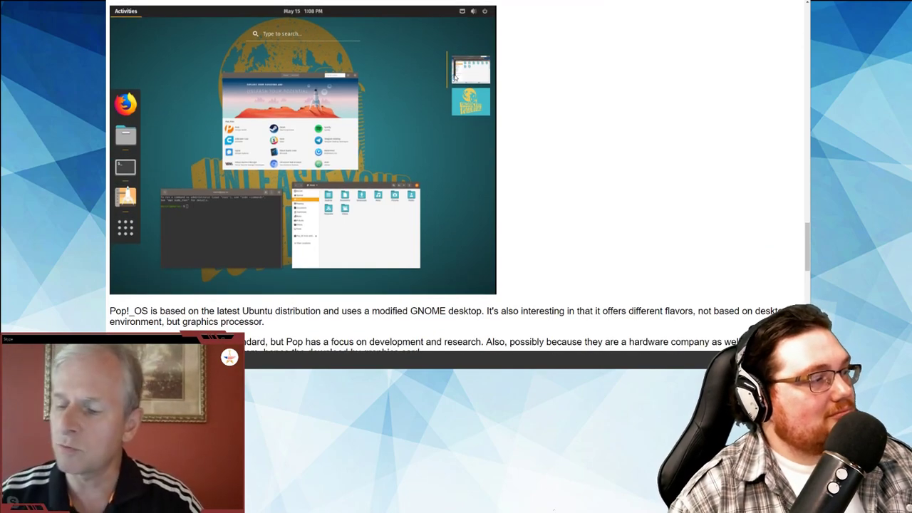
scroll(down, 3)
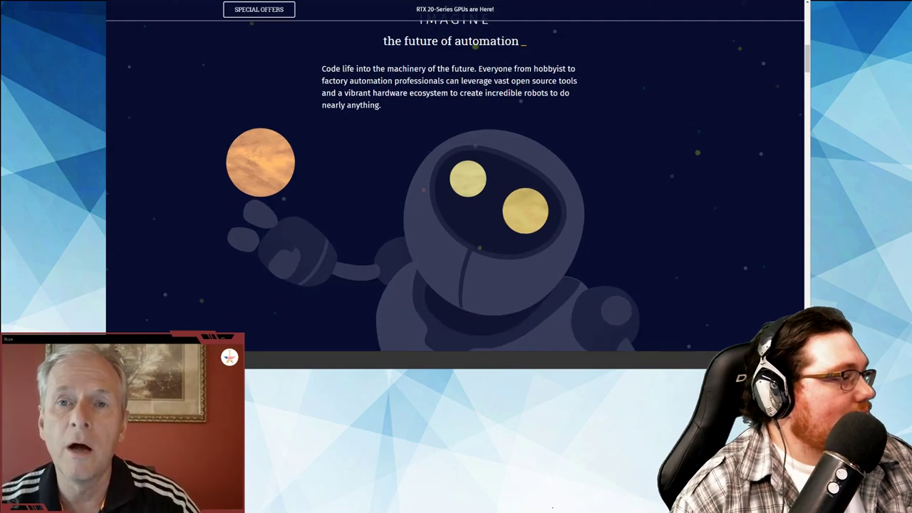
Step: Scroll down to 'Imagine development as a first-class citizen' with its animated test-output log
scroll(down, 3)
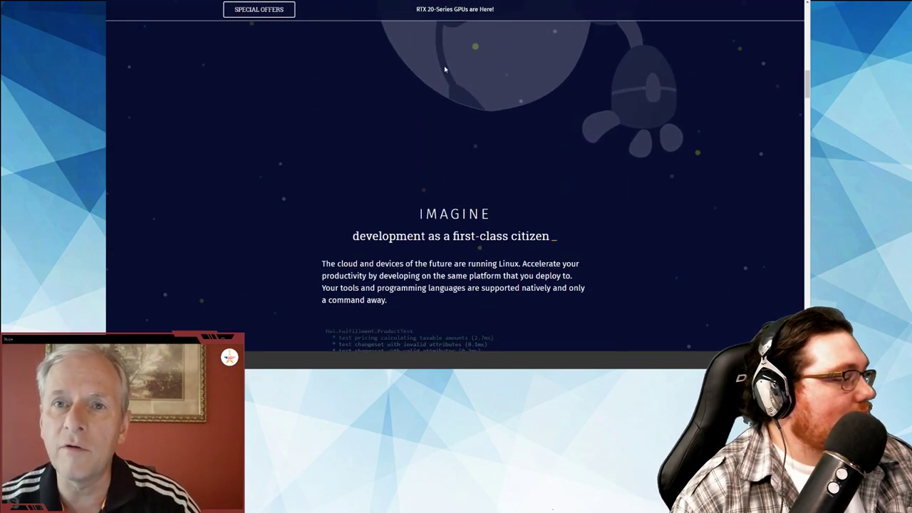
scroll(down, 3)
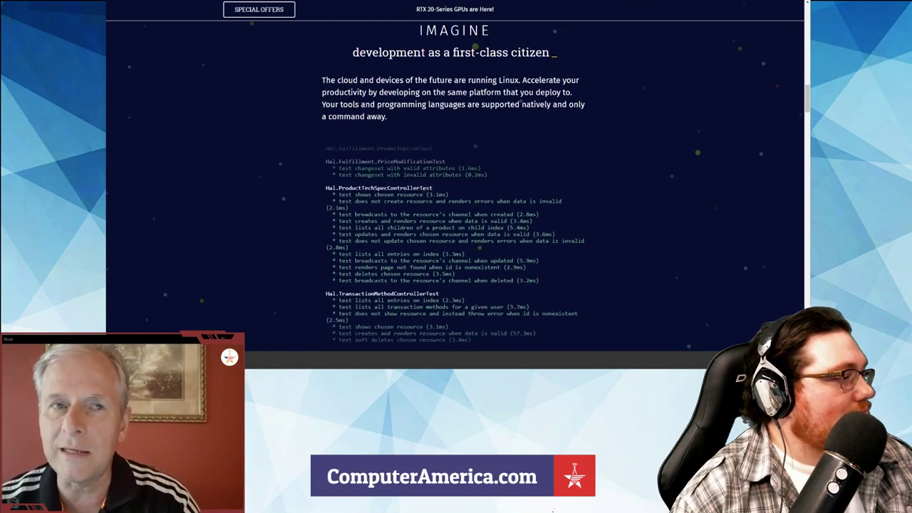
scroll(down, 3)
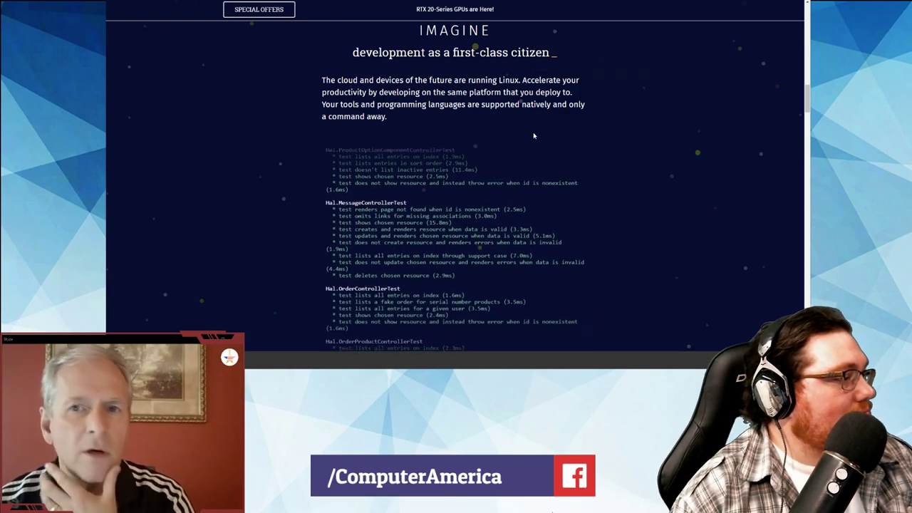
scroll(down, 3)
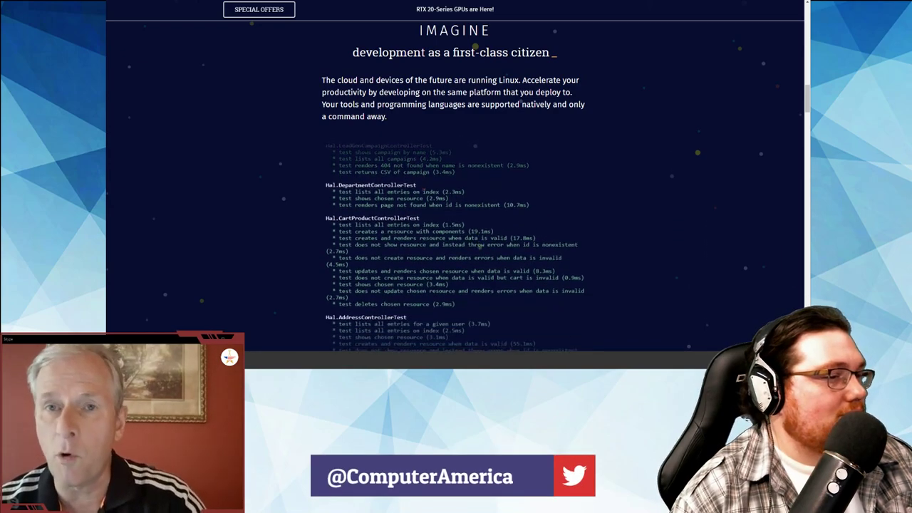
scroll(down, 3)
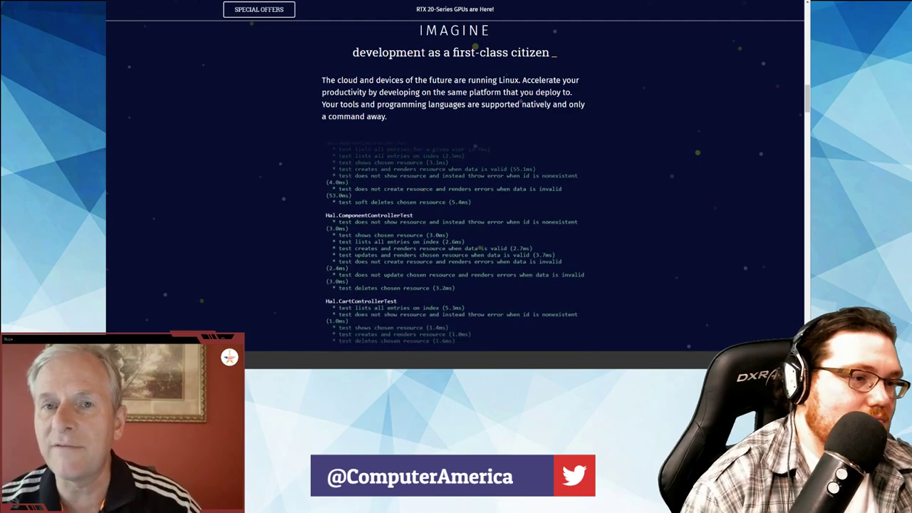
scroll(down, 3)
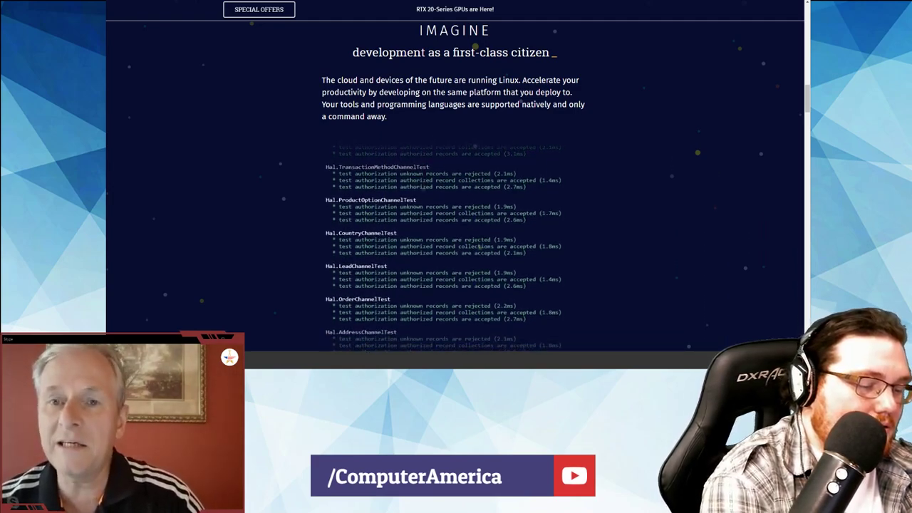
scroll(down, 3)
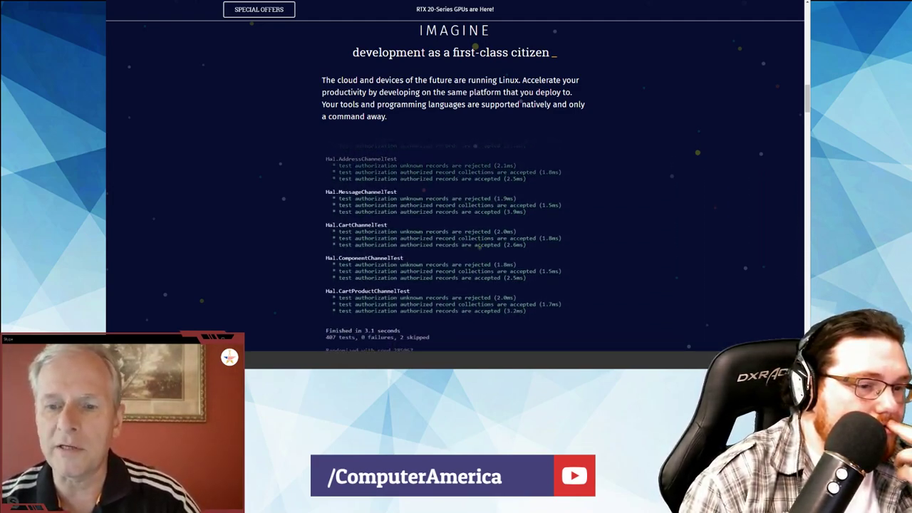
scroll(down, 3)
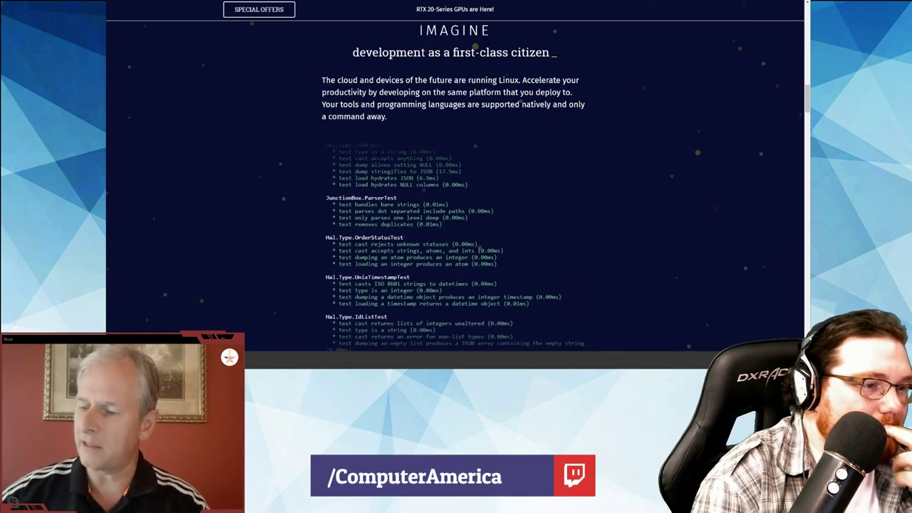
scroll(down, 3)
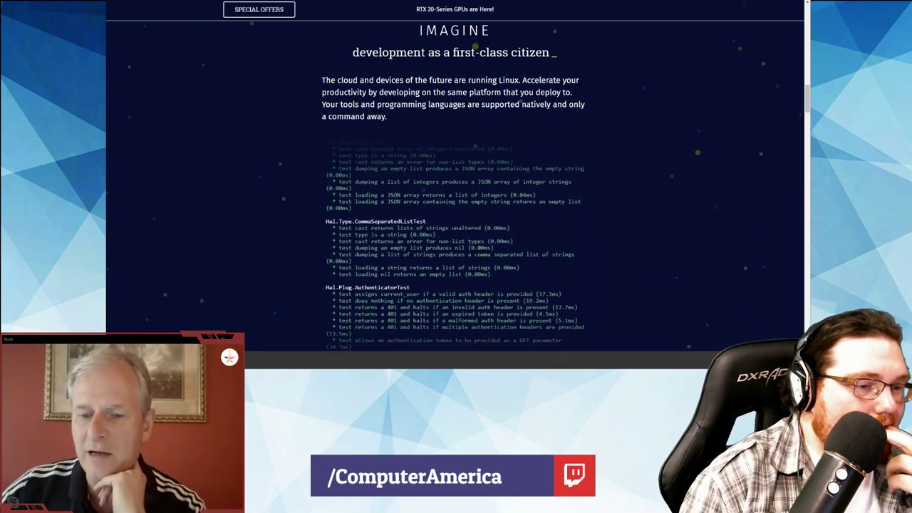
scroll(down, 3)
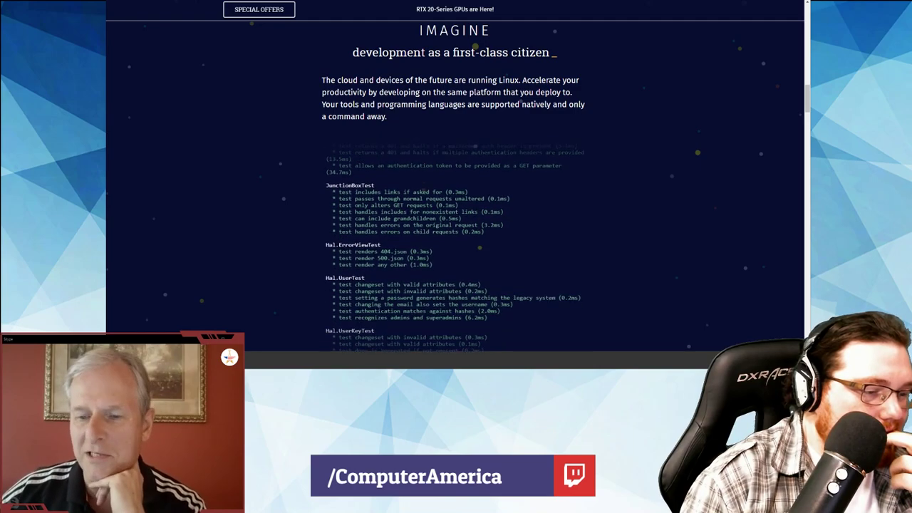
scroll(down, 3)
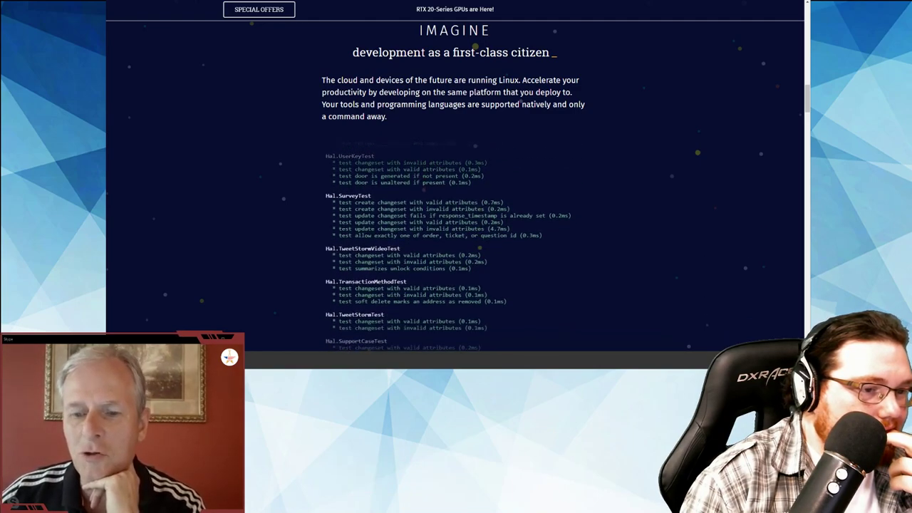
scroll(down, 3)
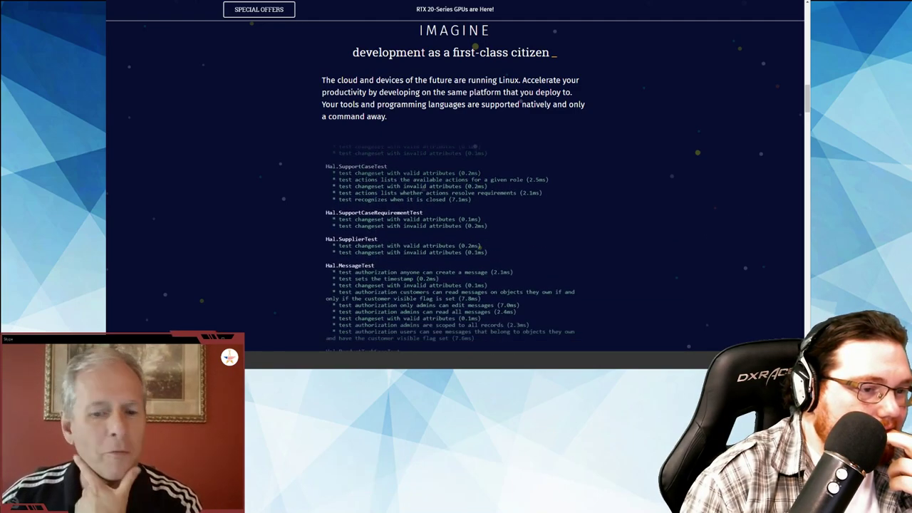
scroll(down, 3)
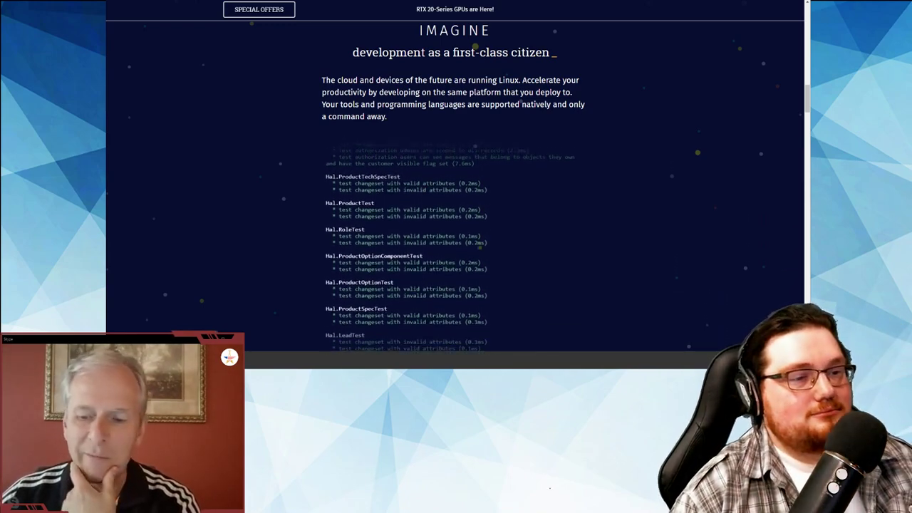
scroll(down, 3)
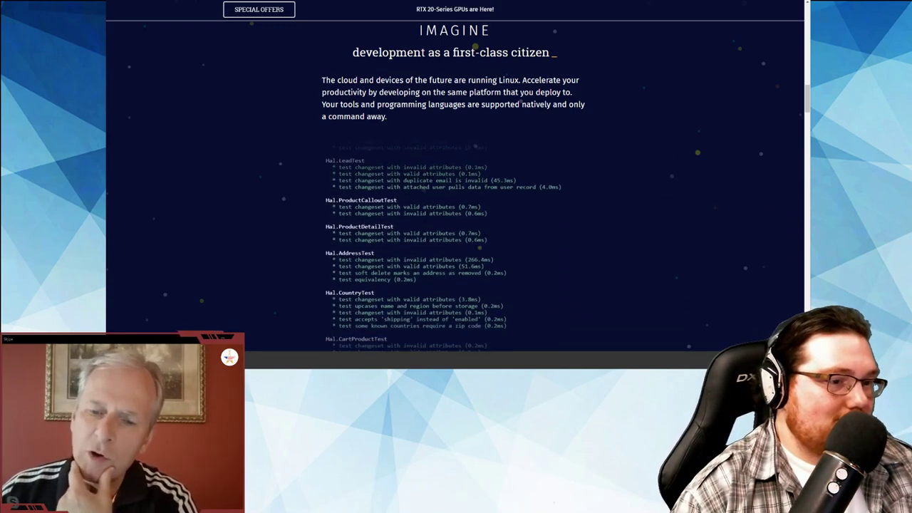
scroll(down, 3)
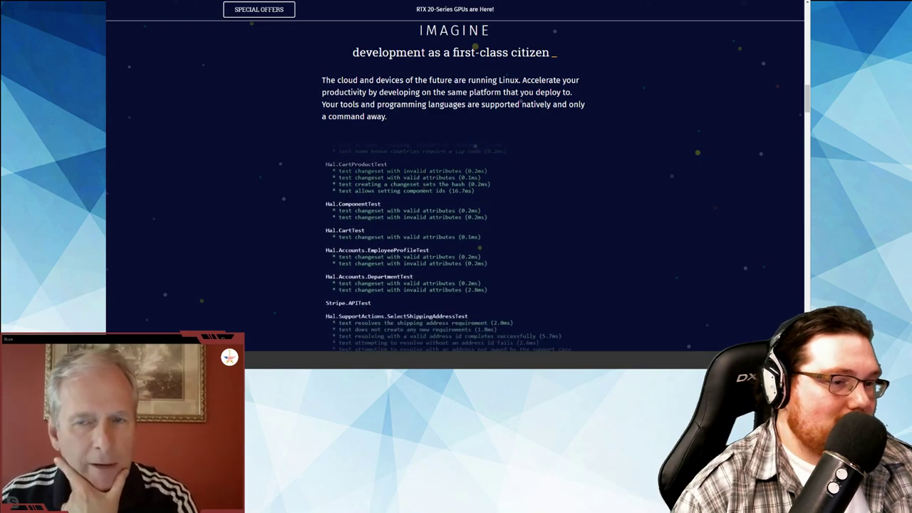
scroll(down, 3)
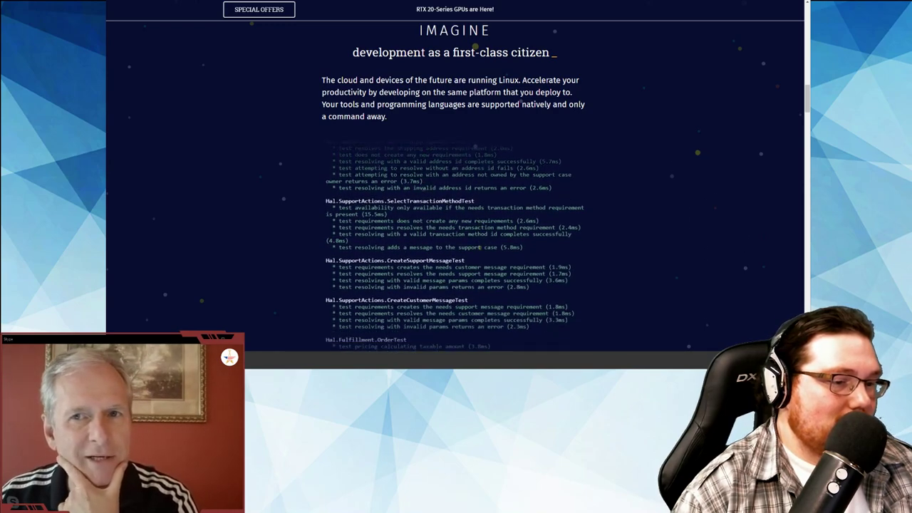
scroll(down, 3)
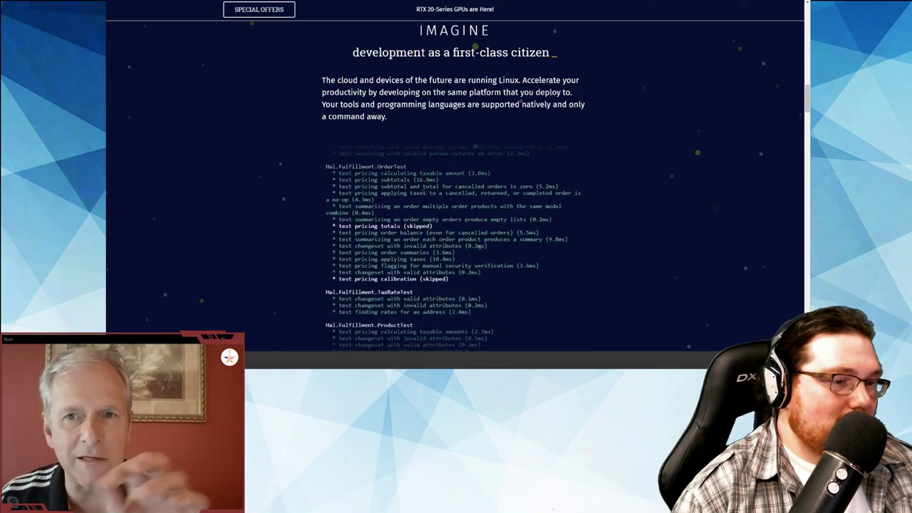
scroll(down, 3)
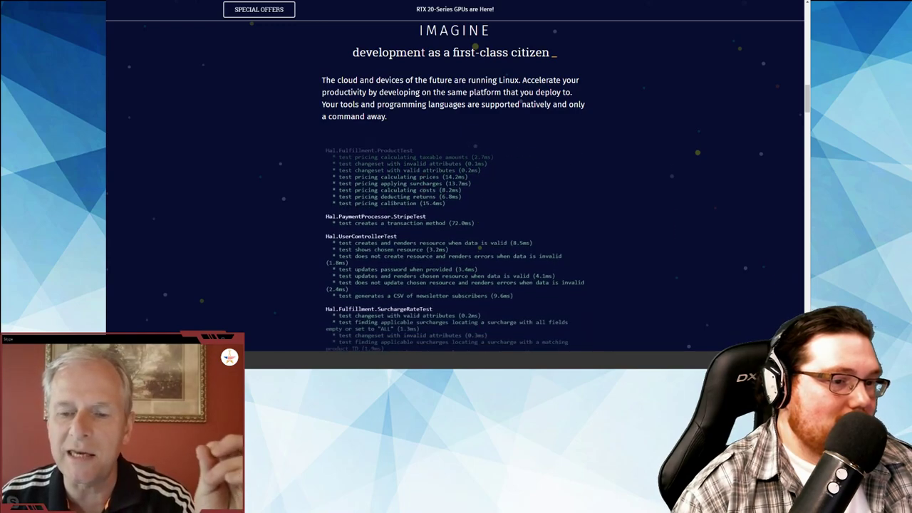
scroll(down, 3)
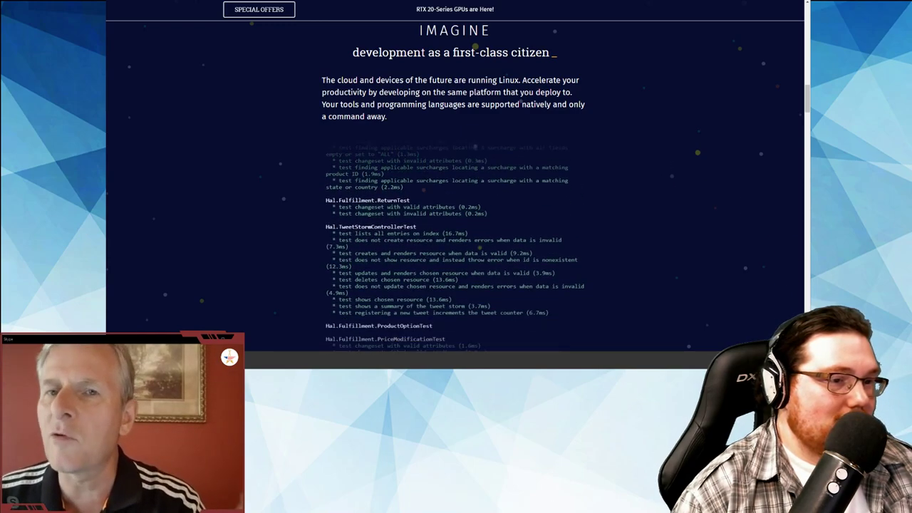
scroll(down, 3)
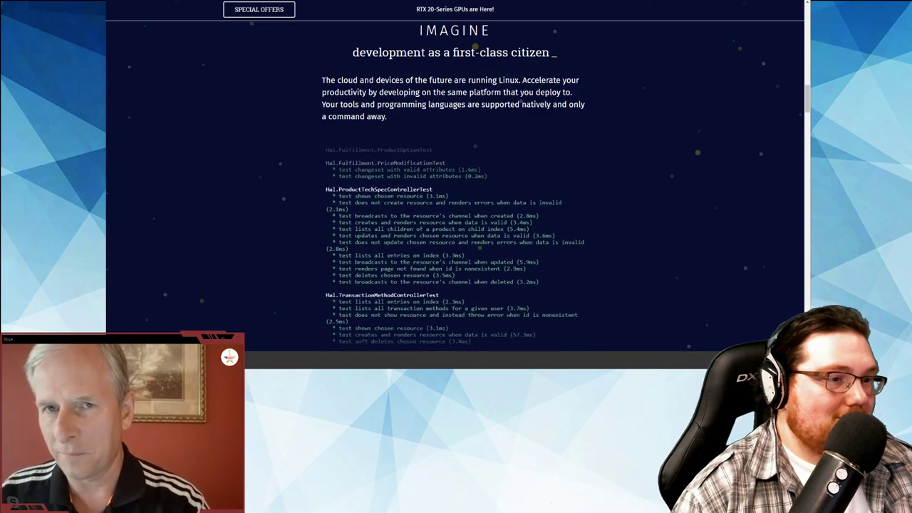